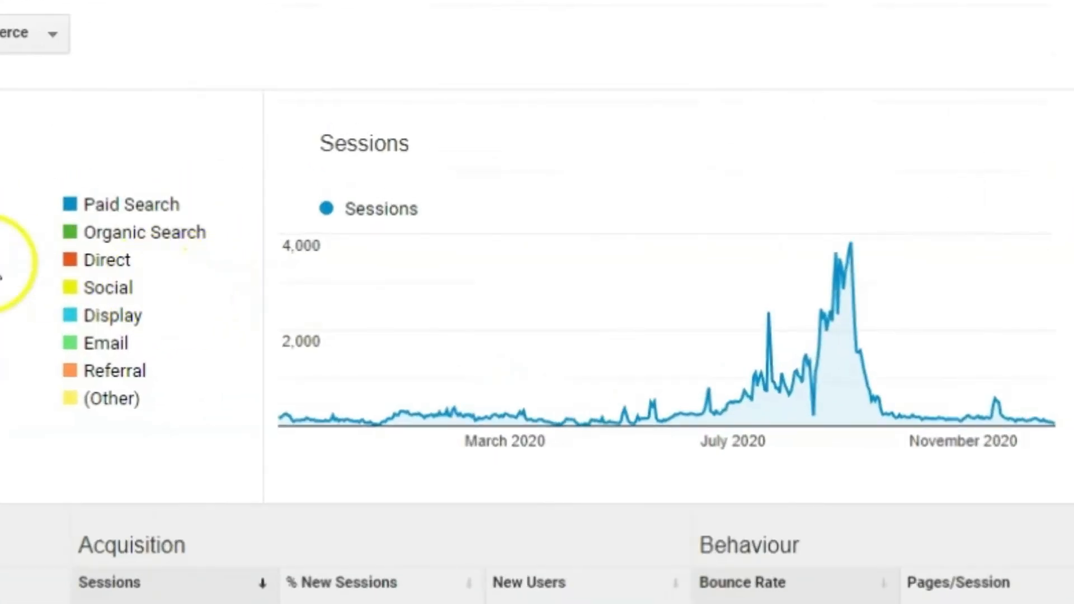
mouse_move(1027, 417)
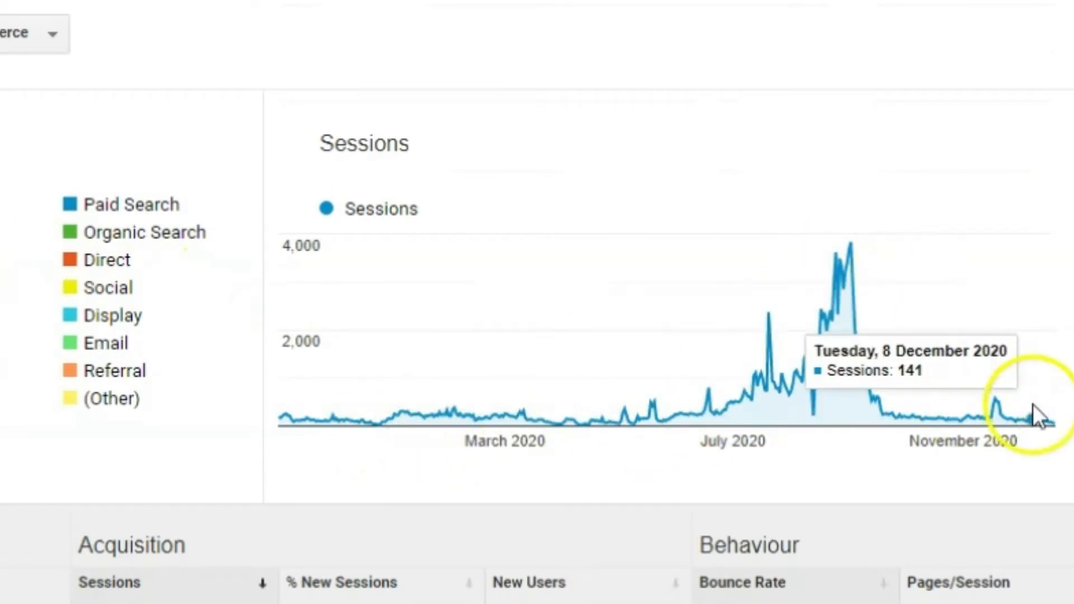
mouse_move(73, 371)
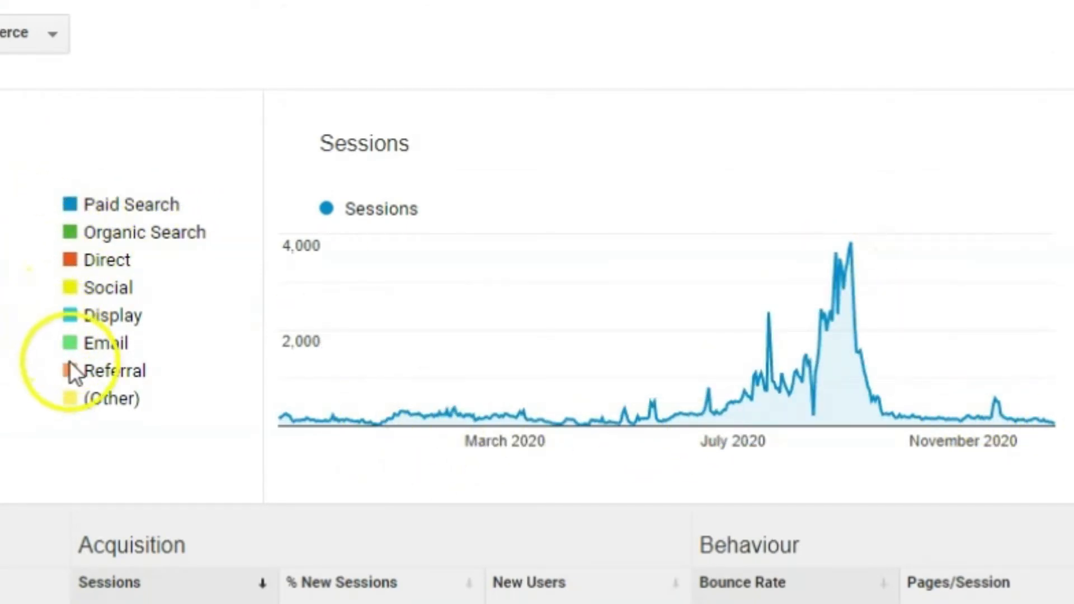
mouse_move(171, 212)
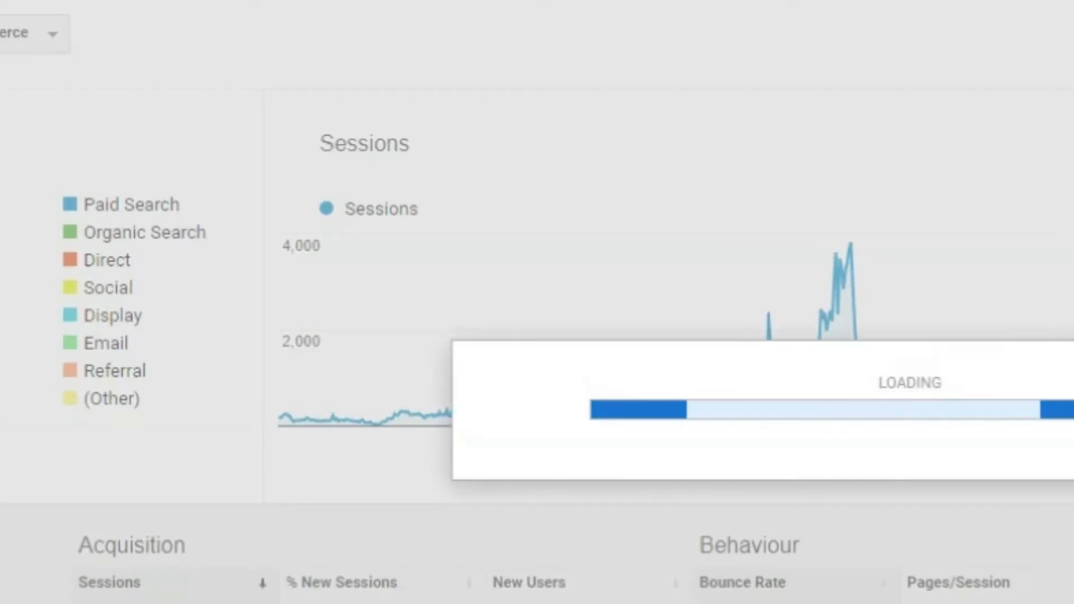
- Bring up the Behaviour Overview report with the site's page views and top pages
left_click(48, 234)
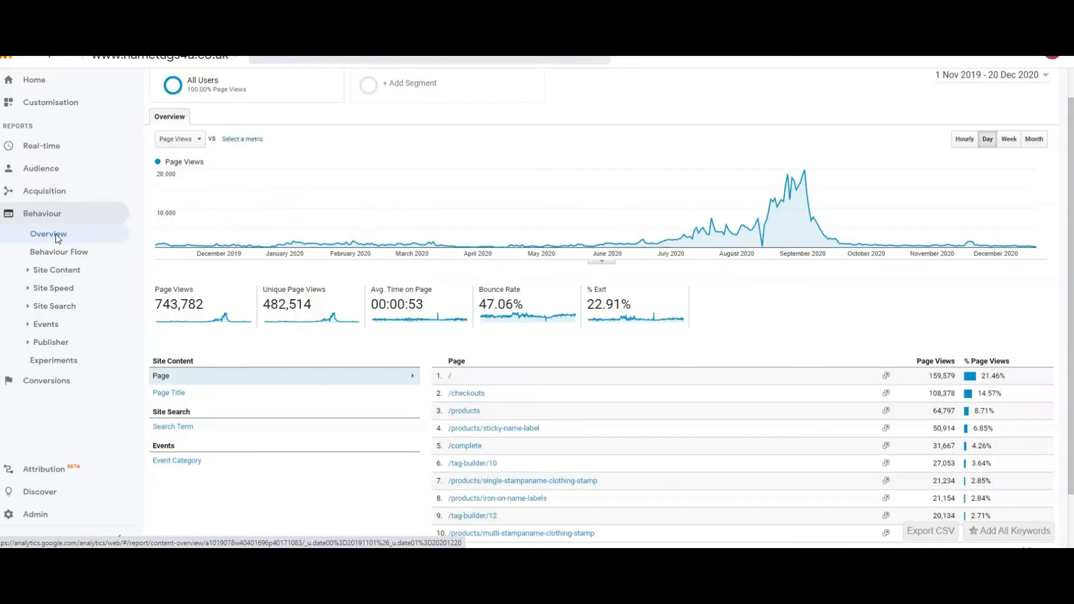
mouse_move(254, 245)
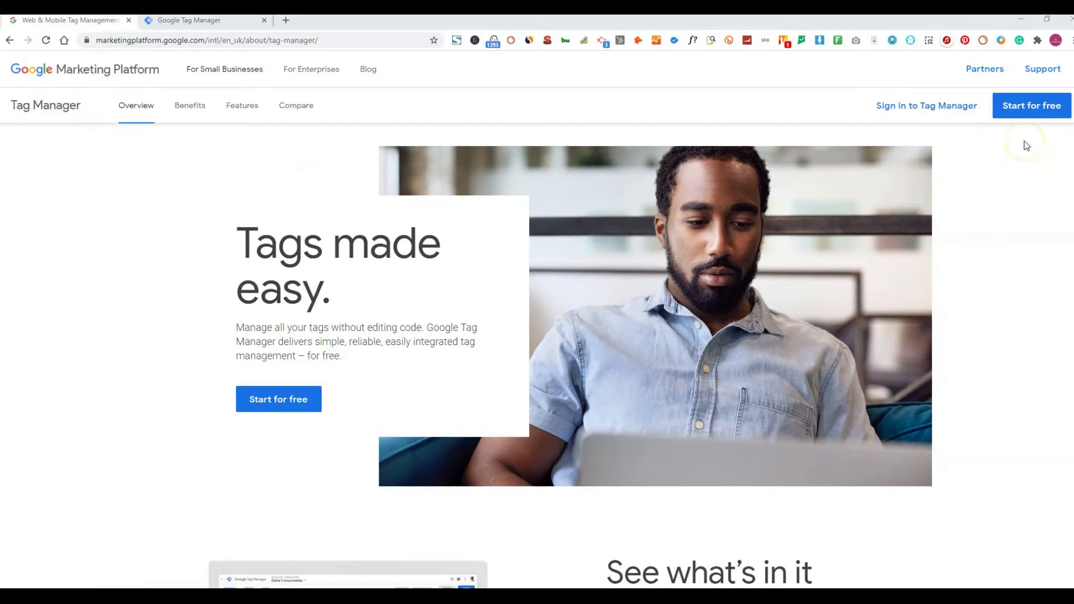
mouse_move(1030, 158)
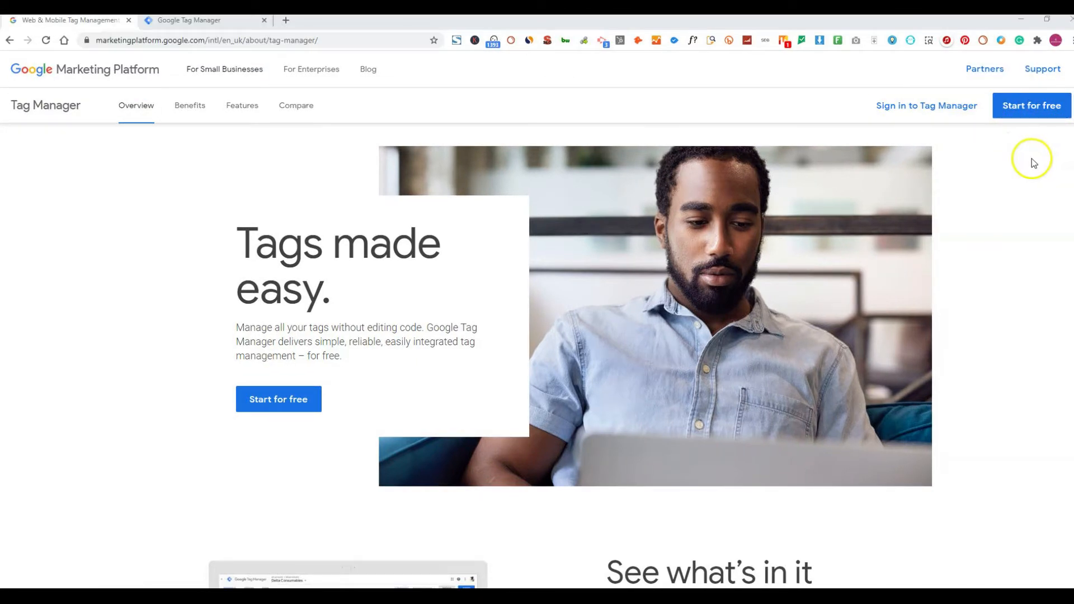
mouse_move(1020, 164)
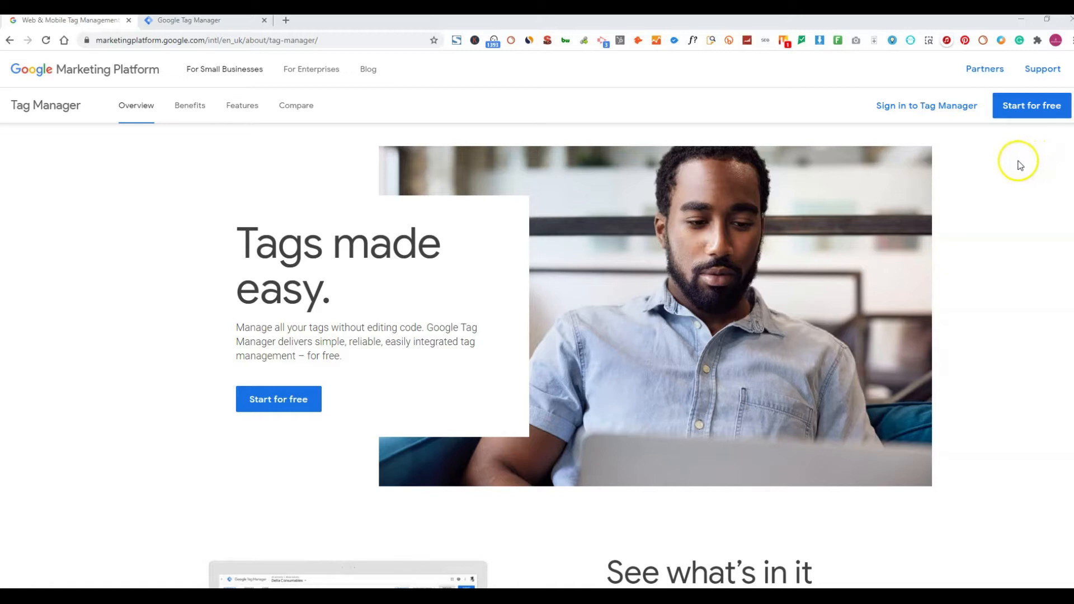
mouse_move(1031, 105)
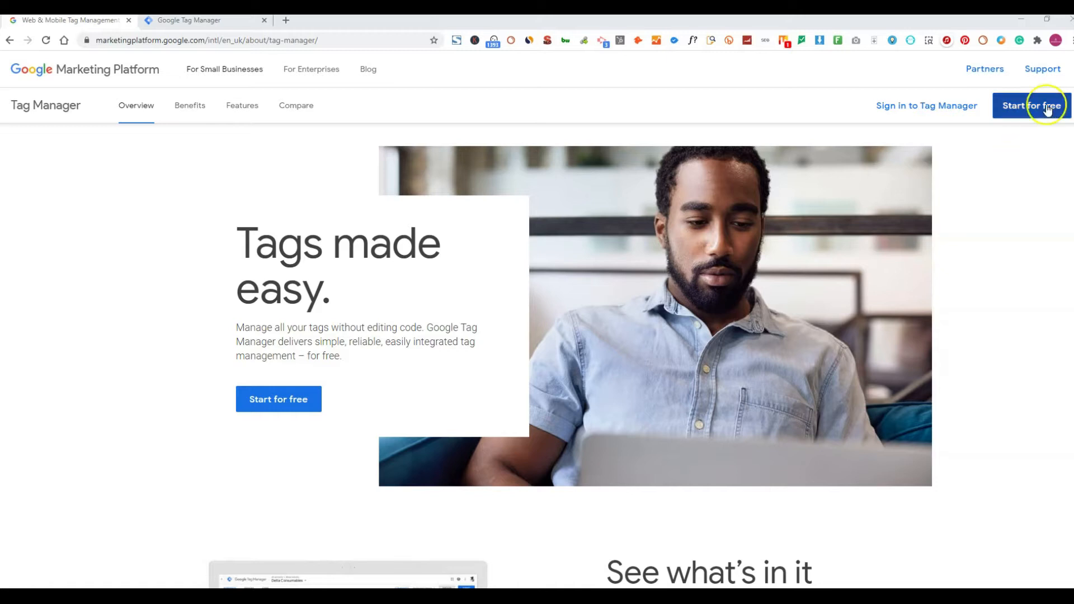
mouse_move(197, 20)
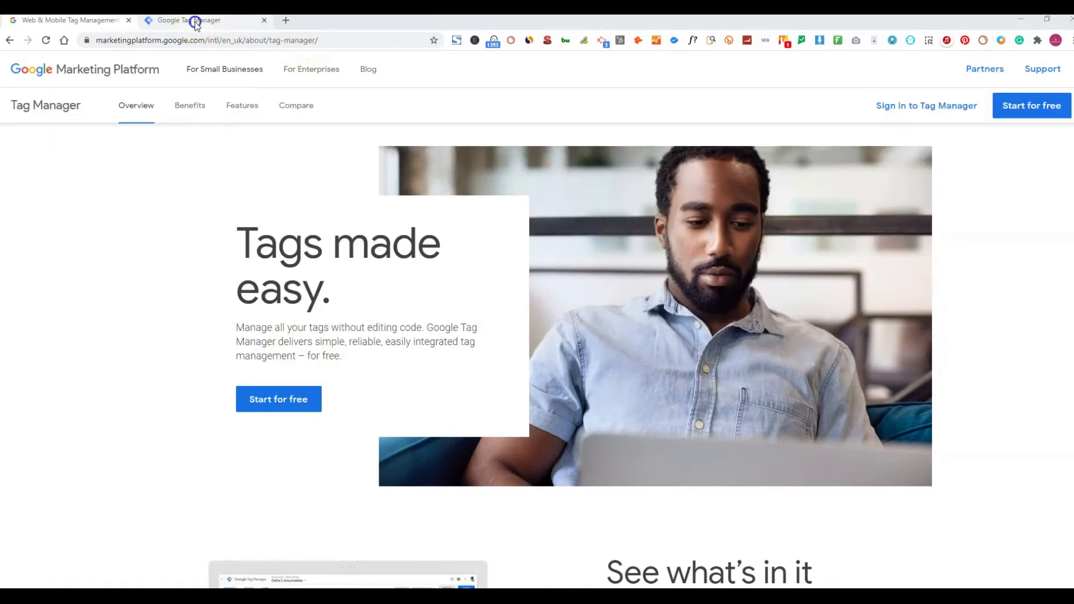
- Start a free Tag Manager account and submit the filled account and Web container setup
left_click(279, 398)
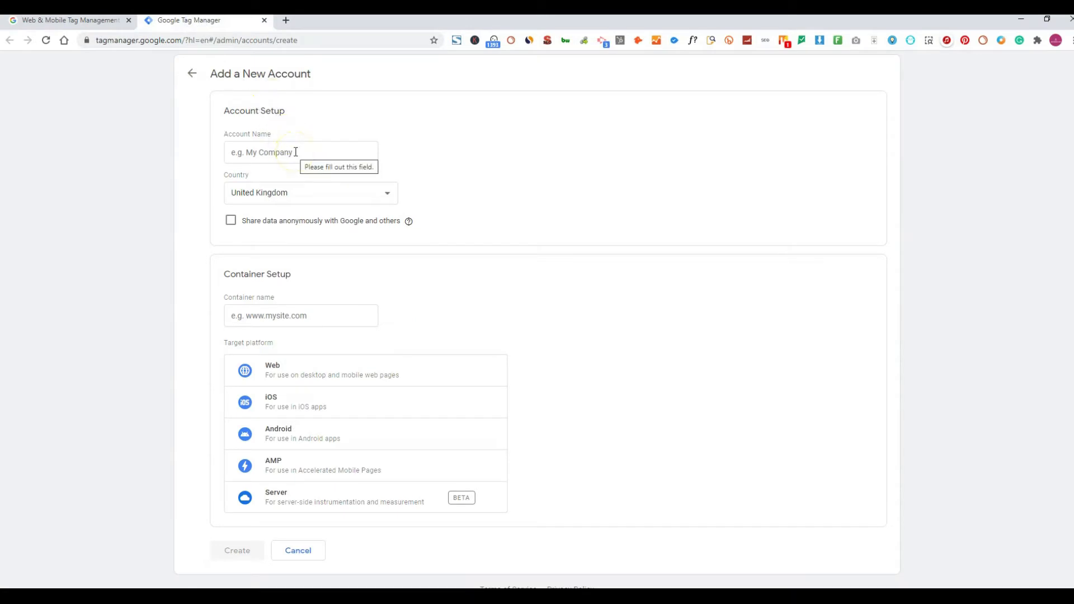
mouse_move(309, 343)
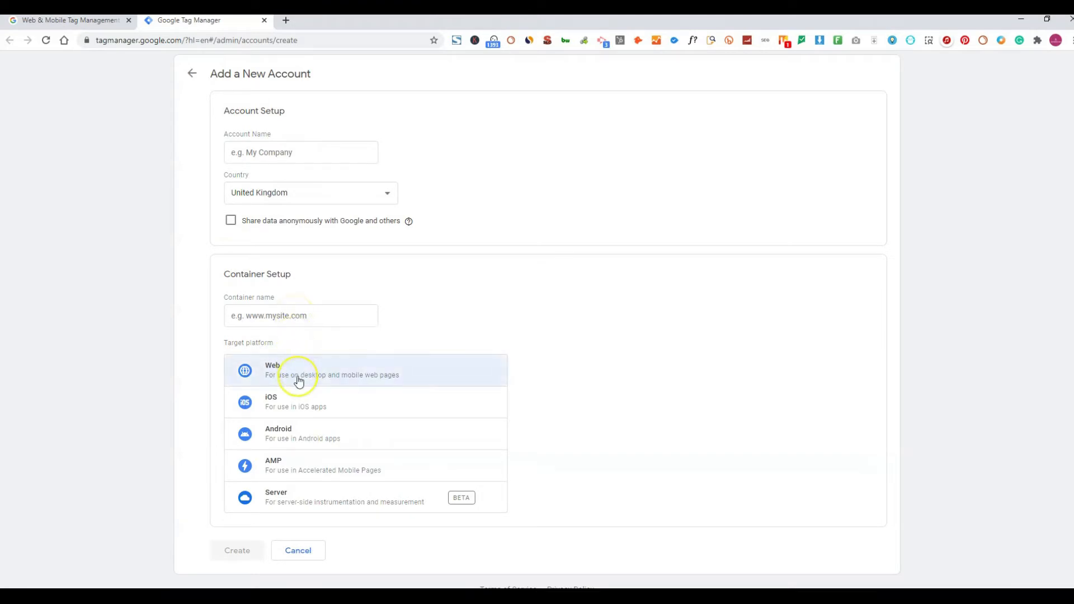
mouse_move(297, 380)
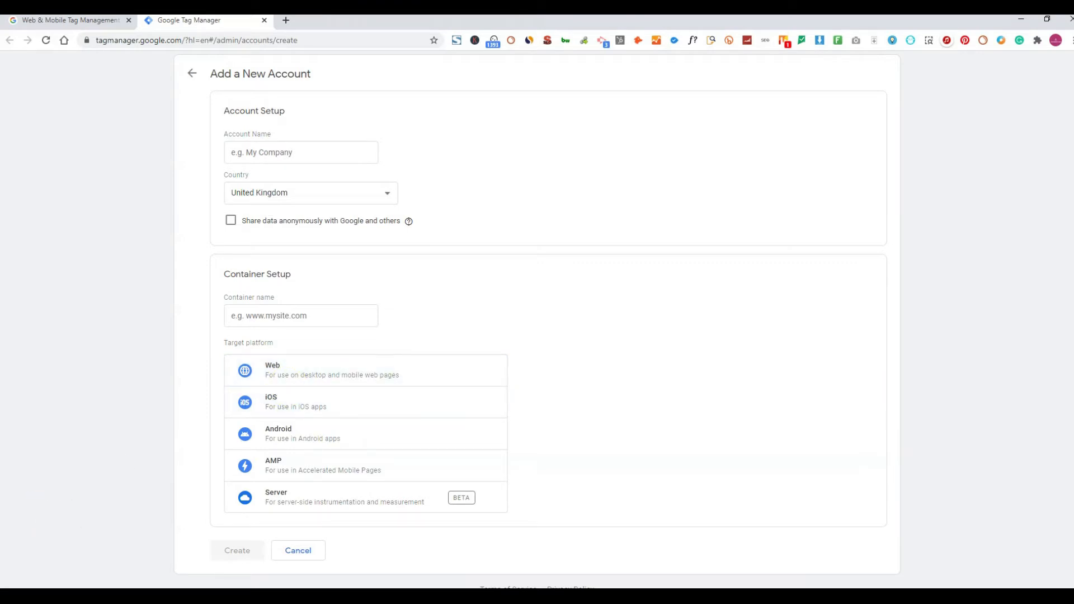
left_click(237, 550)
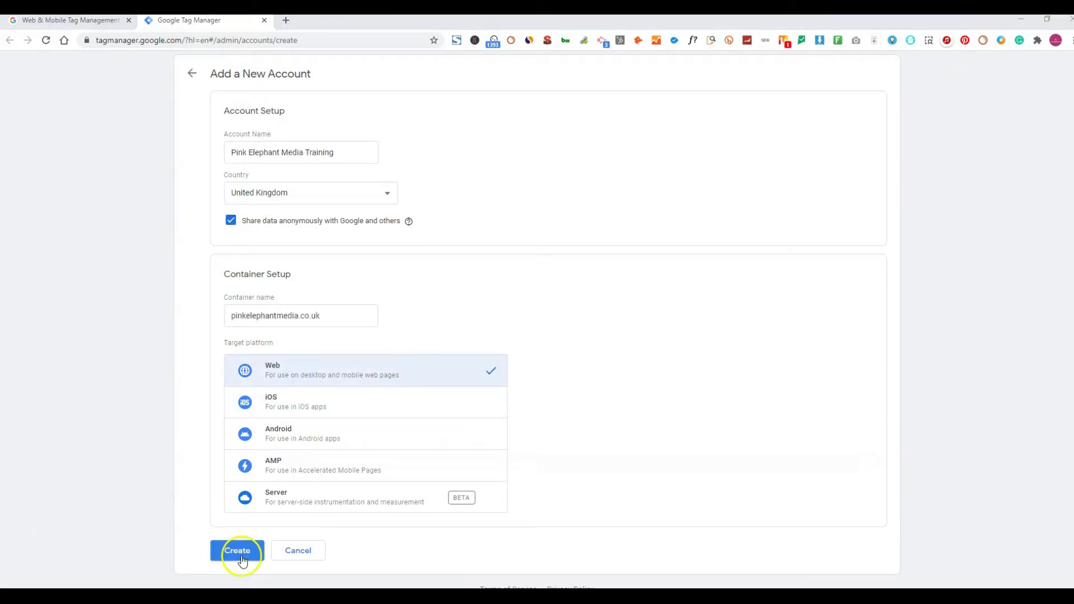
- Accept the Terms of Service and the GDPR data processing terms so the account saves
left_click(237, 550)
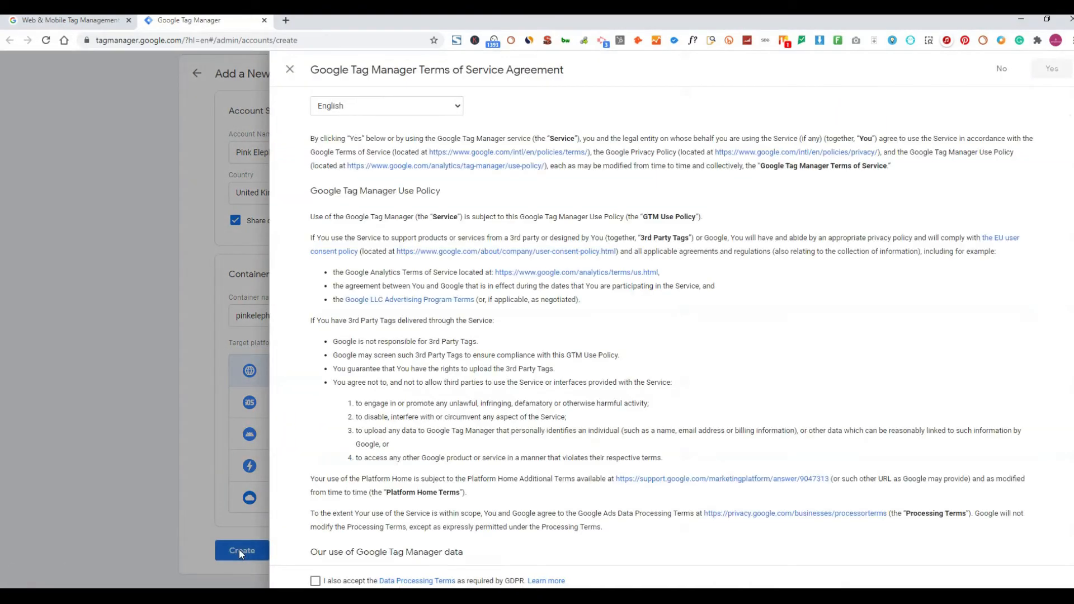
scroll("down", 3)
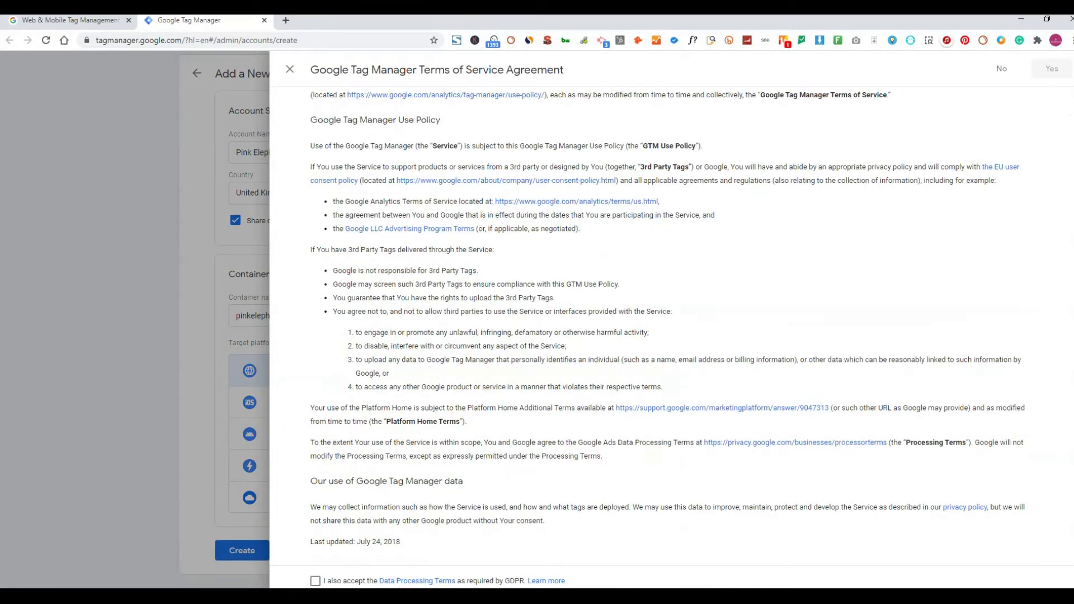
left_click(315, 580)
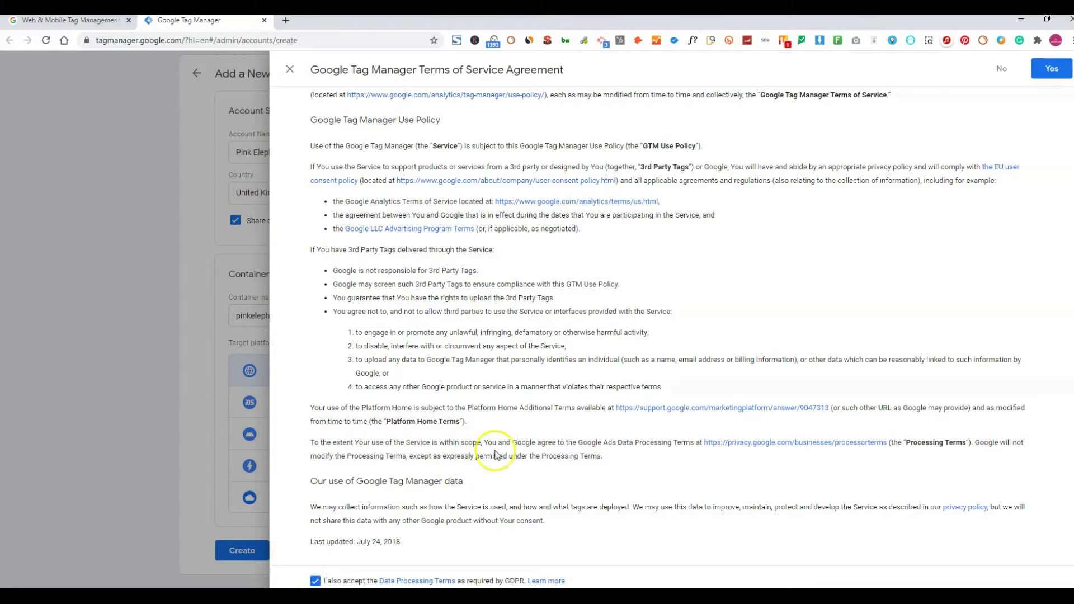
mouse_move(1034, 160)
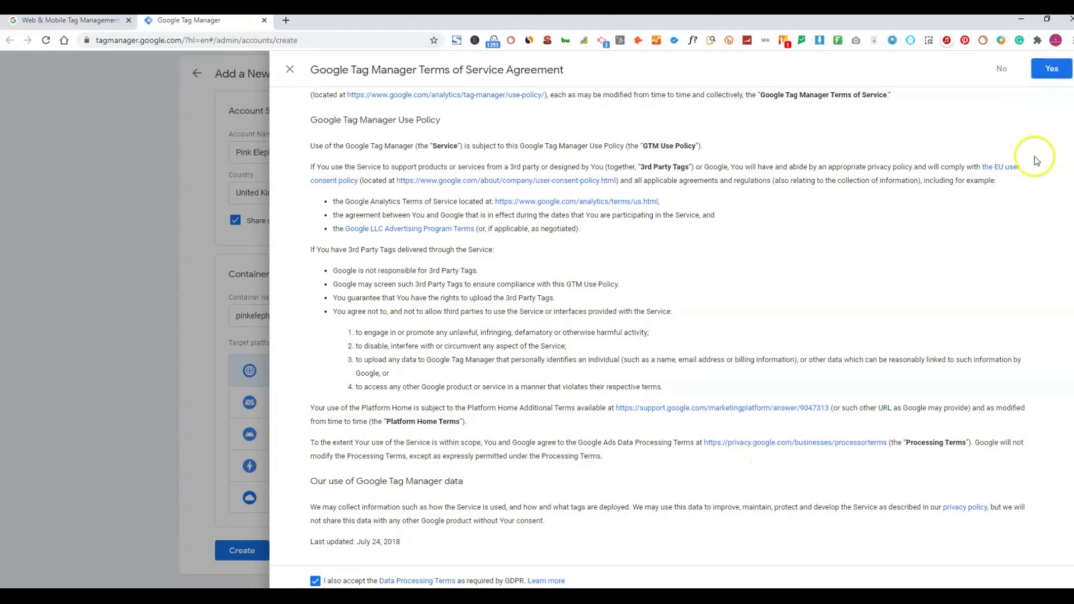
left_click(1051, 68)
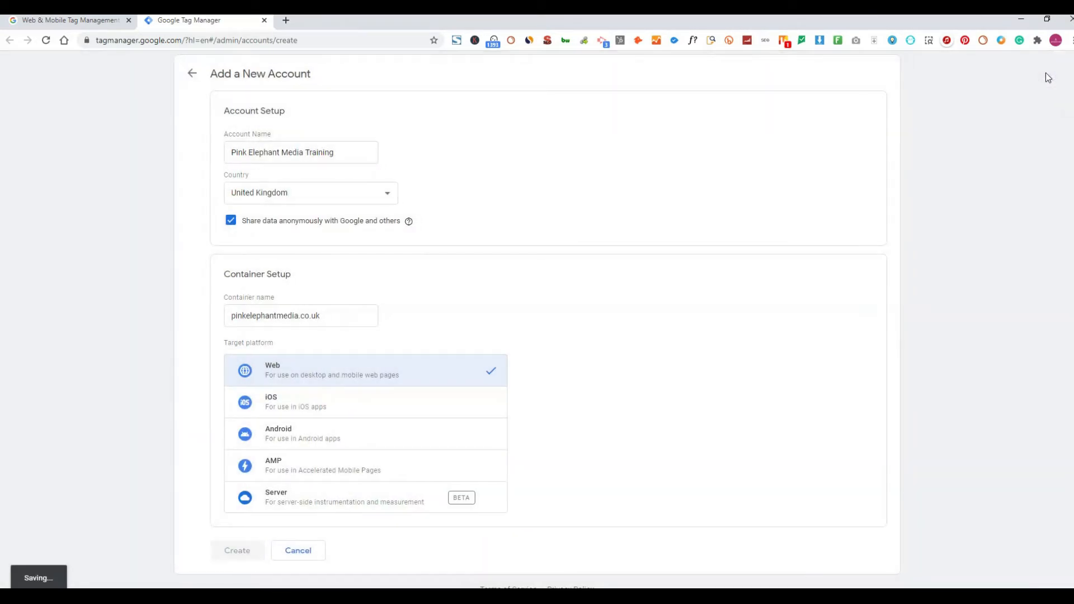
mouse_move(333, 428)
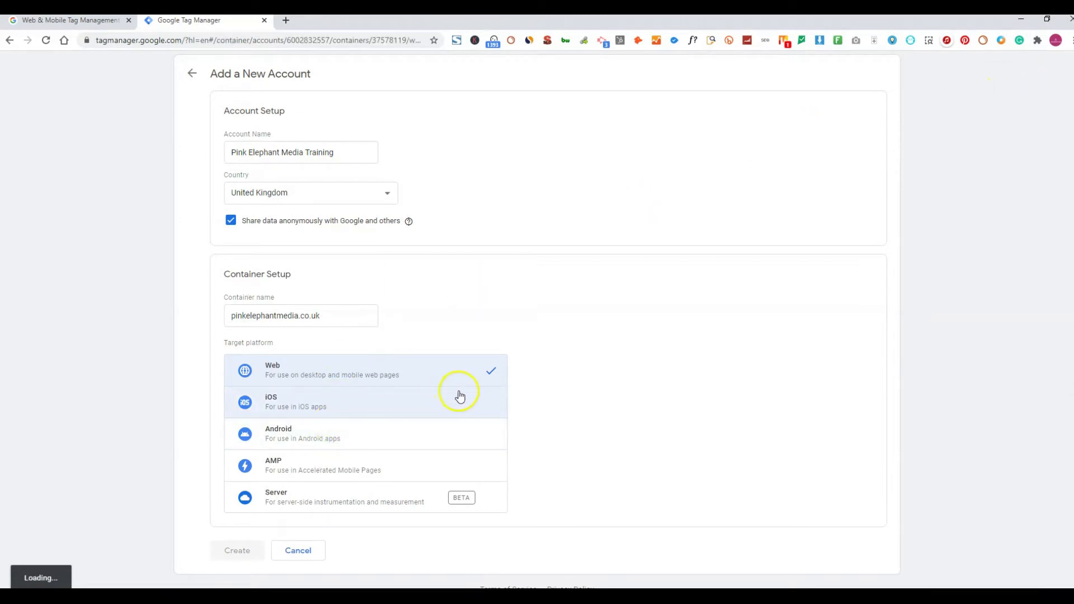
- Enter the new container workspace showing the head and body install snippets
left_click(237, 551)
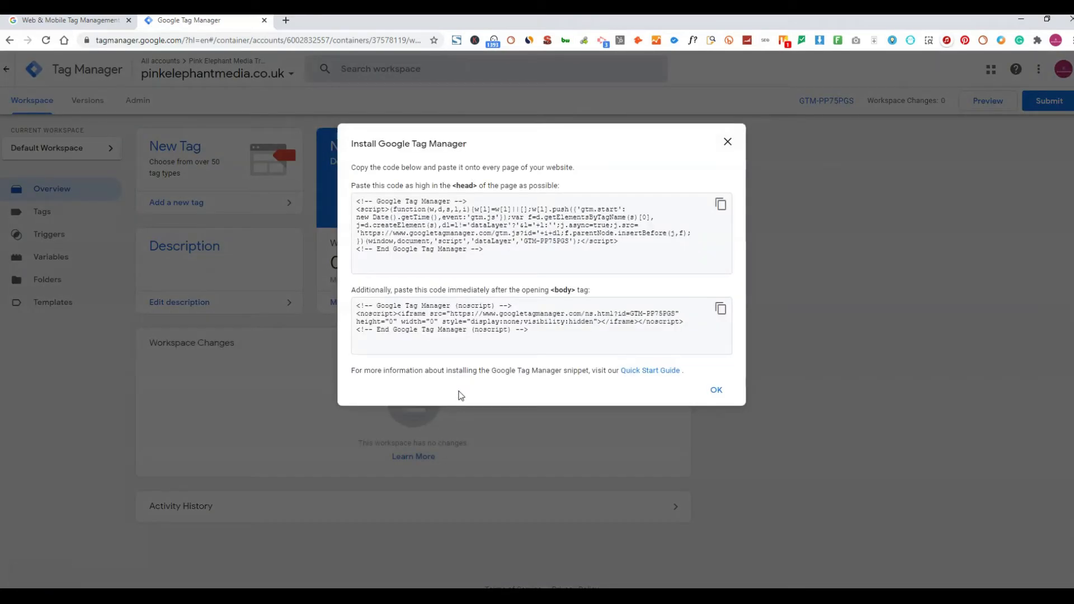
mouse_move(442, 192)
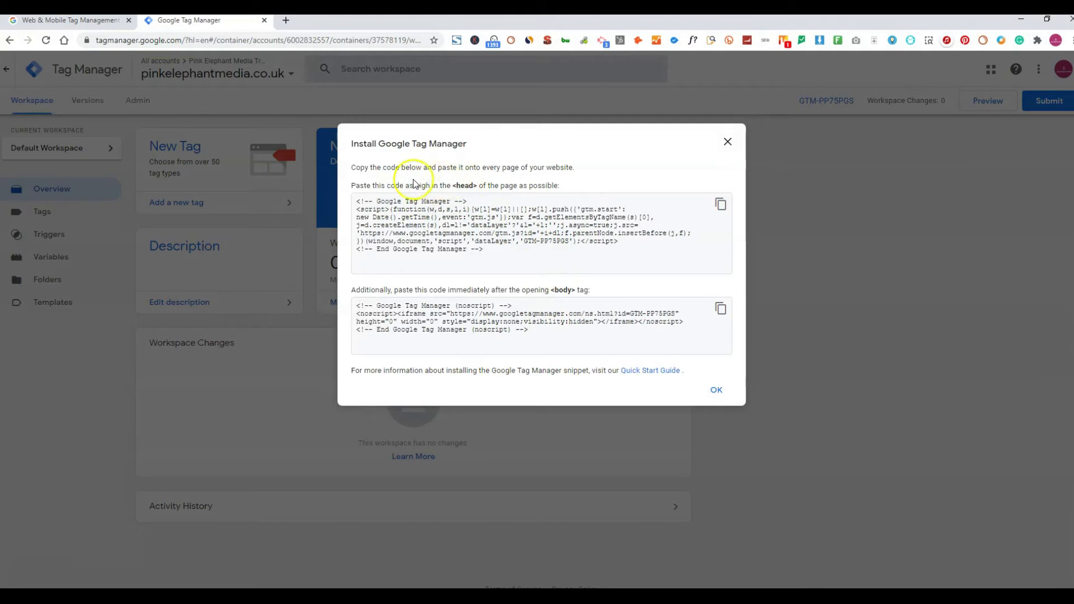
mouse_move(382, 166)
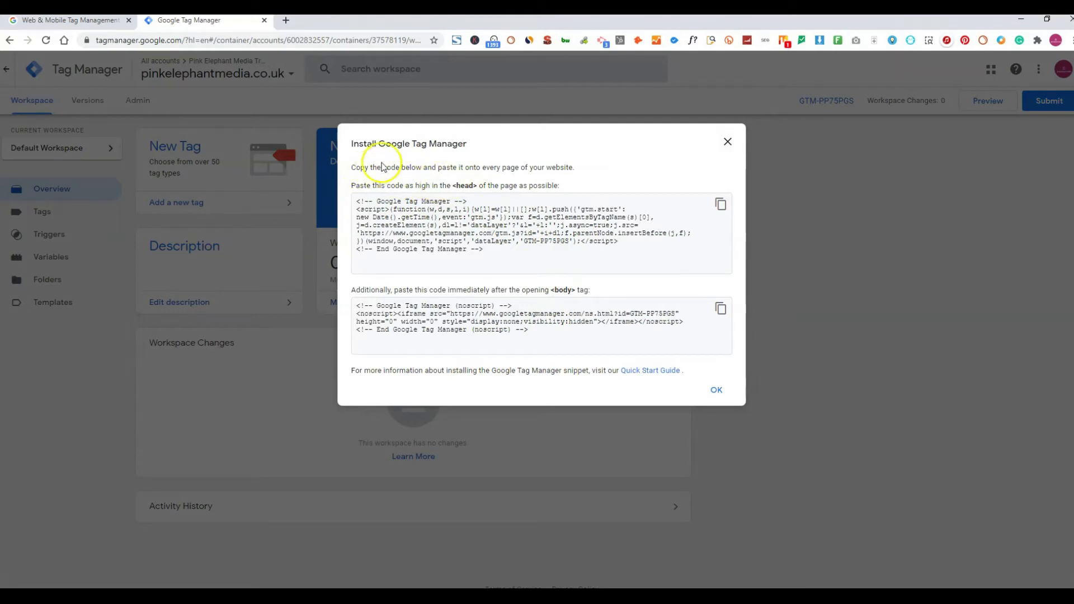
mouse_move(444, 152)
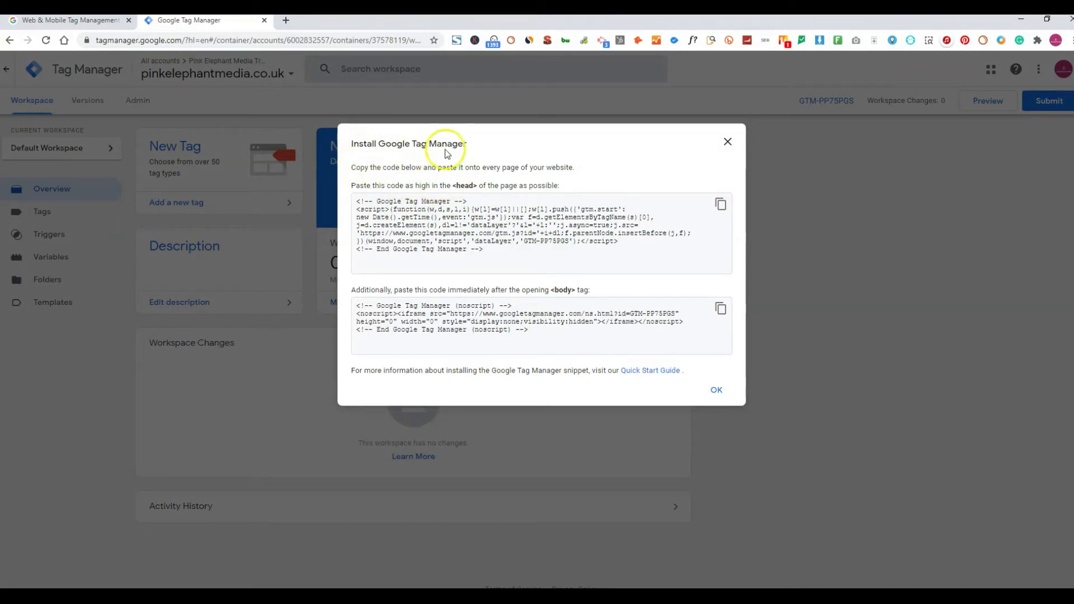
mouse_move(449, 158)
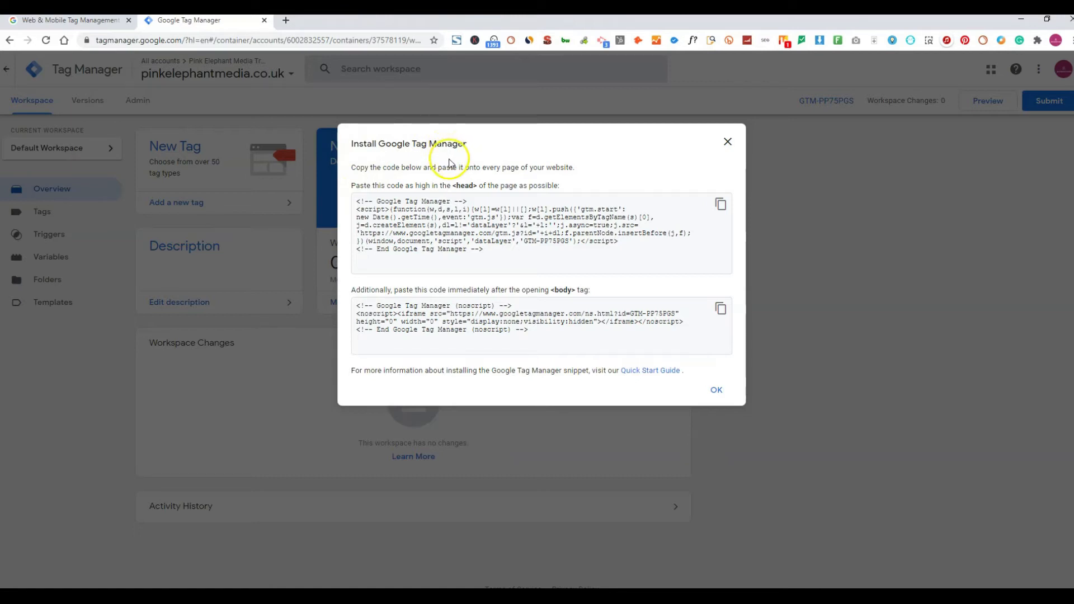
mouse_move(377, 190)
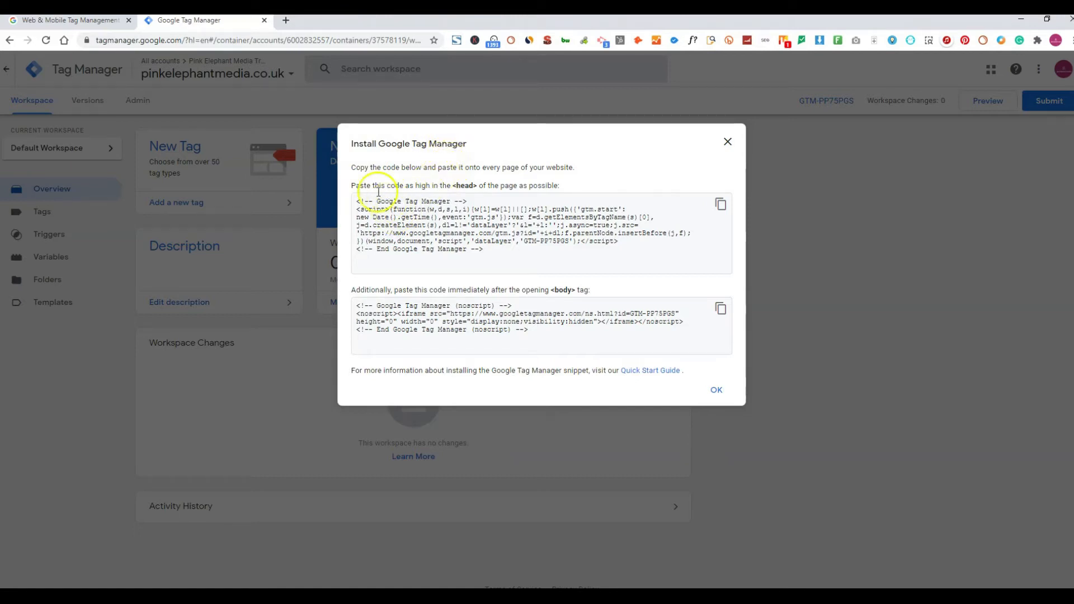
mouse_move(501, 200)
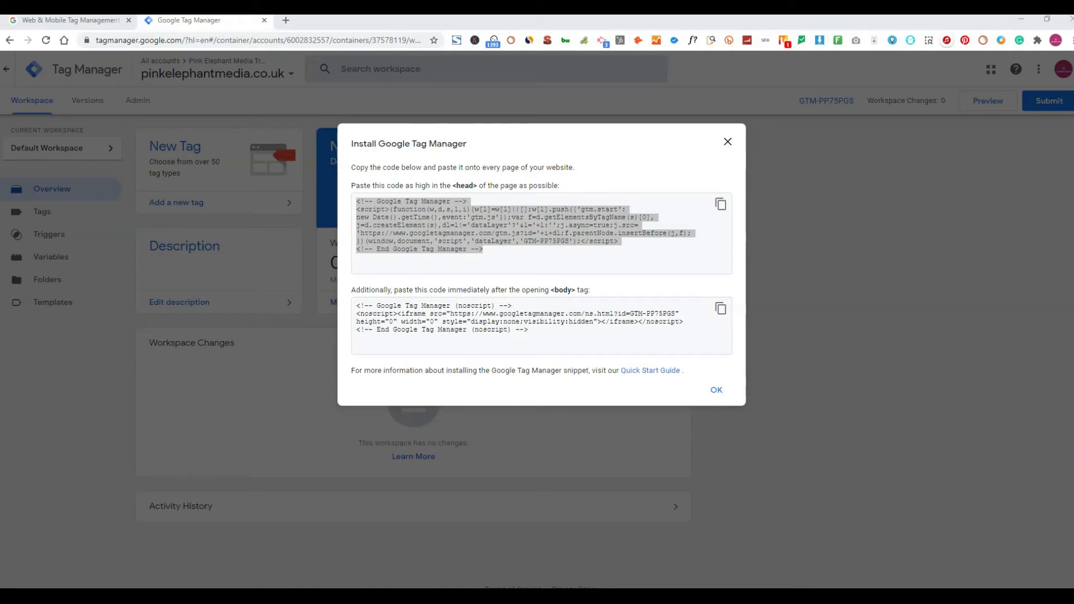
- Switch to the WordPress admin and reach the Divi Theme Options general settings
left_click(66, 20)
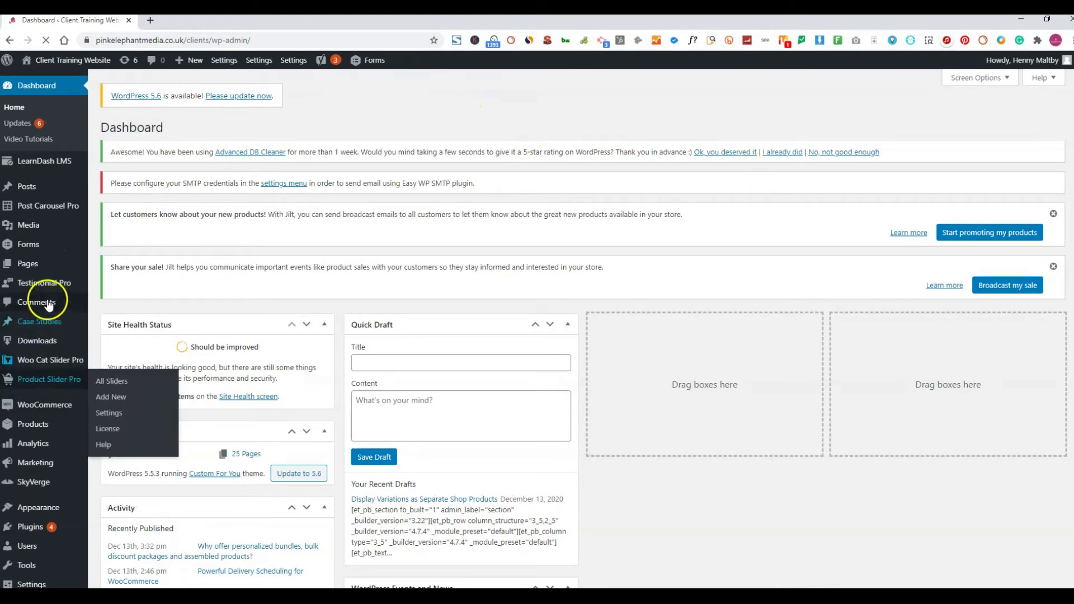
scroll("down", 3)
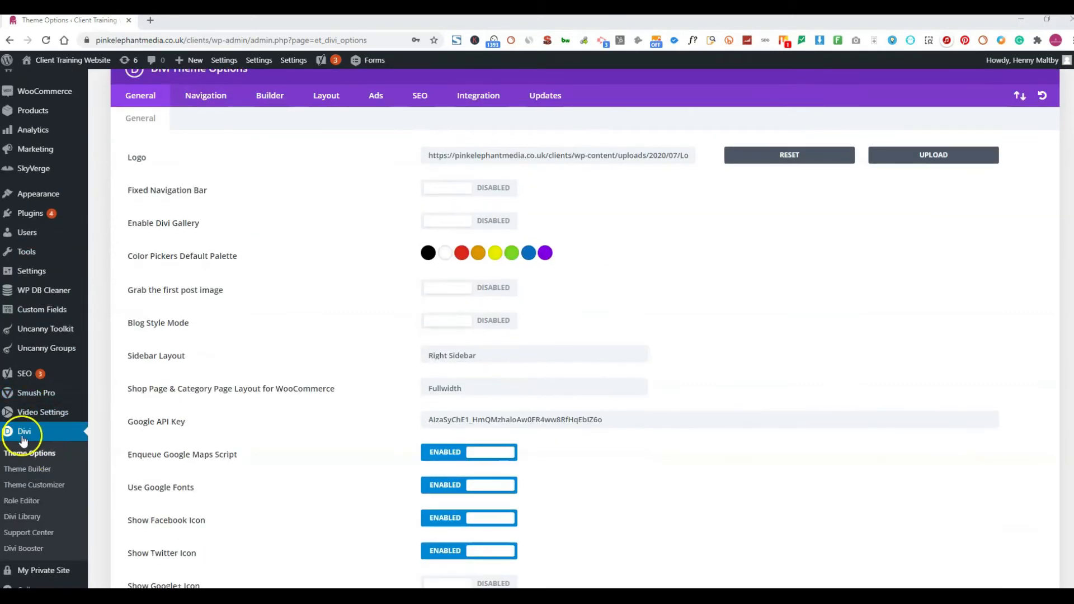
mouse_move(639, 96)
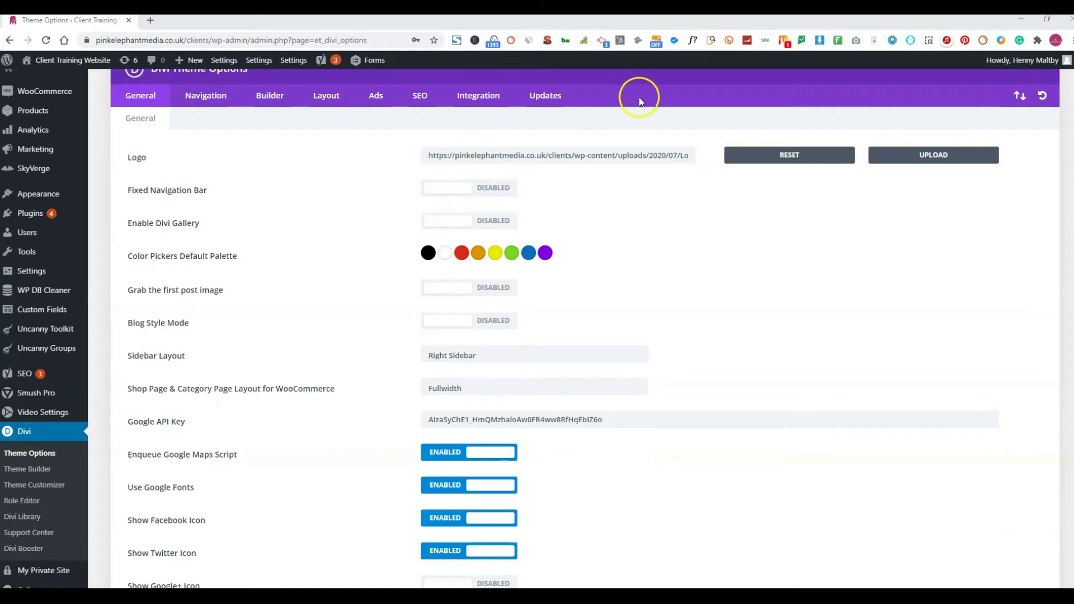
mouse_move(480, 95)
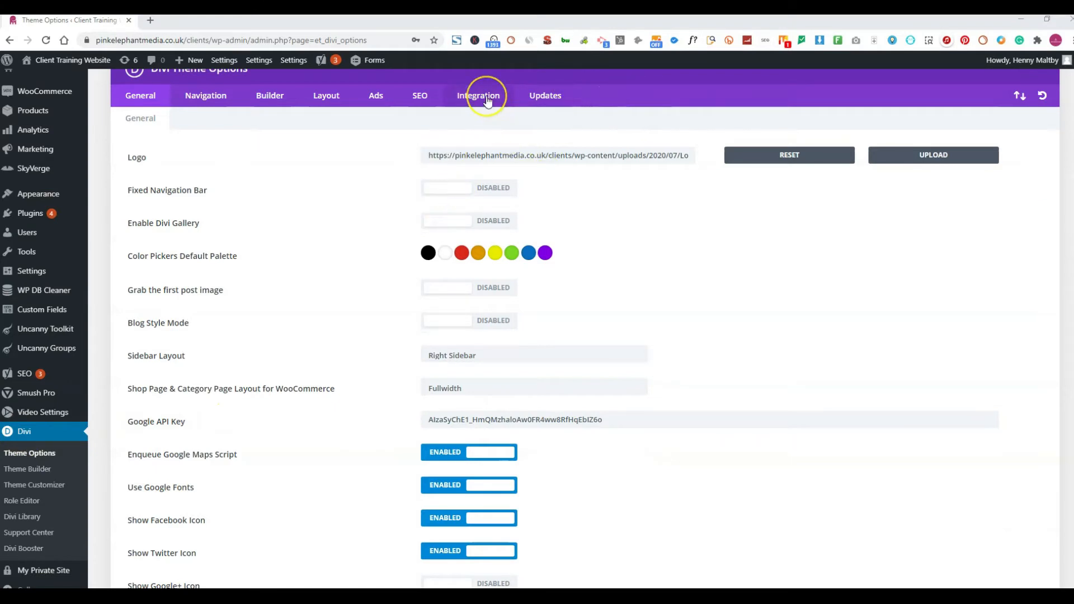
- Paste the GTM head snippet into Divi's Integration head code with header code enabled
left_click(478, 95)
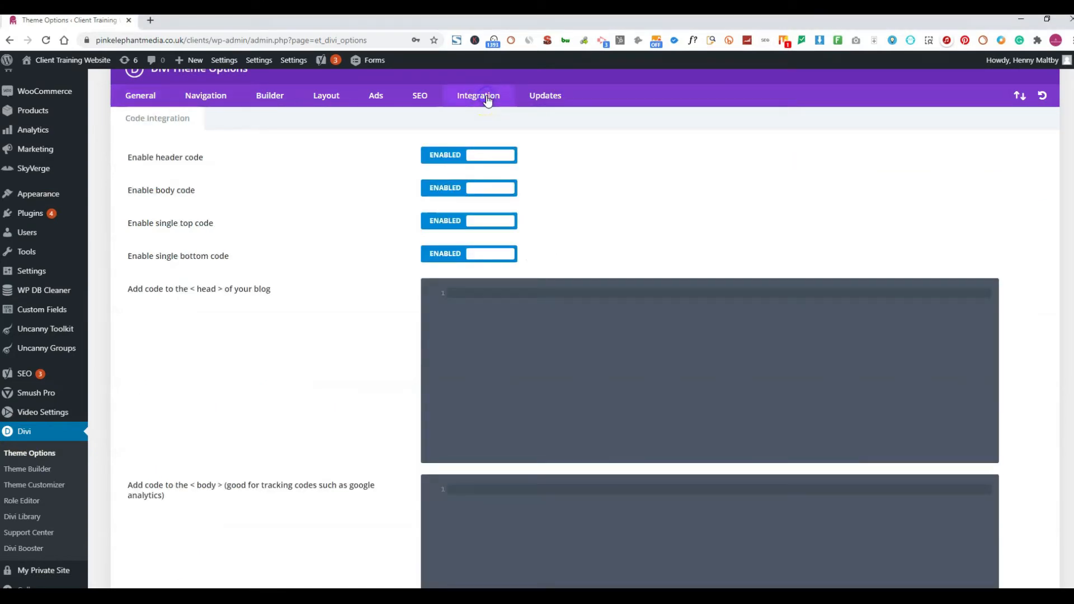
mouse_move(458, 287)
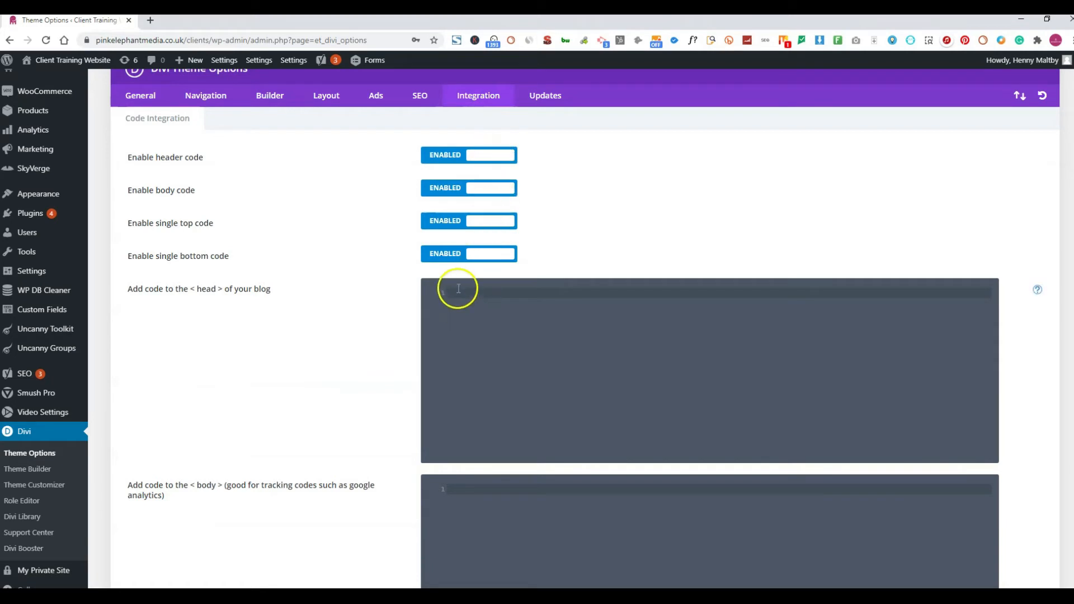
mouse_move(456, 289)
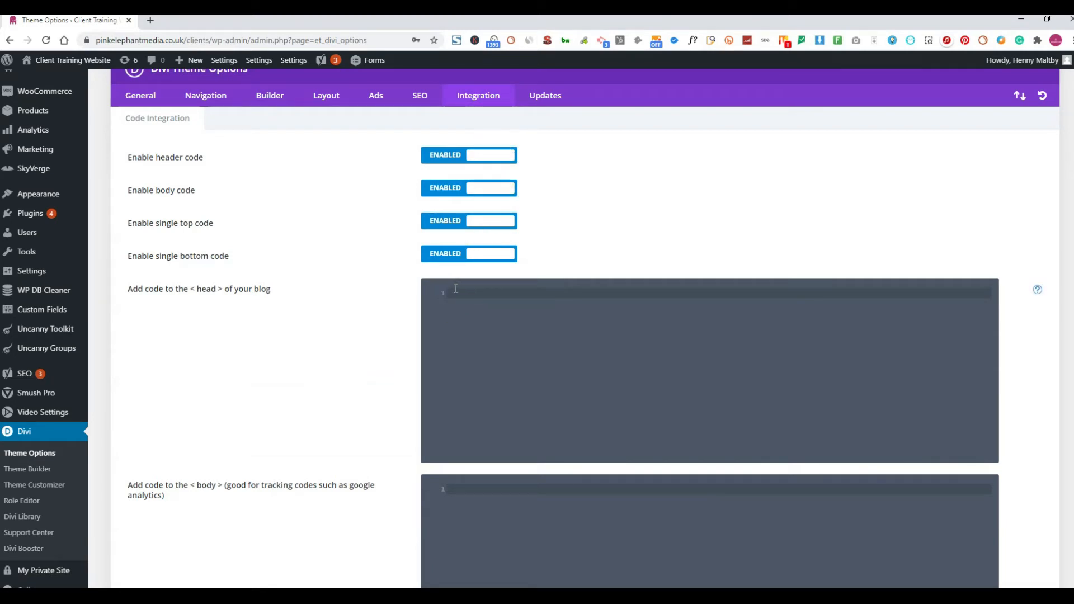
left_click(469, 155)
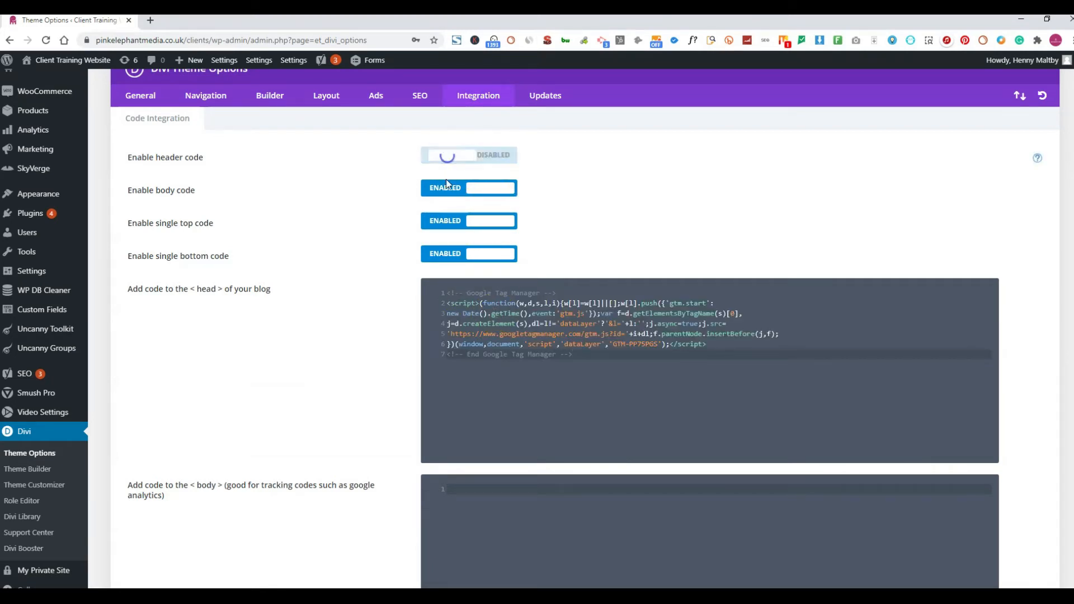
left_click(493, 155)
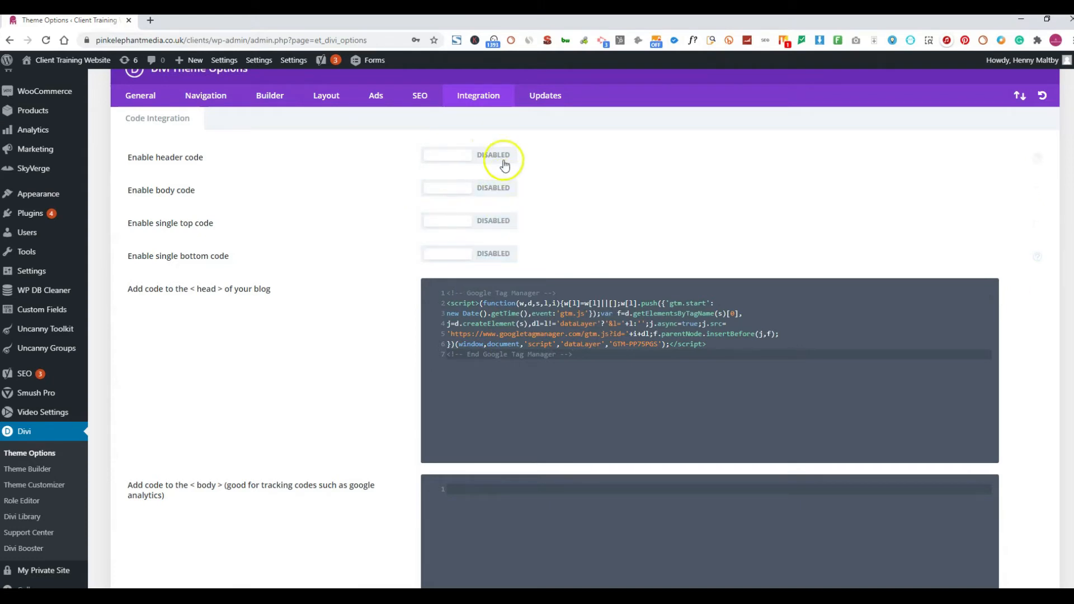
left_click(469, 155)
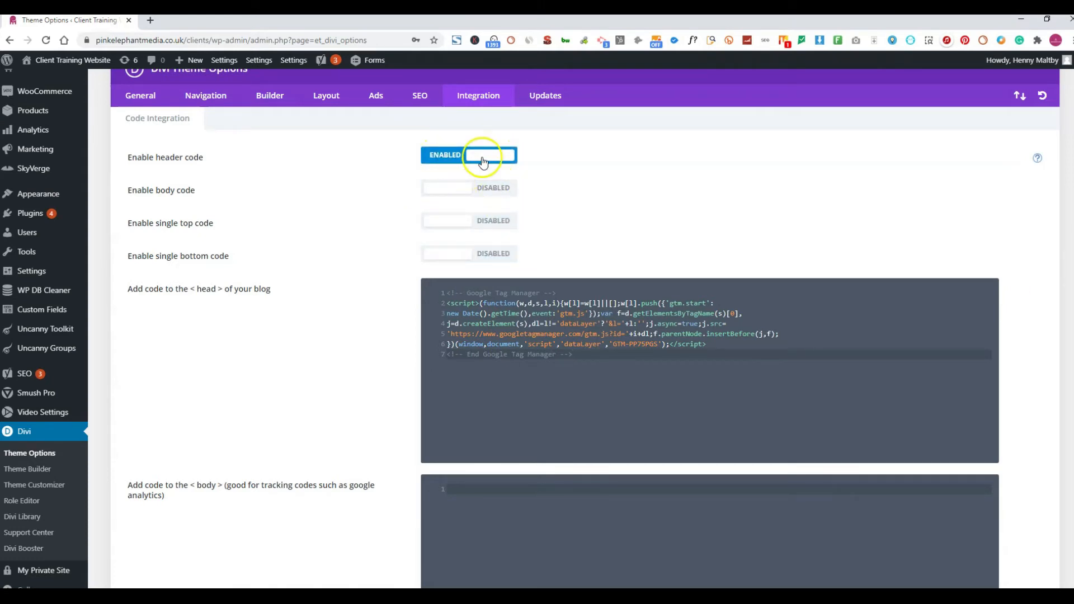
- Save the Divi theme options and return to Tag Manager's install snippets
scroll("down", 3)
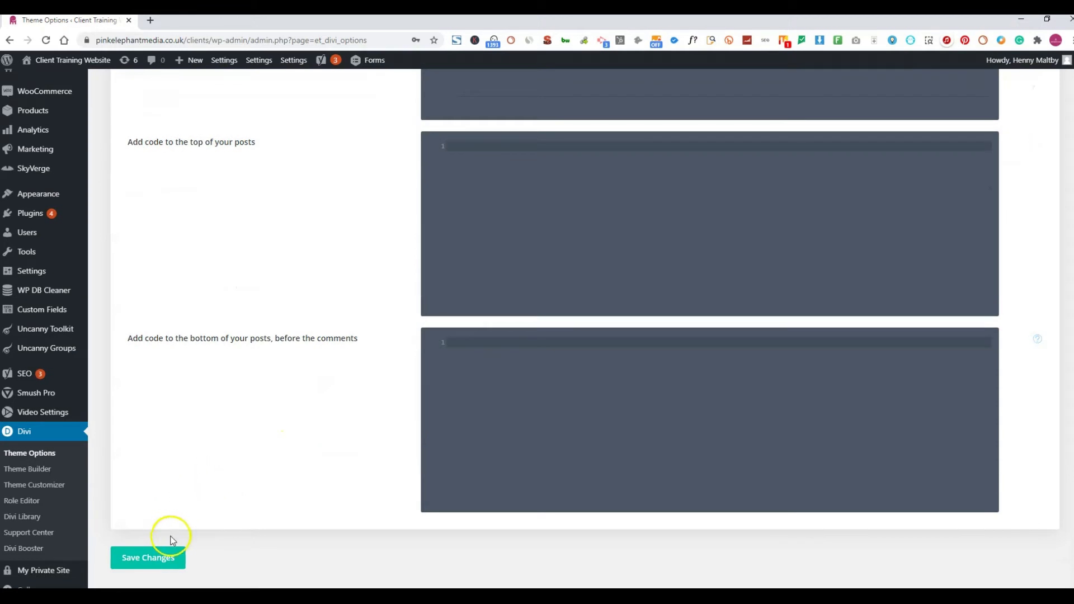
left_click(148, 557)
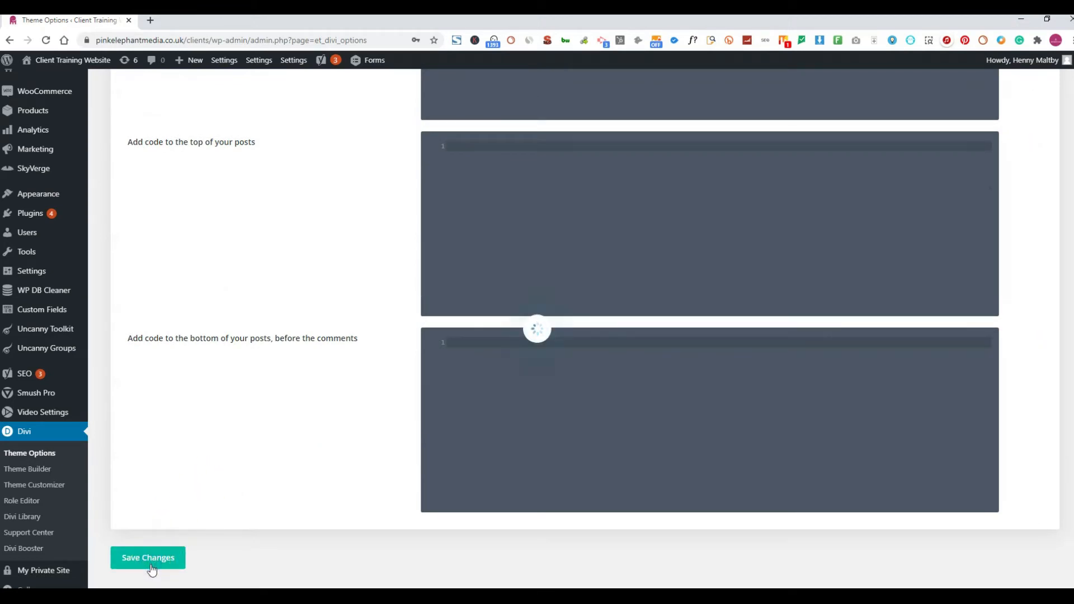
left_click(148, 557)
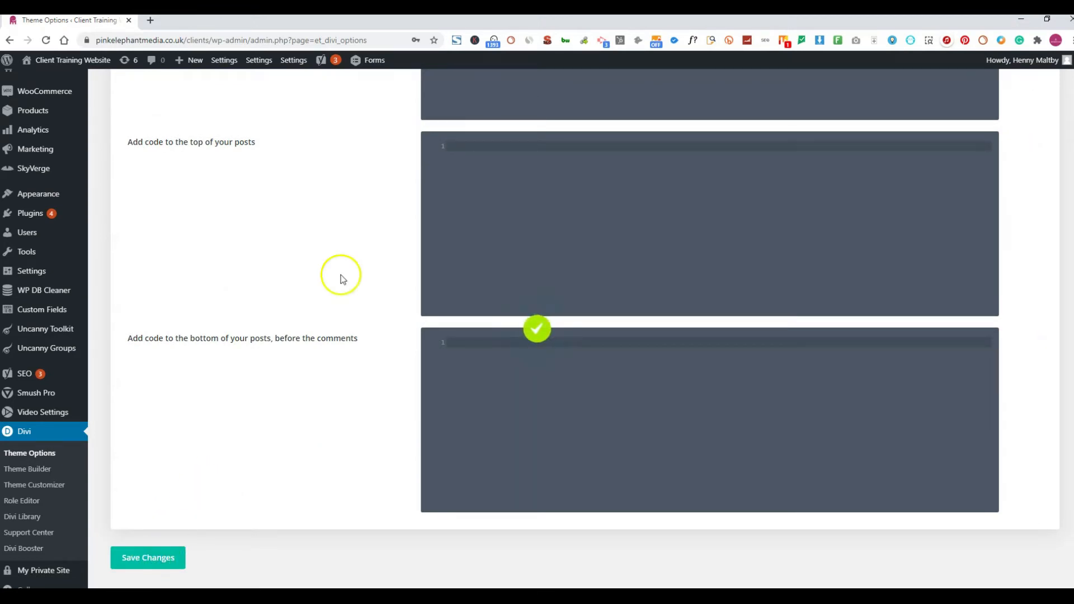
left_click(191, 21)
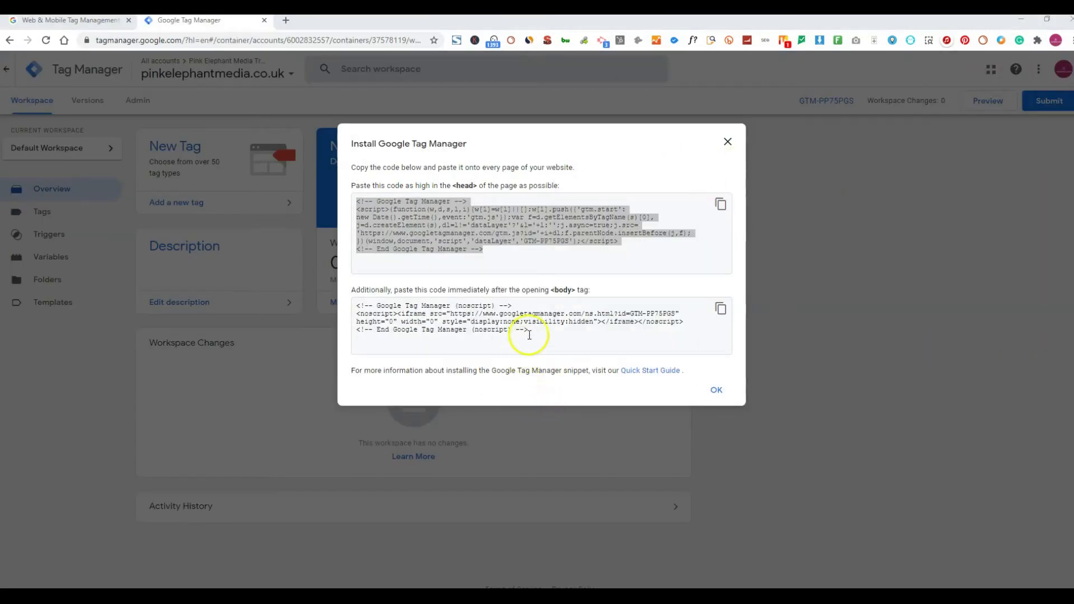
- Copy the noscript body snippet into Divi's body code, save it, and dismiss the install dialog
triple_click(526, 317)
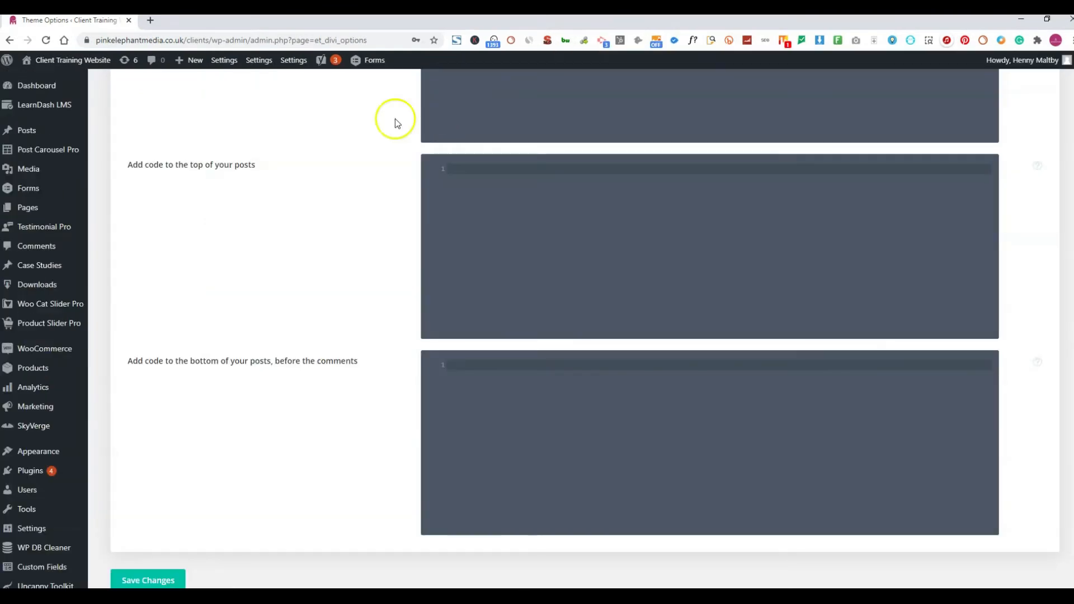
scroll("up", 3)
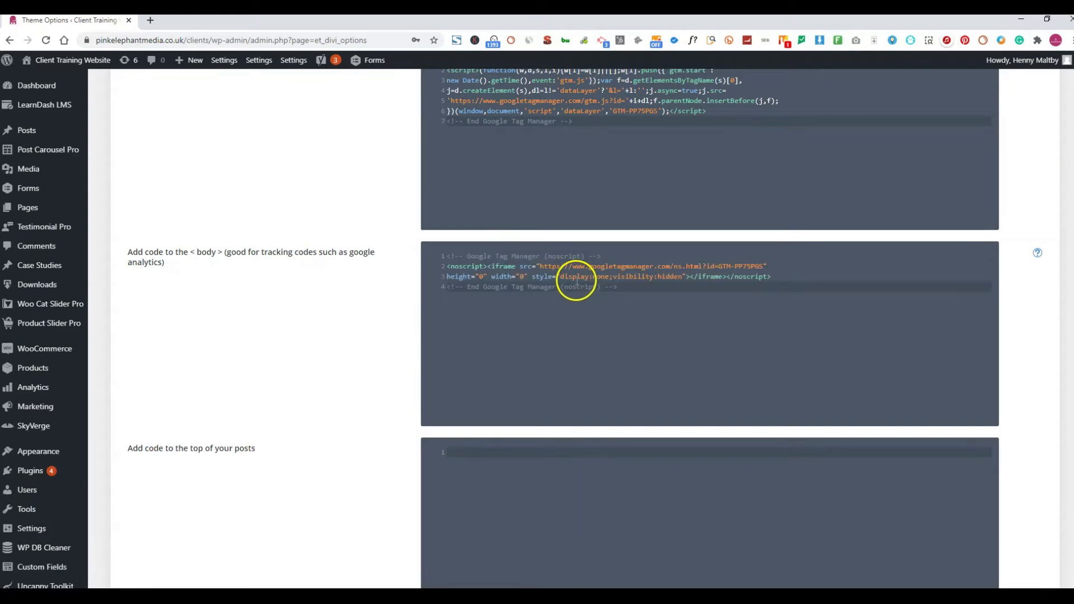
scroll("up", 3)
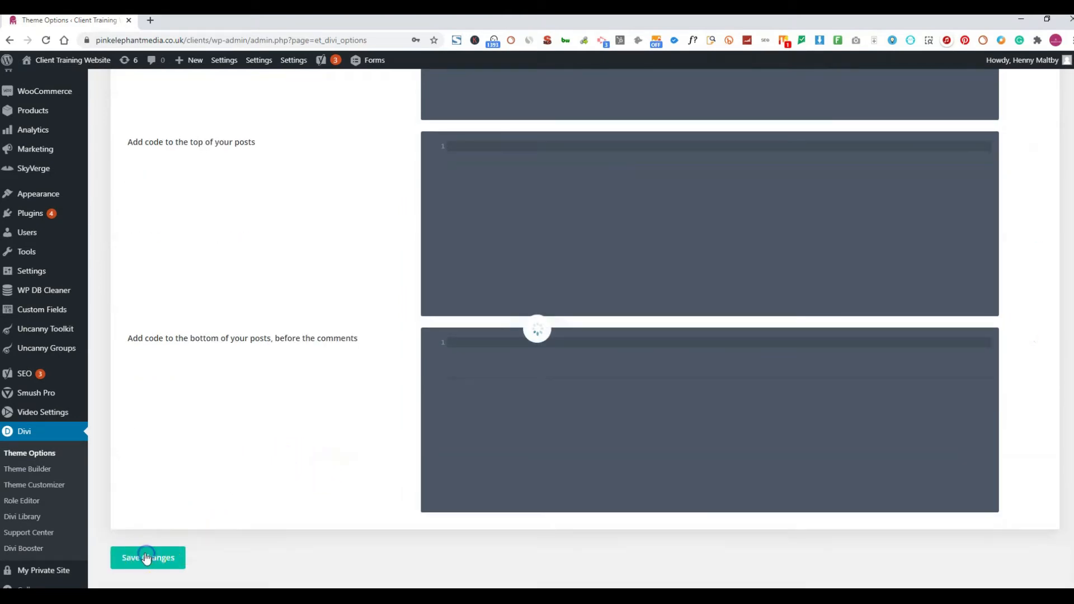
left_click(148, 557)
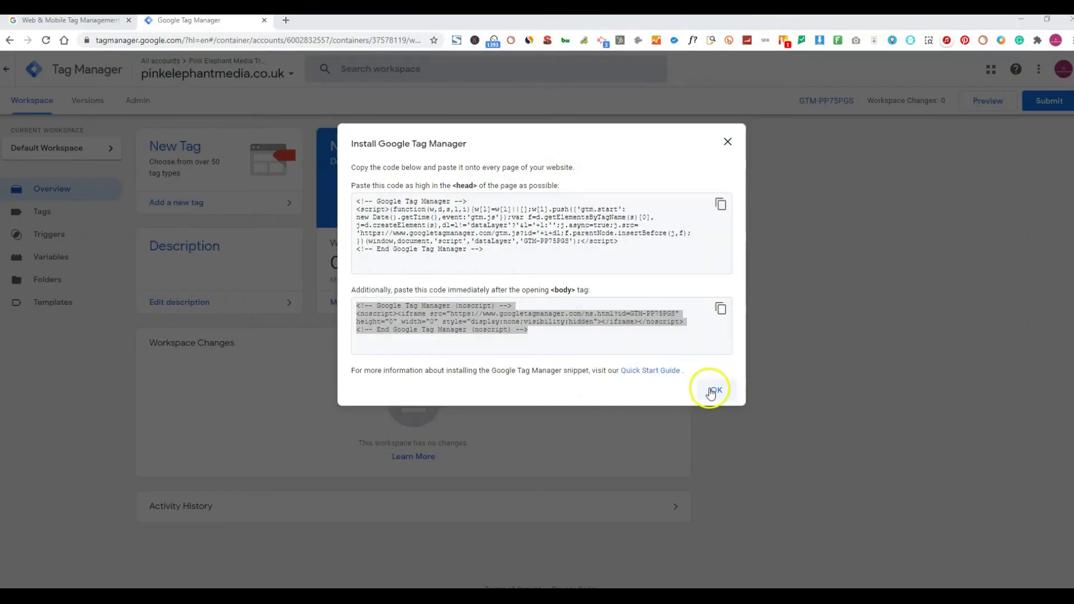
left_click(712, 390)
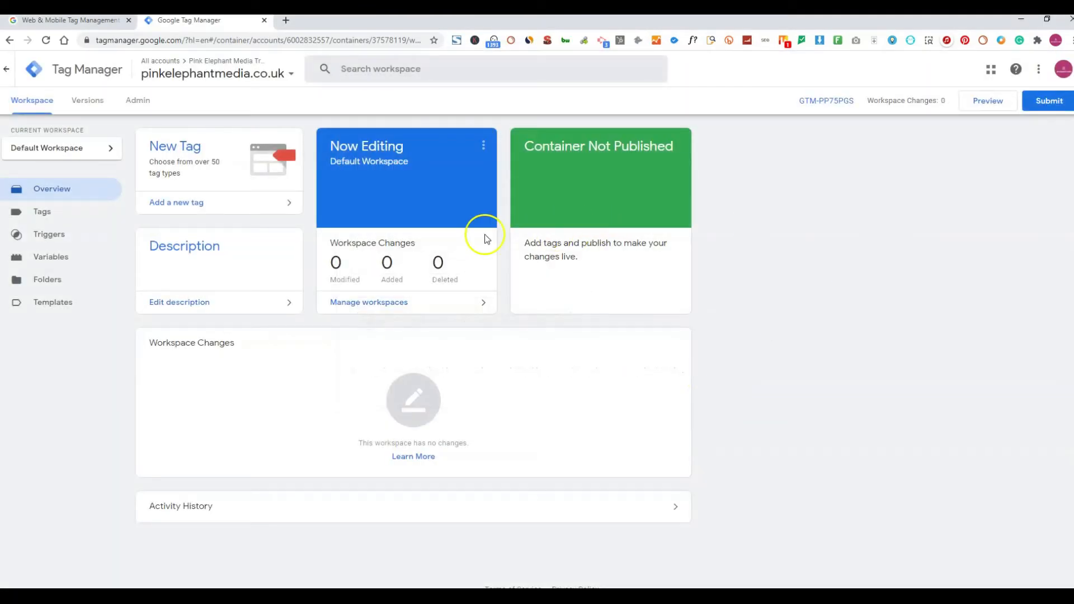
mouse_move(233, 216)
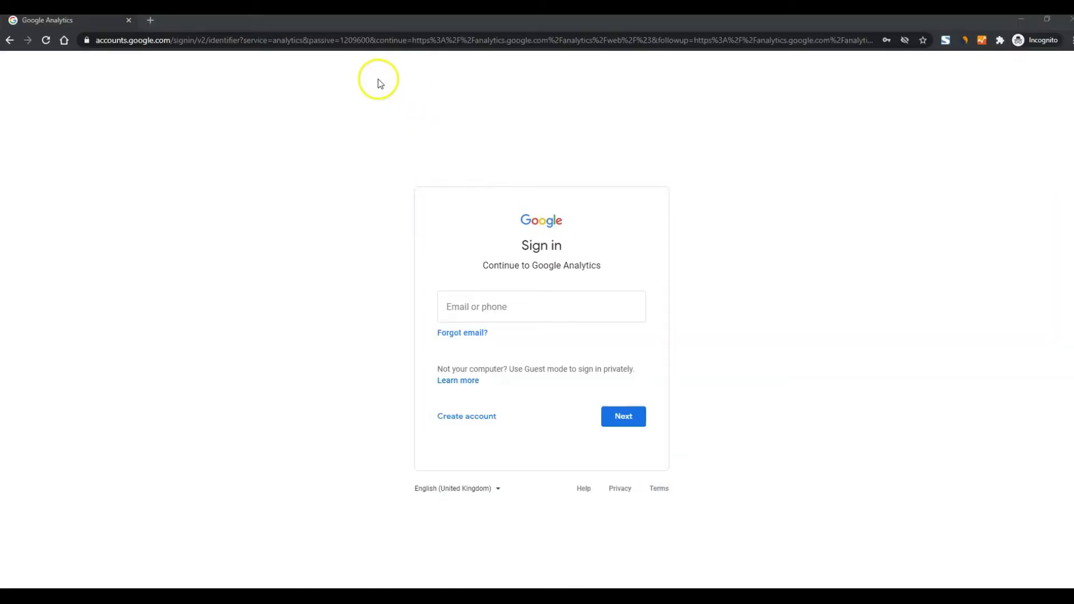
mouse_move(236, 61)
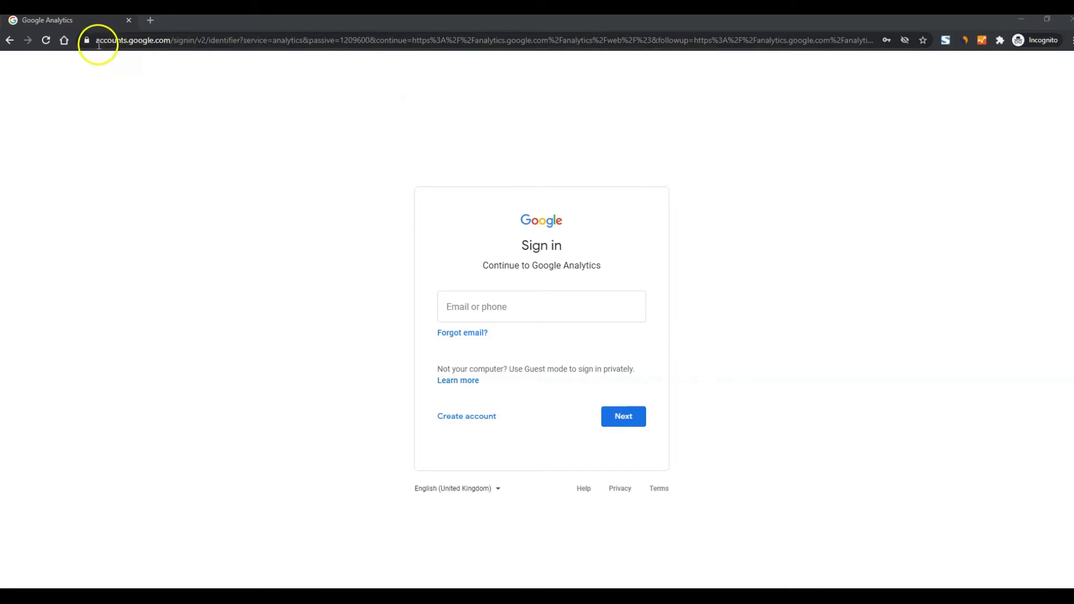
mouse_move(153, 40)
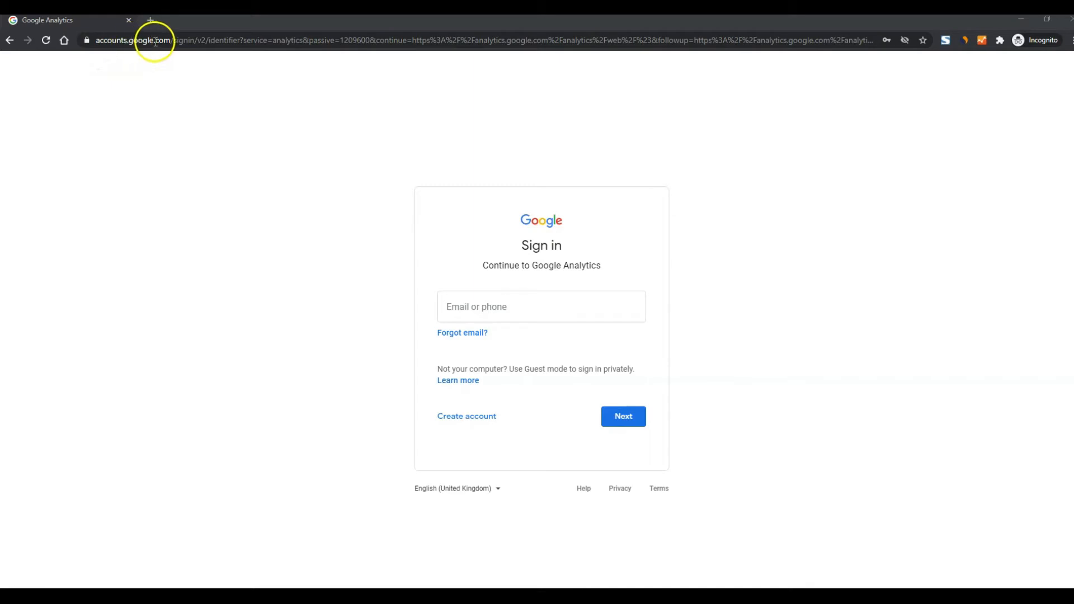
mouse_move(705, 264)
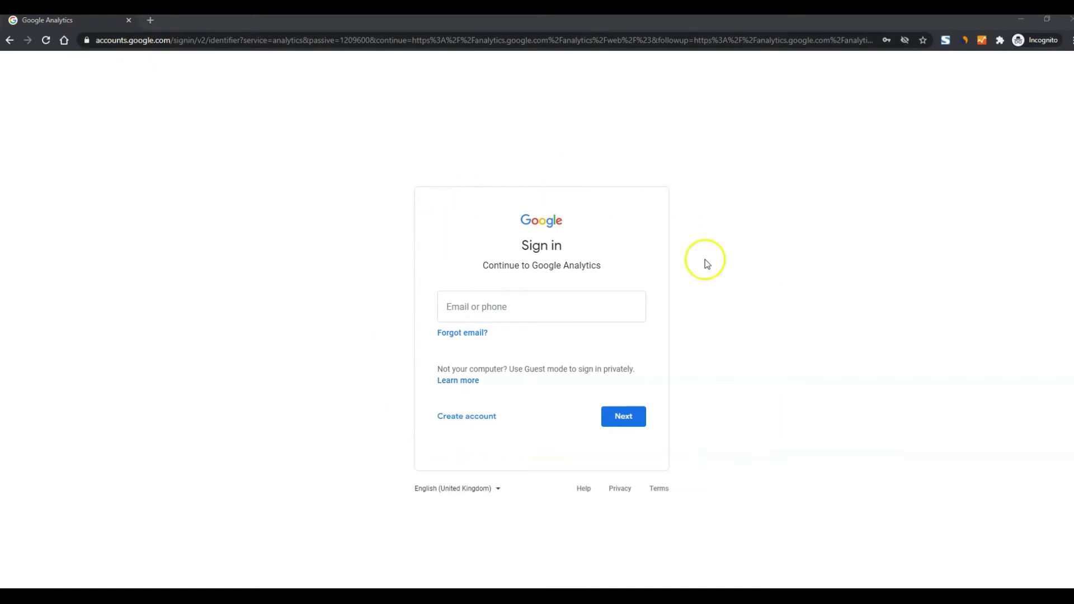
mouse_move(671, 326)
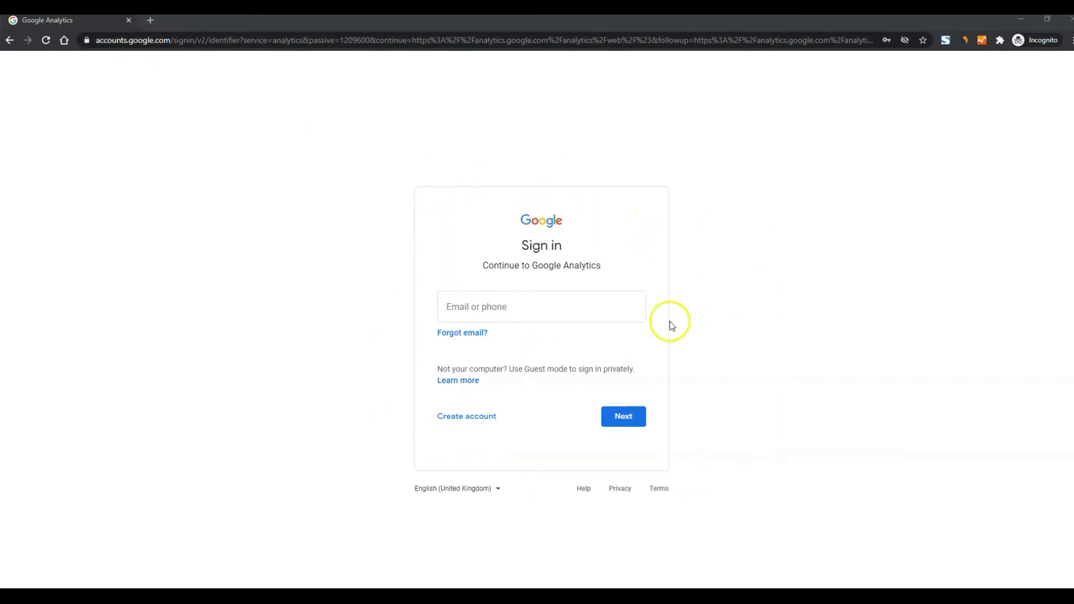
mouse_move(580, 248)
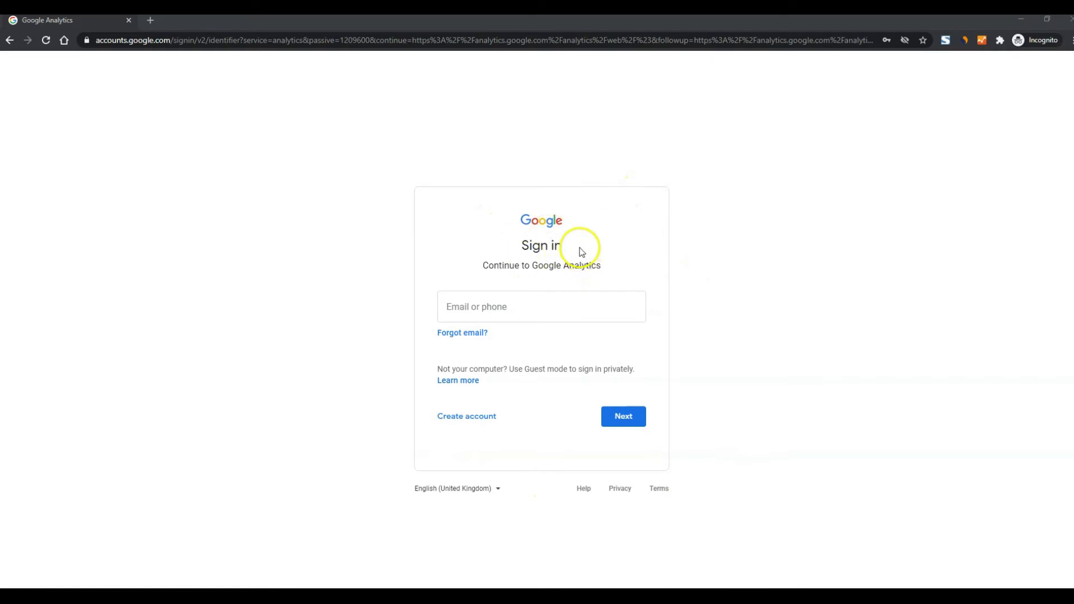
mouse_move(572, 249)
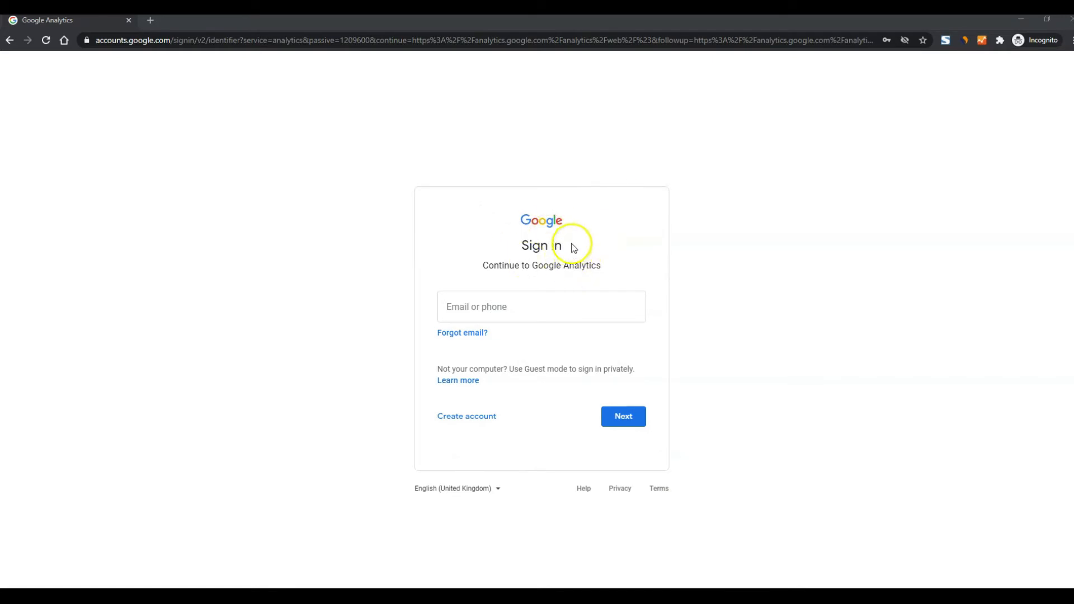
mouse_move(574, 248)
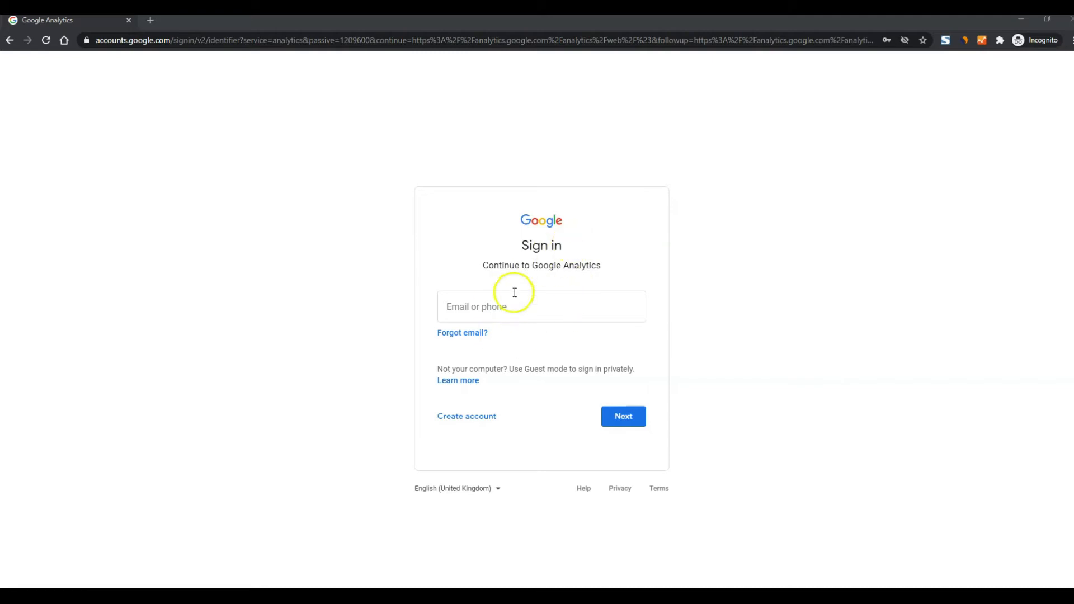
mouse_move(654, 222)
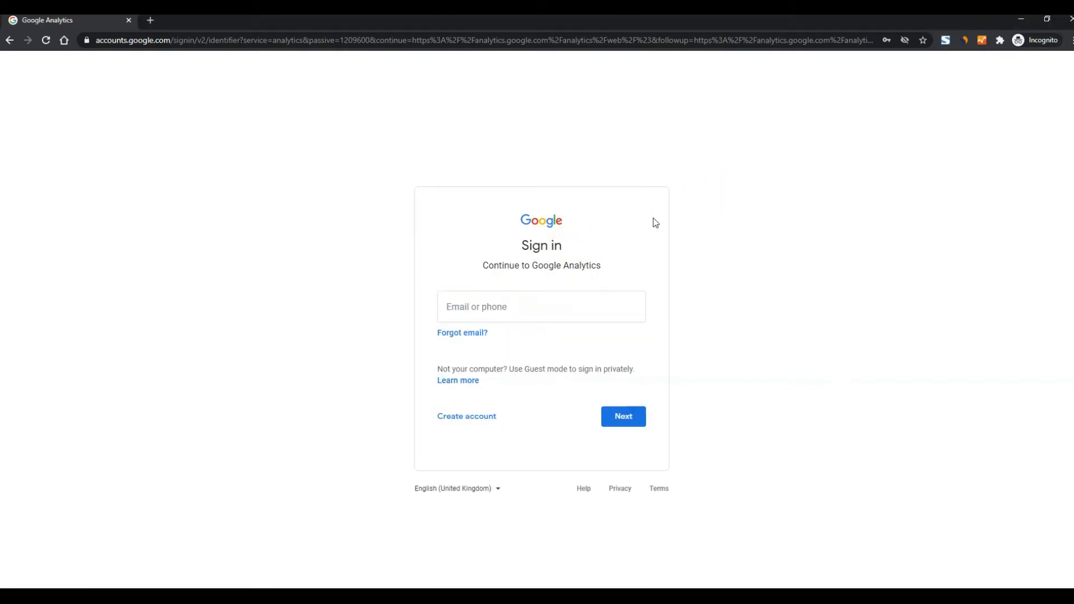
- Choose to create a new Google account for managing a business from the sign-in page
left_click(466, 416)
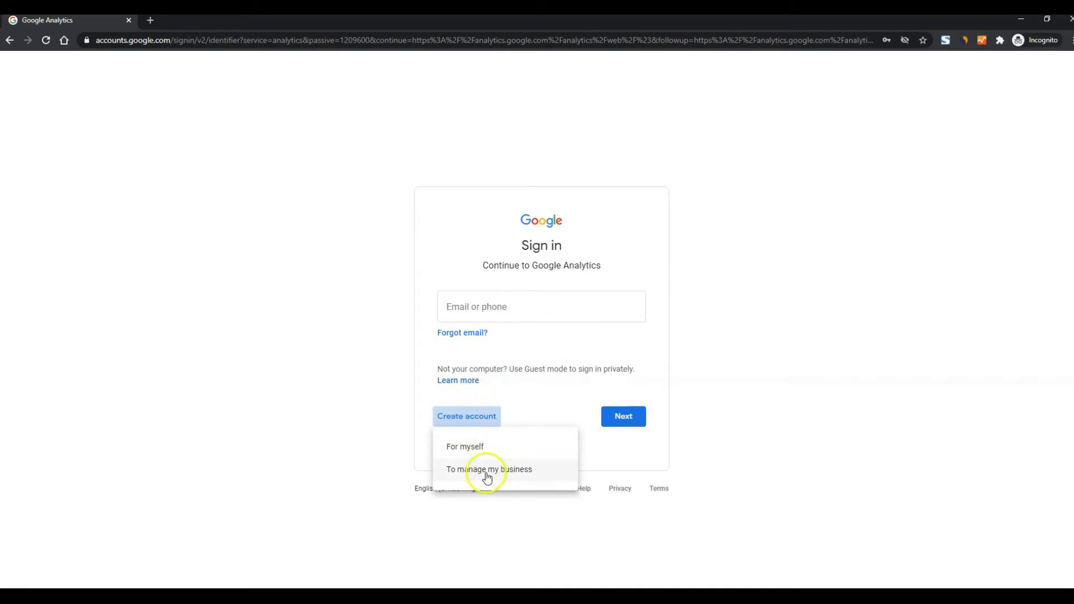
mouse_move(505, 474)
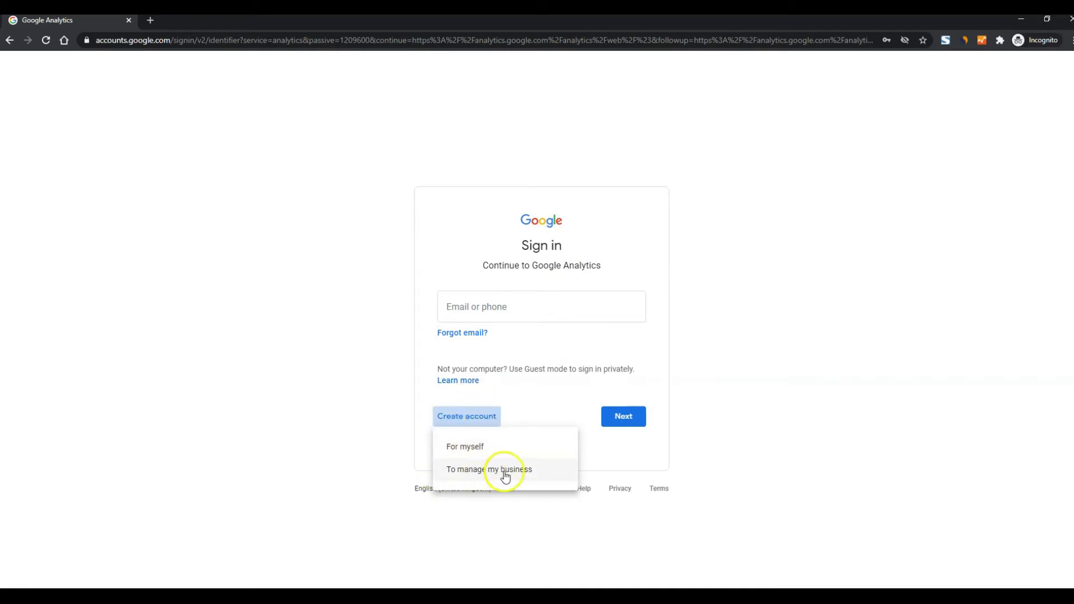
mouse_move(477, 464)
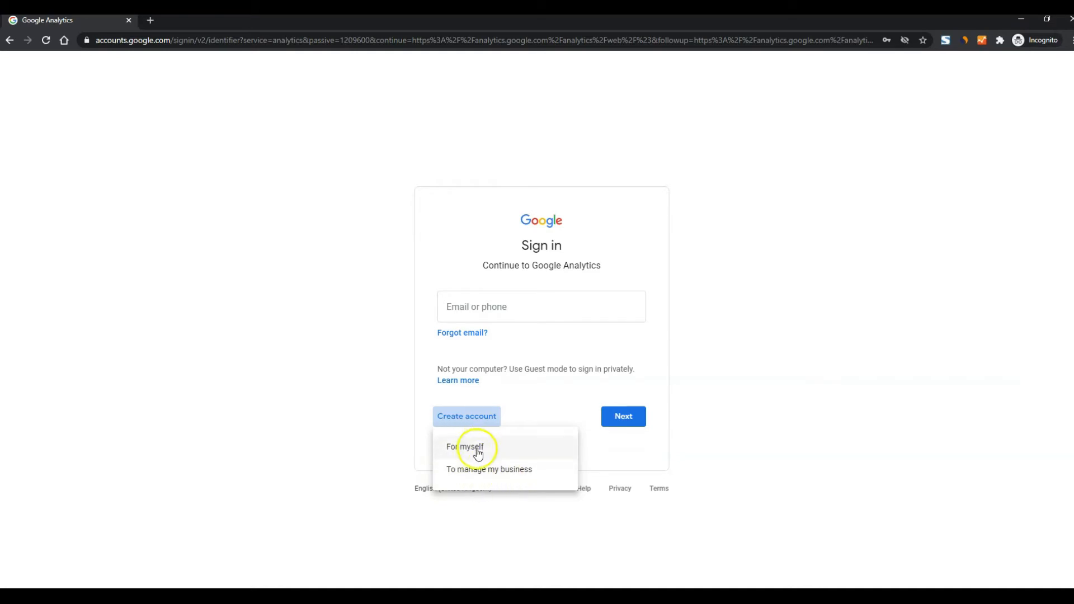
mouse_move(445, 474)
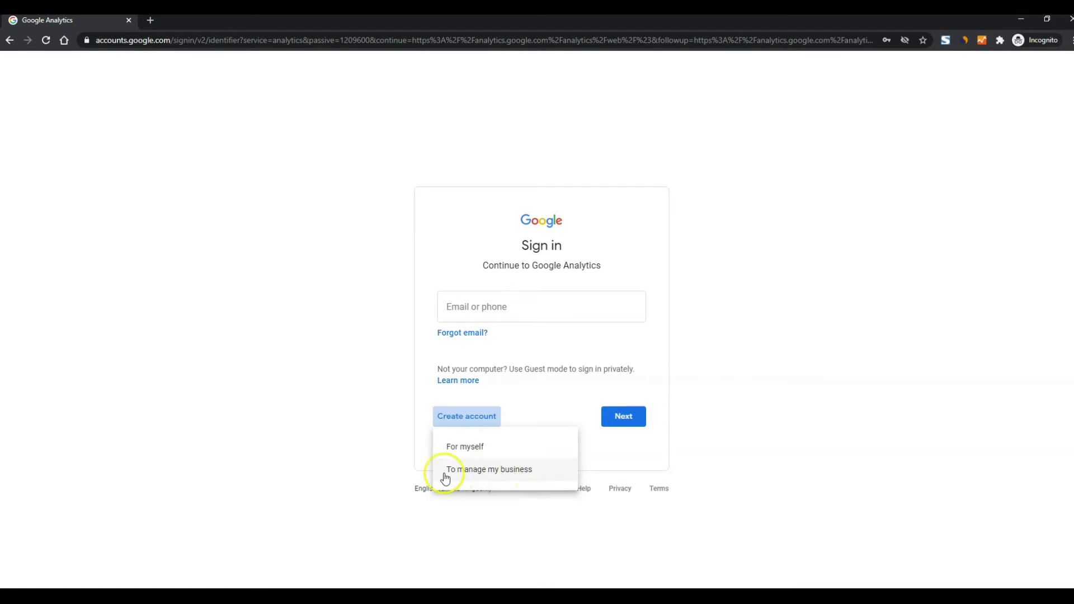
left_click(500, 474)
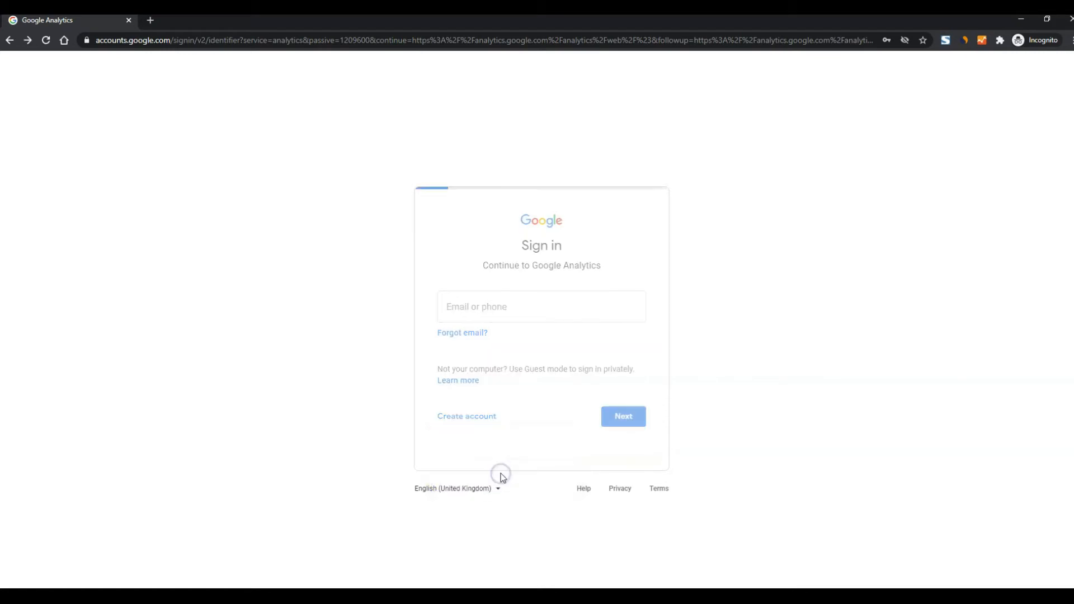
- Place the cursor in the First name field of the Create your Google Account form
left_click(466, 416)
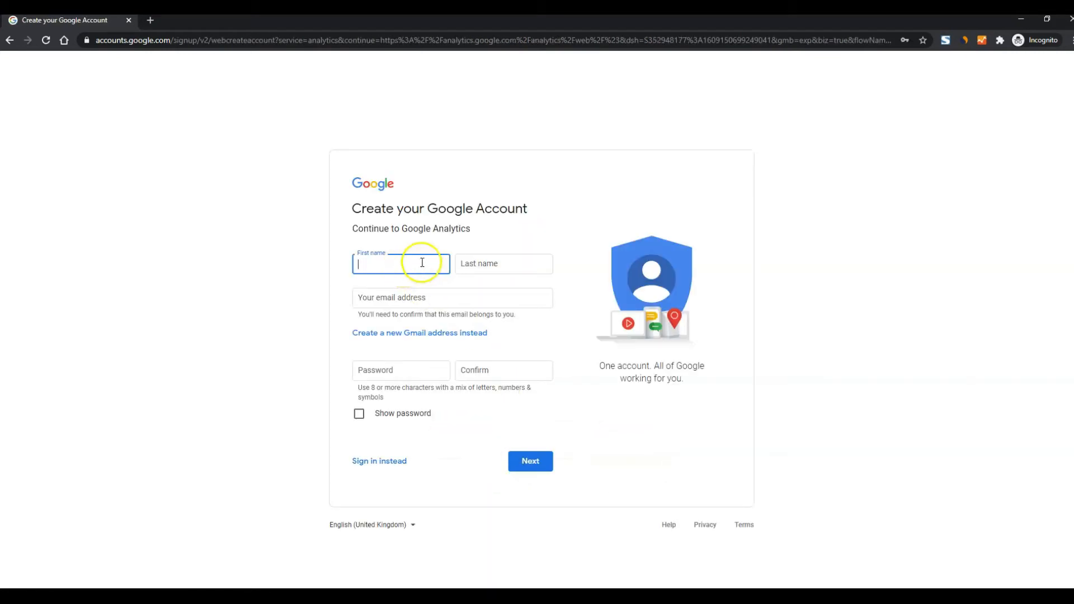
mouse_move(444, 399)
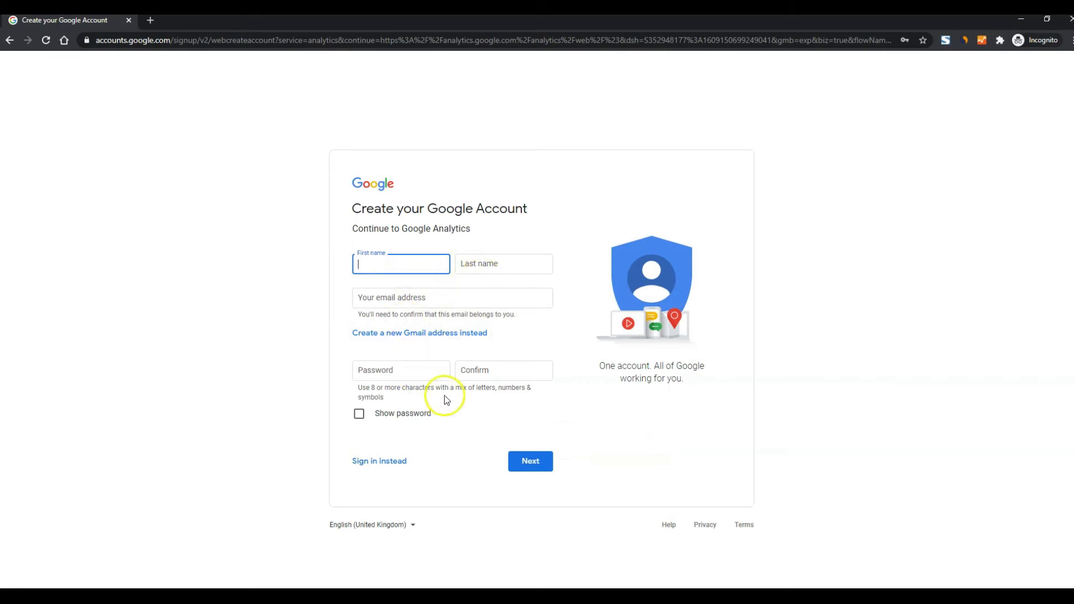
mouse_move(535, 425)
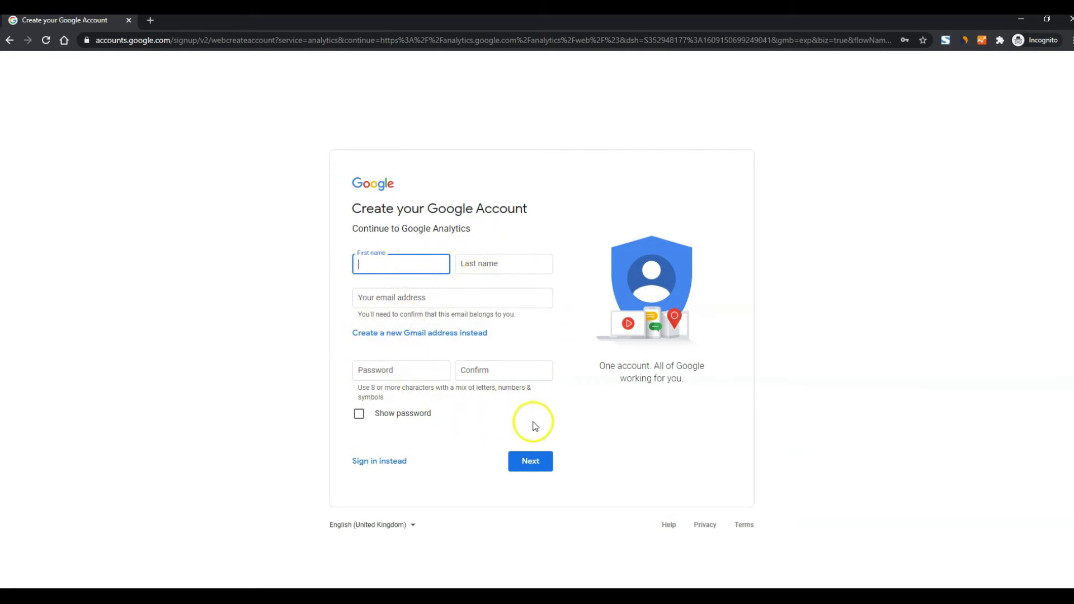
mouse_move(455, 167)
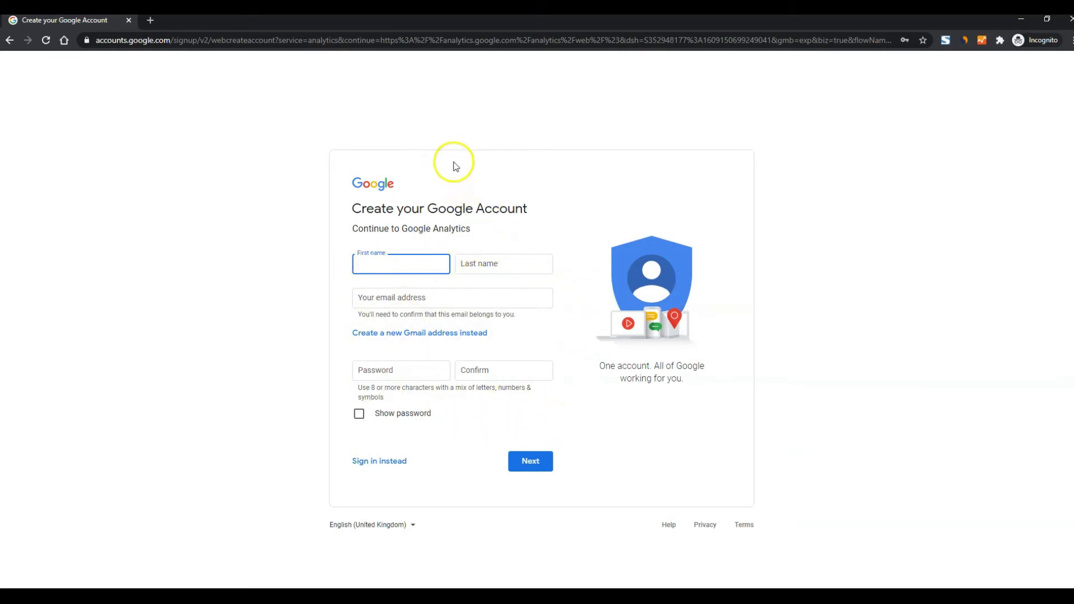
mouse_move(527, 373)
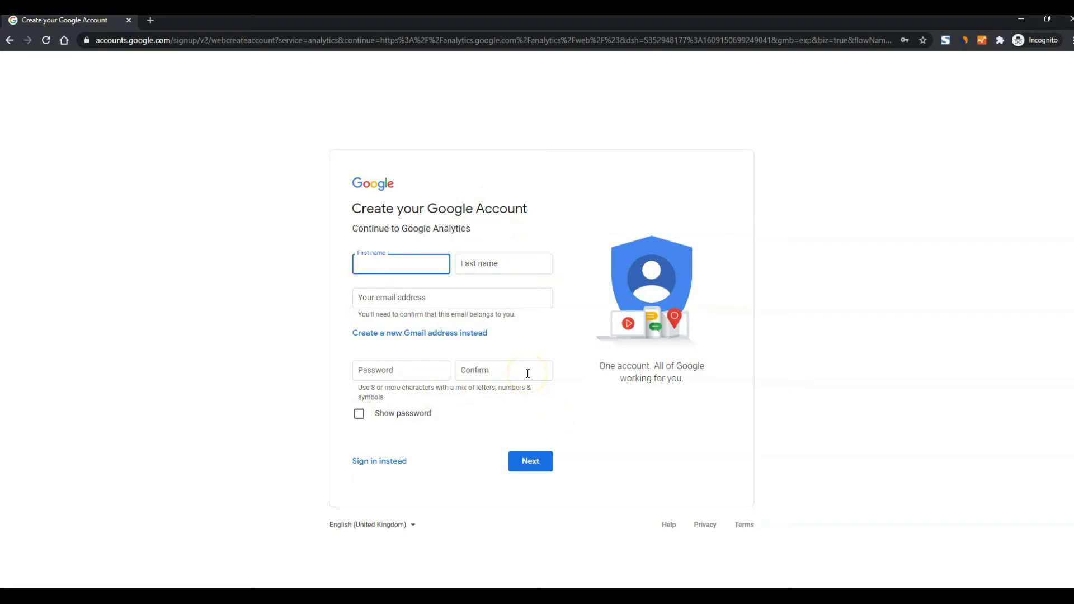
mouse_move(355, 357)
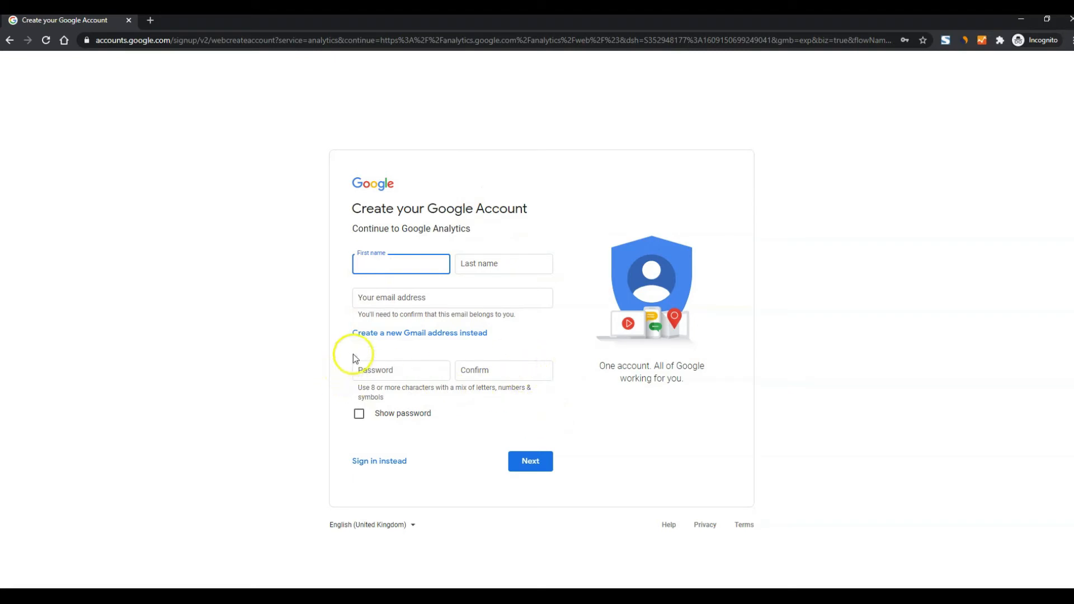
mouse_move(124, 586)
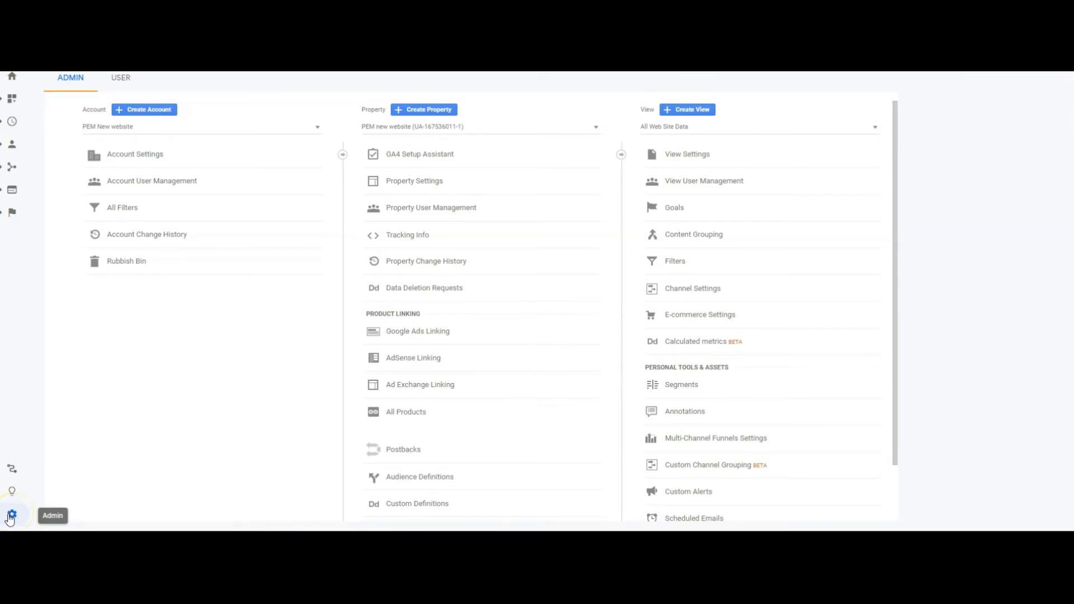
mouse_move(126, 110)
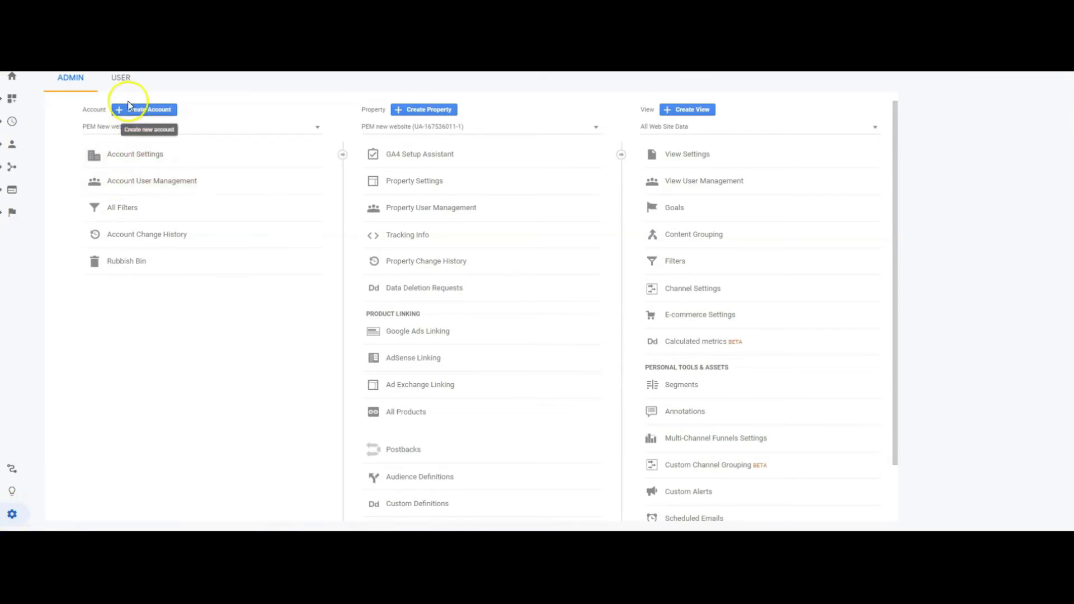
- Create a new Analytics account named 'Pink Elephant Media Test', leaving data sharing options checked
left_click(145, 110)
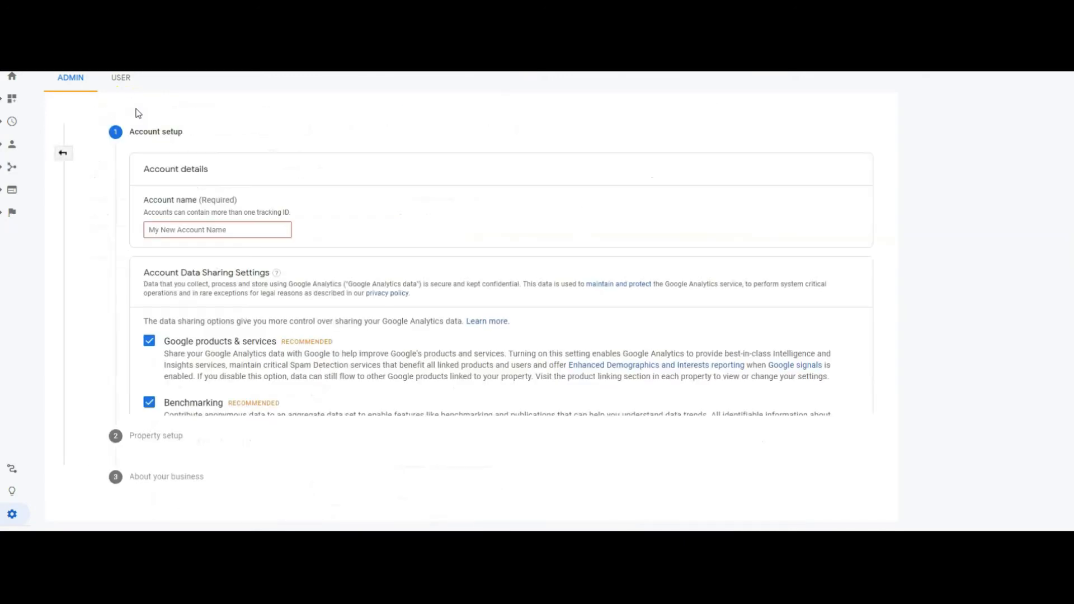
left_click(217, 230)
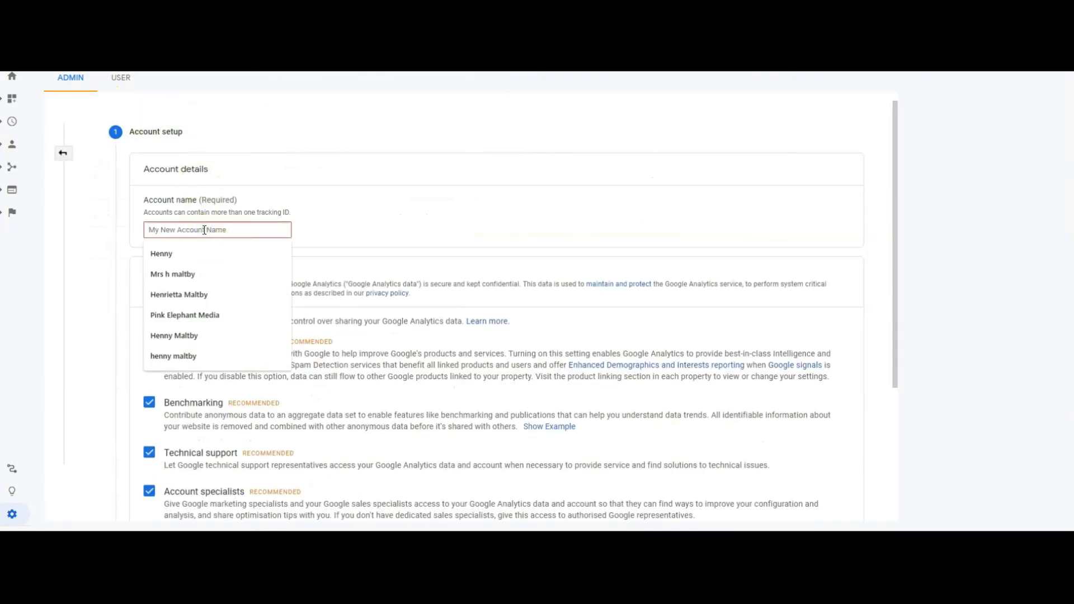
type("Pink")
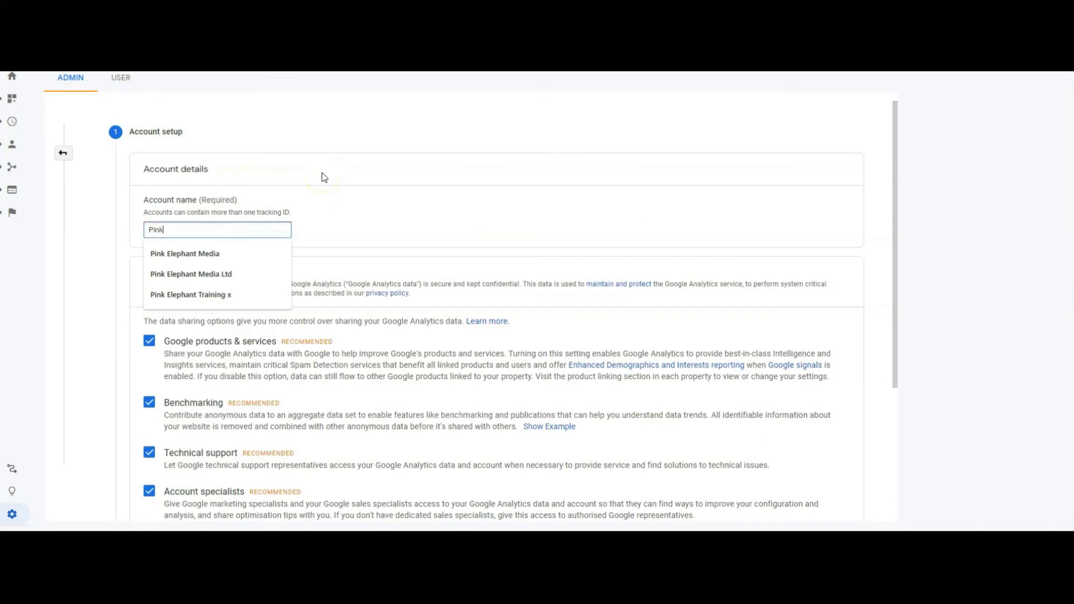
type("Elephant Media")
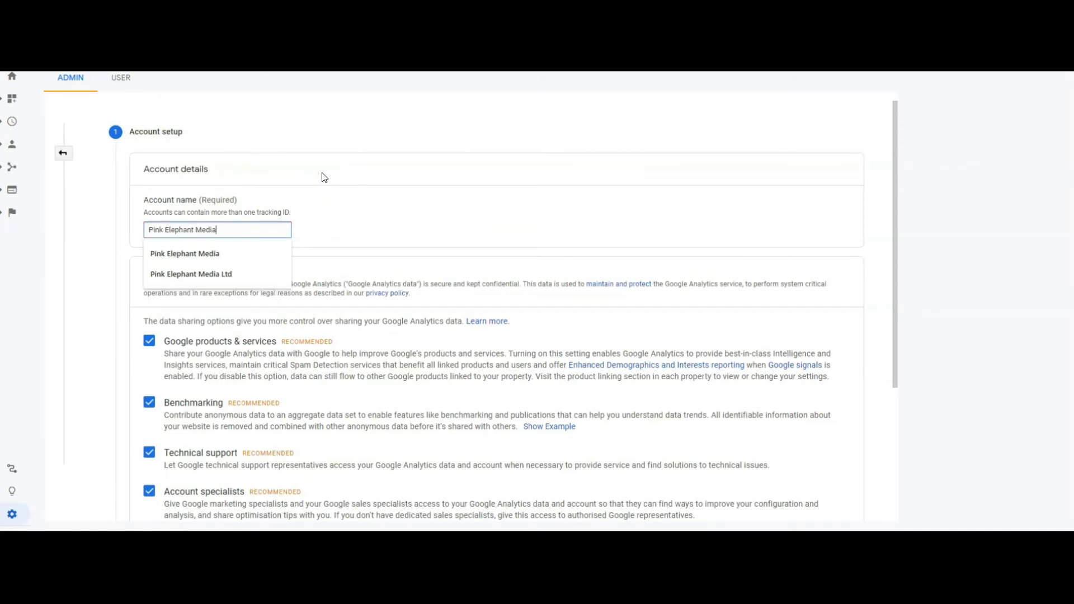
type("Test")
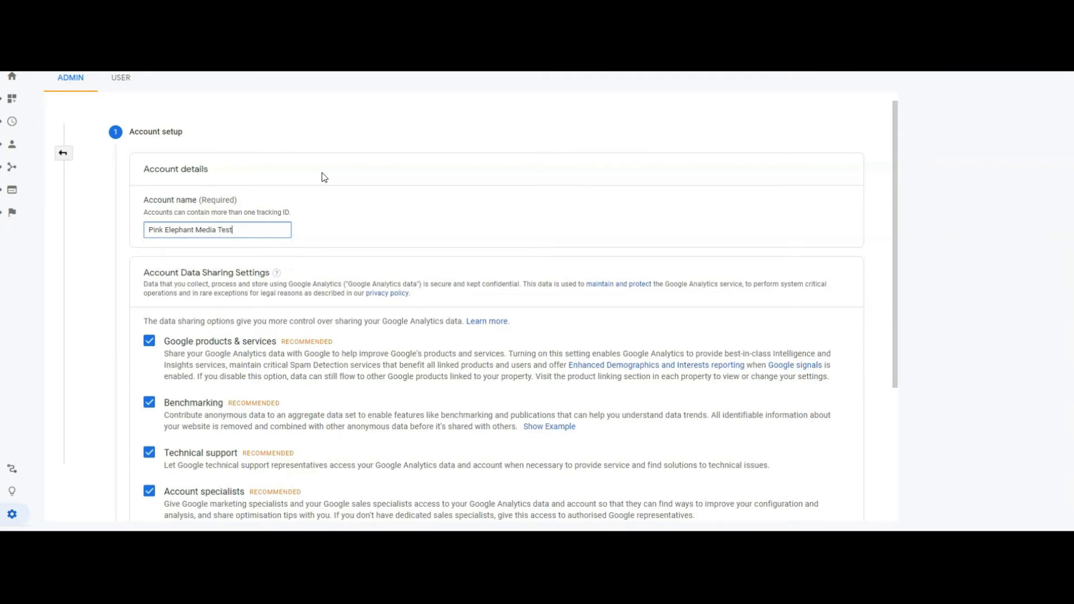
scroll("down", 3)
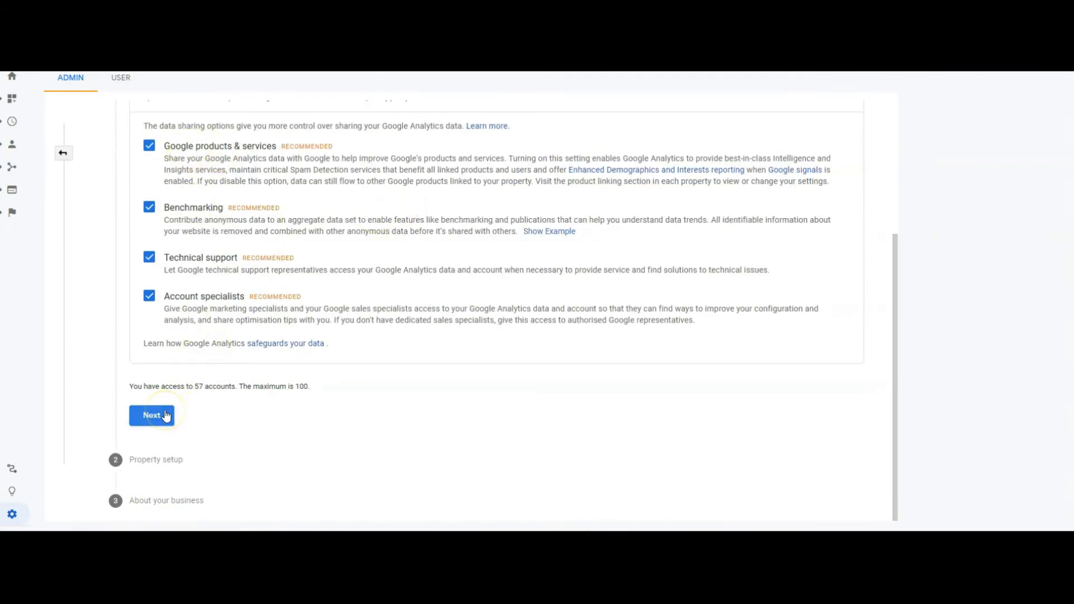
- Name the property 'PEMTraining', set its currency to British Pound (GBP £) and continue
left_click(151, 415)
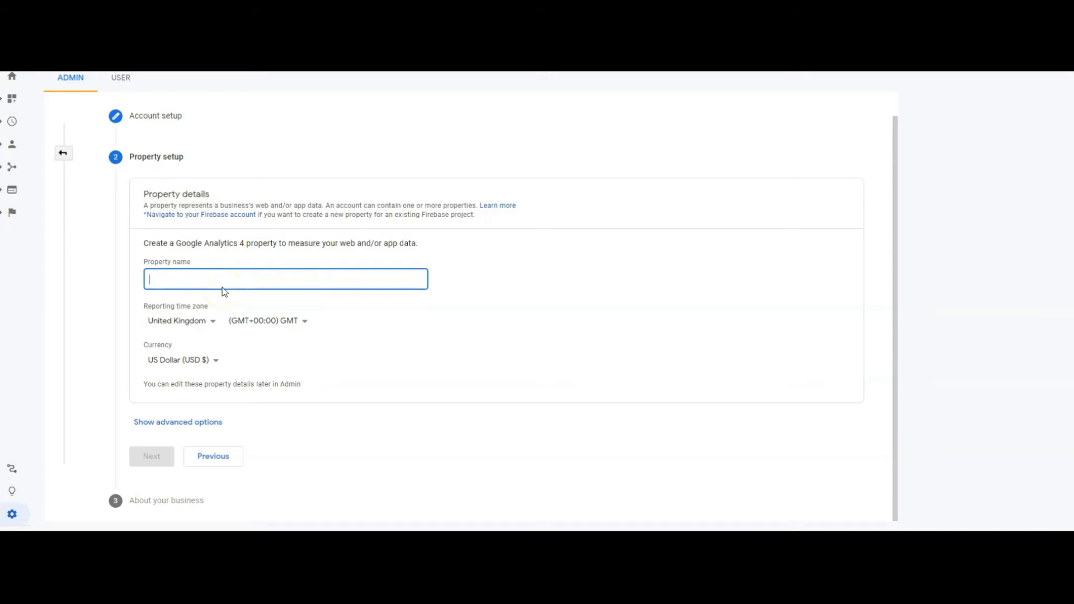
type("PEMT")
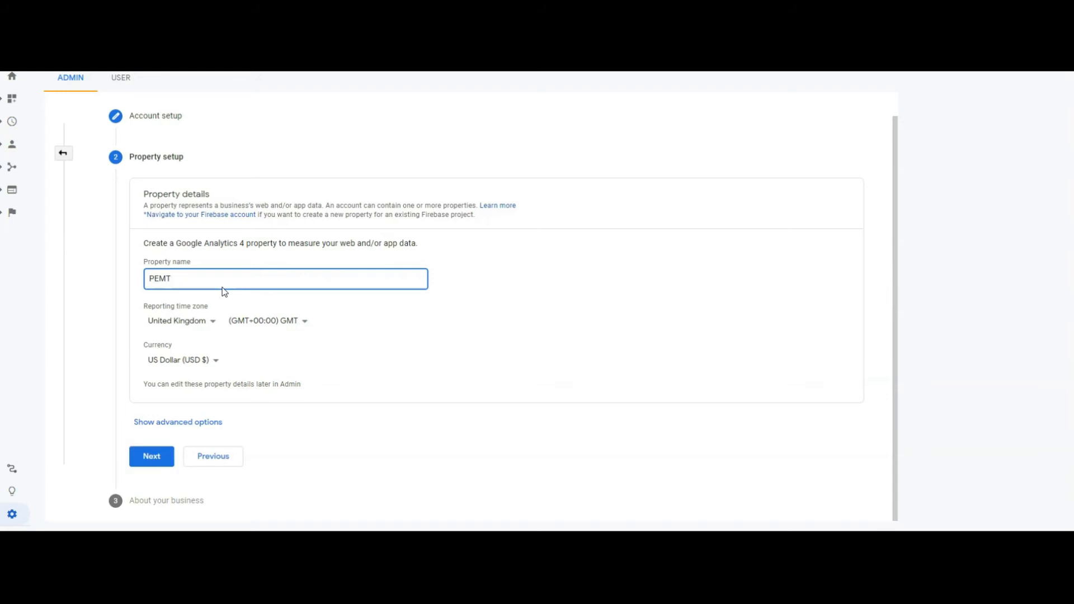
type("Training")
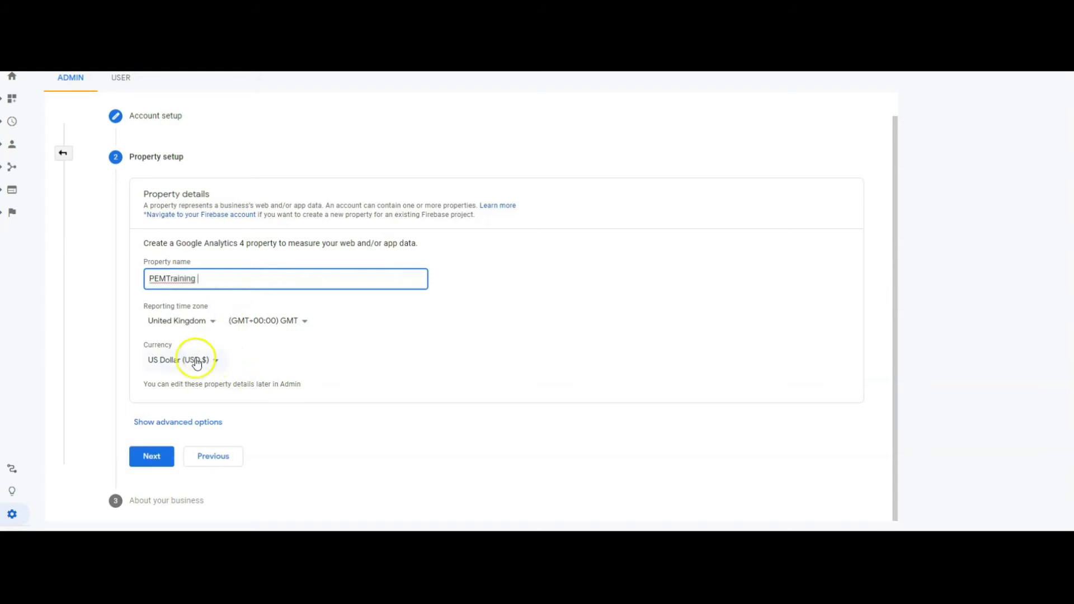
left_click(181, 359)
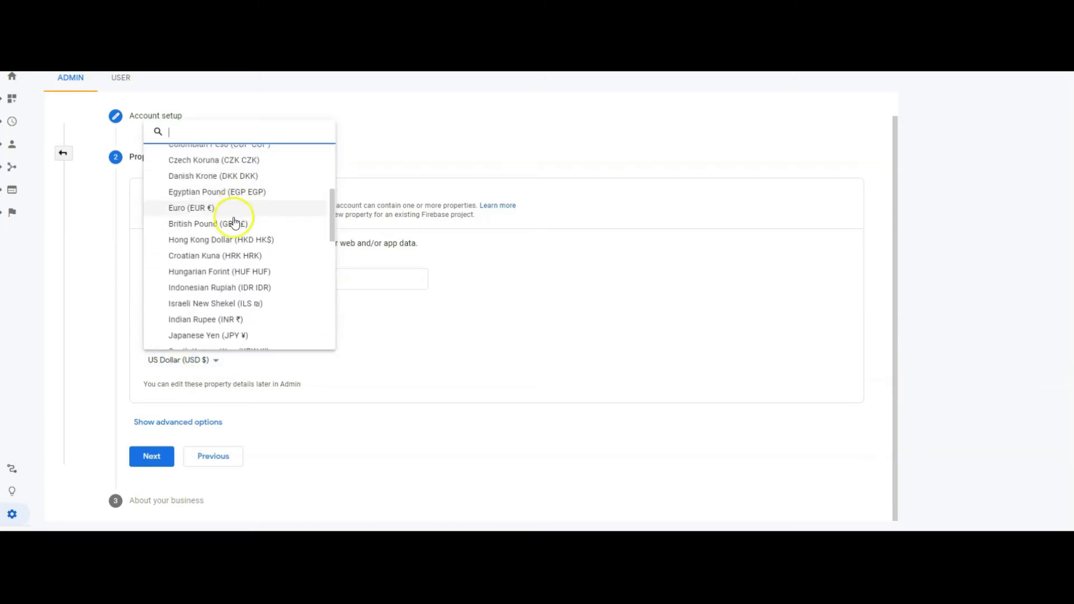
left_click(208, 224)
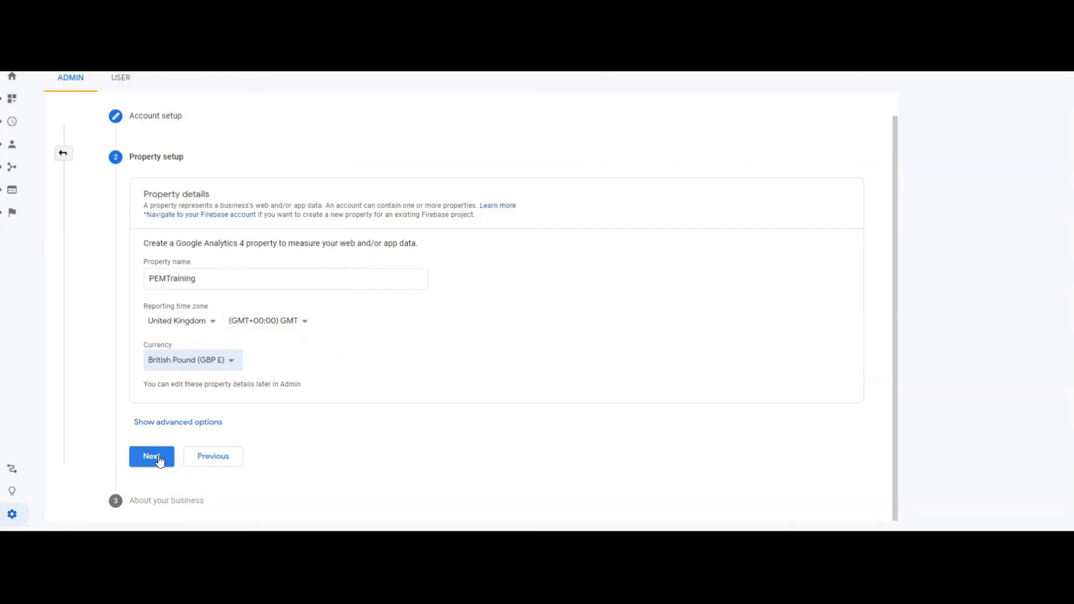
left_click(151, 456)
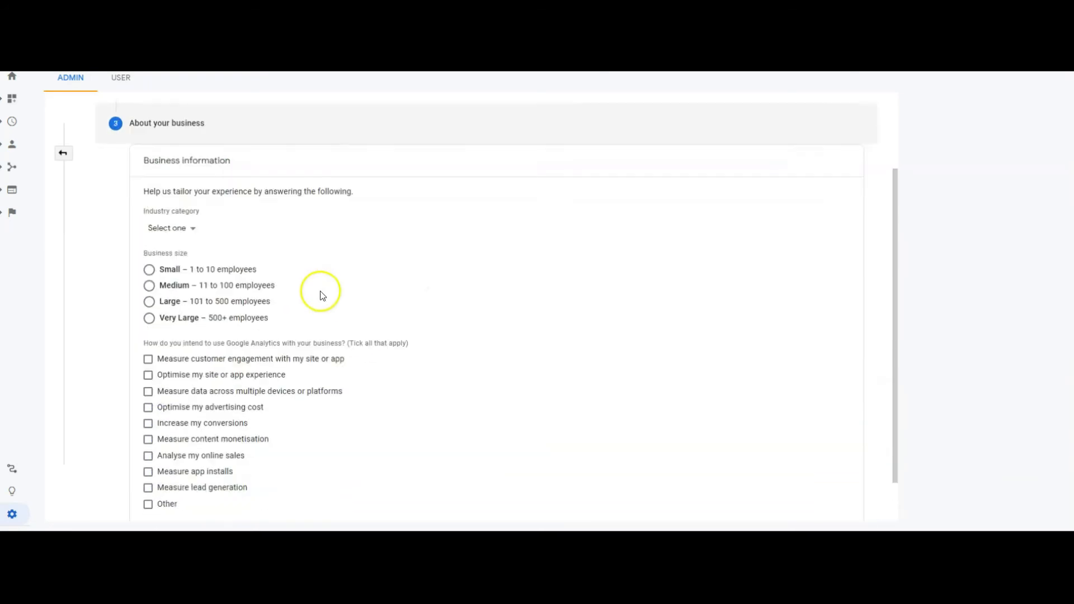
- Choose Business & industrial as the industry category and Small as the business size
left_click(169, 227)
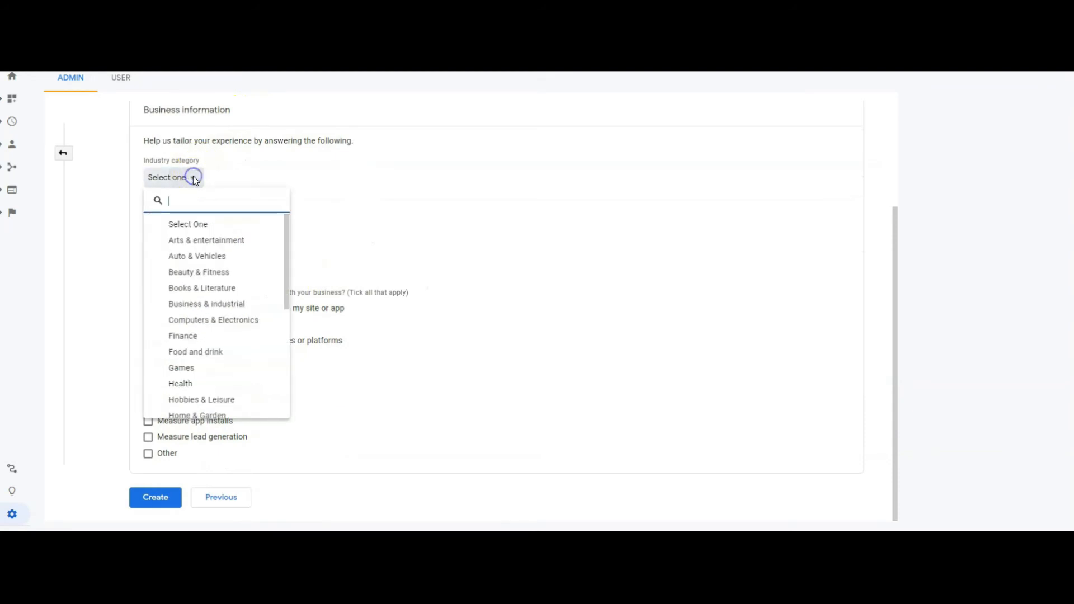
scroll("down", 3)
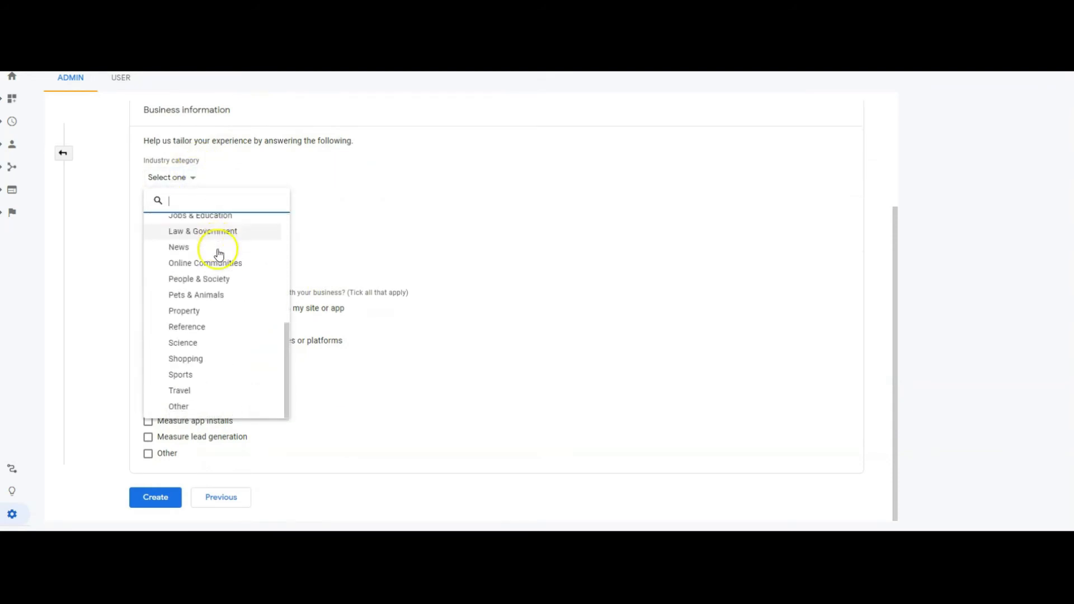
scroll("up", 3)
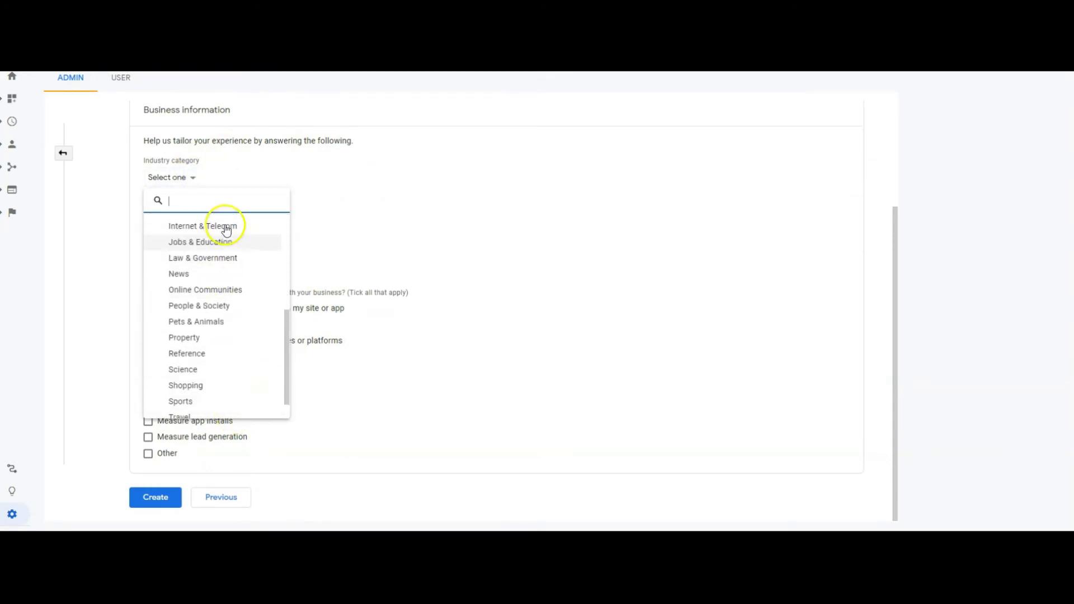
scroll("up", 3)
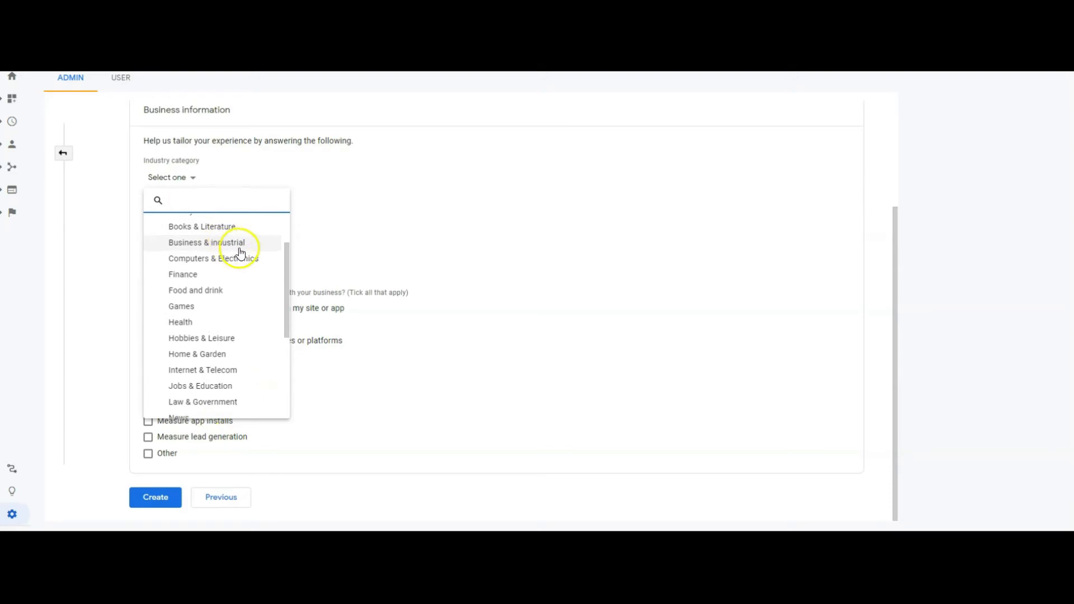
scroll("down", 3)
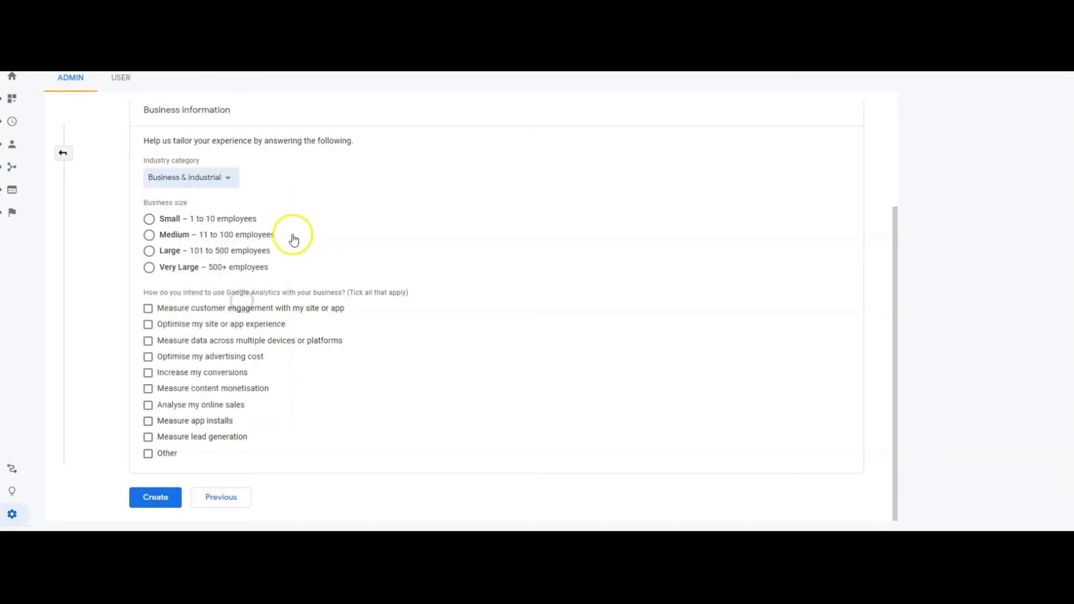
left_click(148, 218)
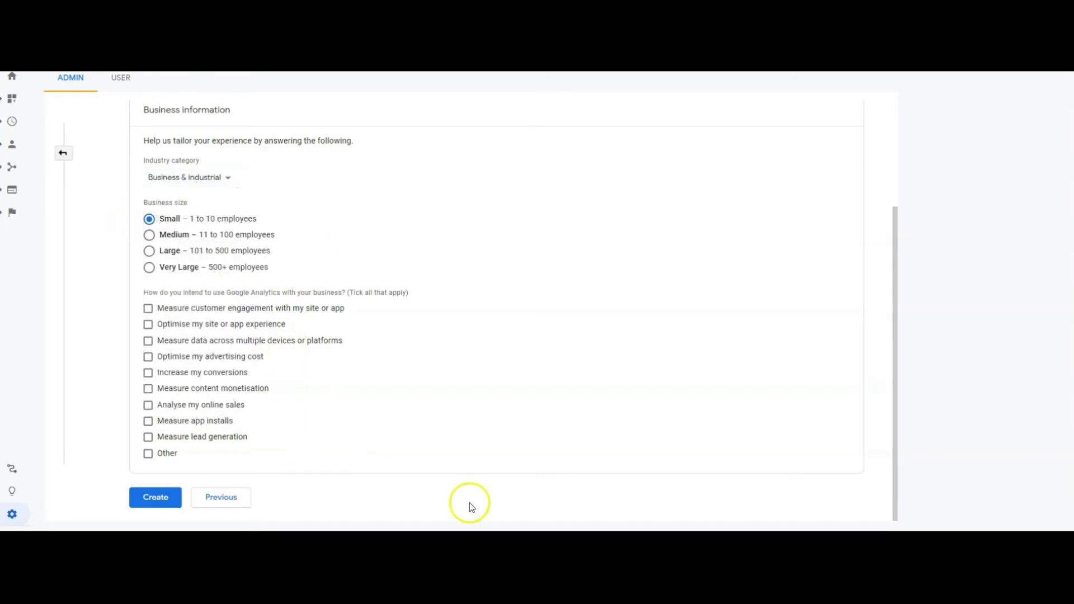
- Tick the intended uses including lead generation and create the property
left_click(148, 308)
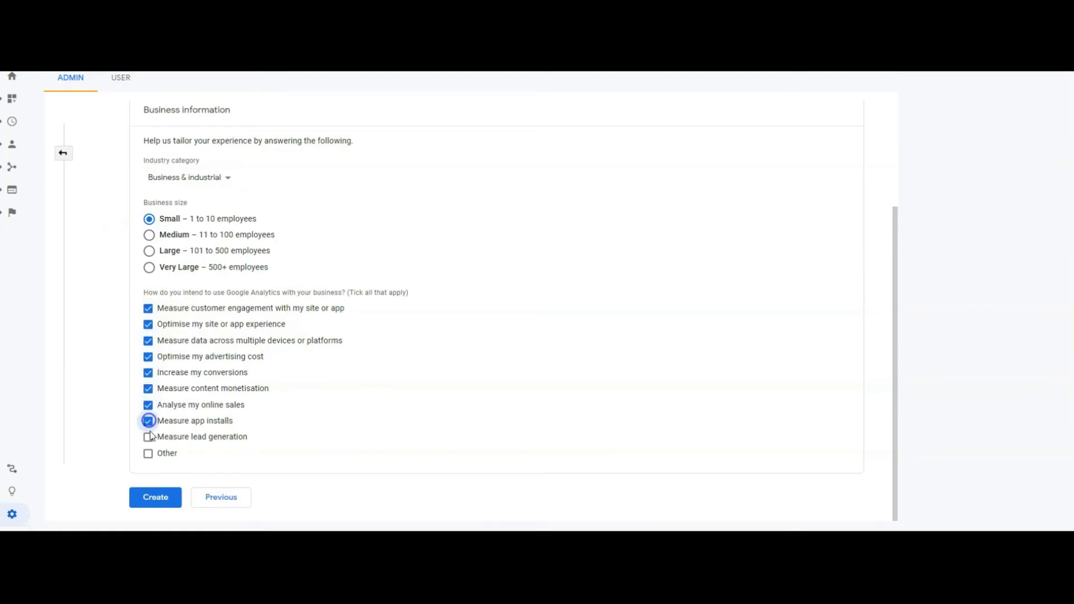
left_click(147, 437)
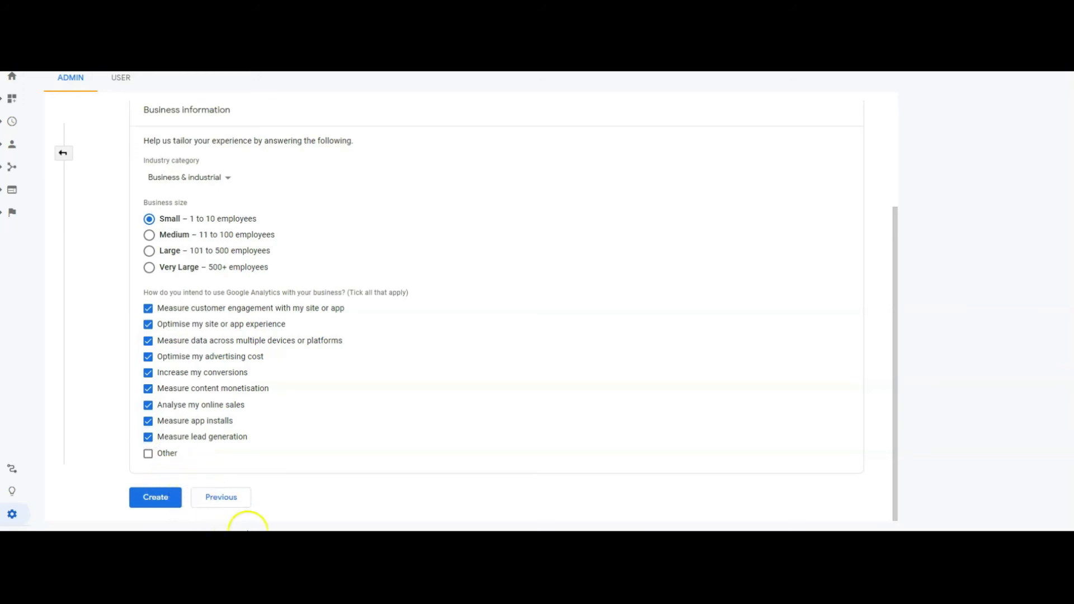
left_click(155, 496)
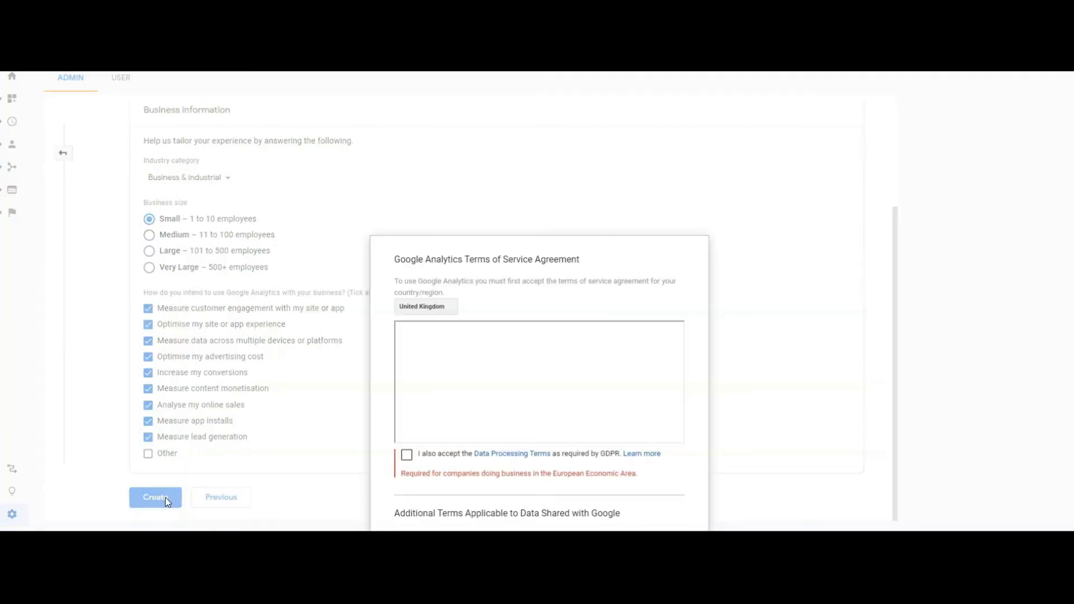
- Accept the GDPR data processing and controller-controller terms and confirm with I Accept
left_click(406, 454)
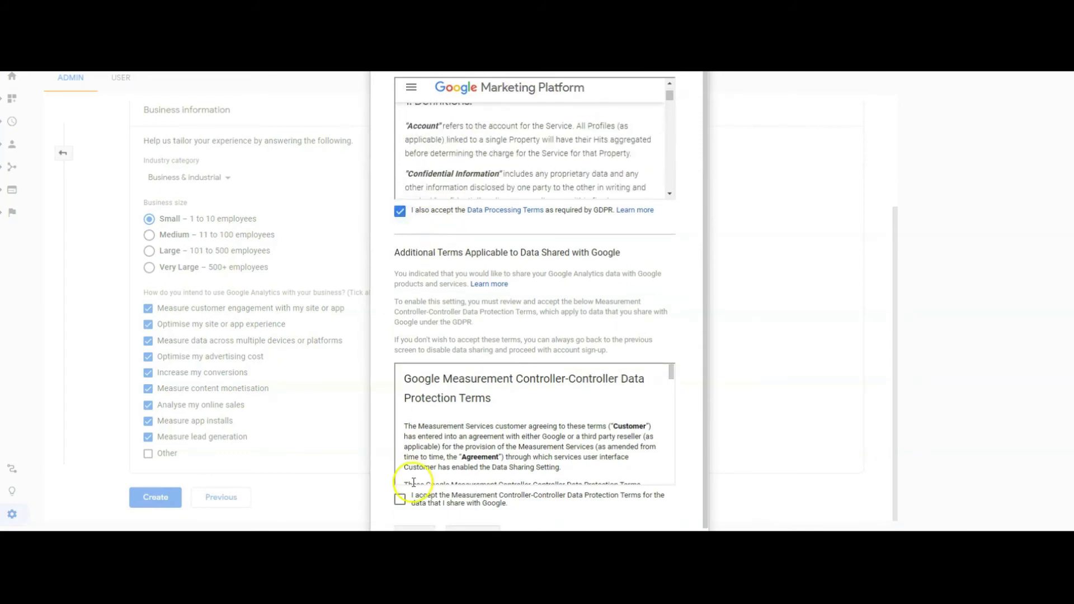
left_click(399, 498)
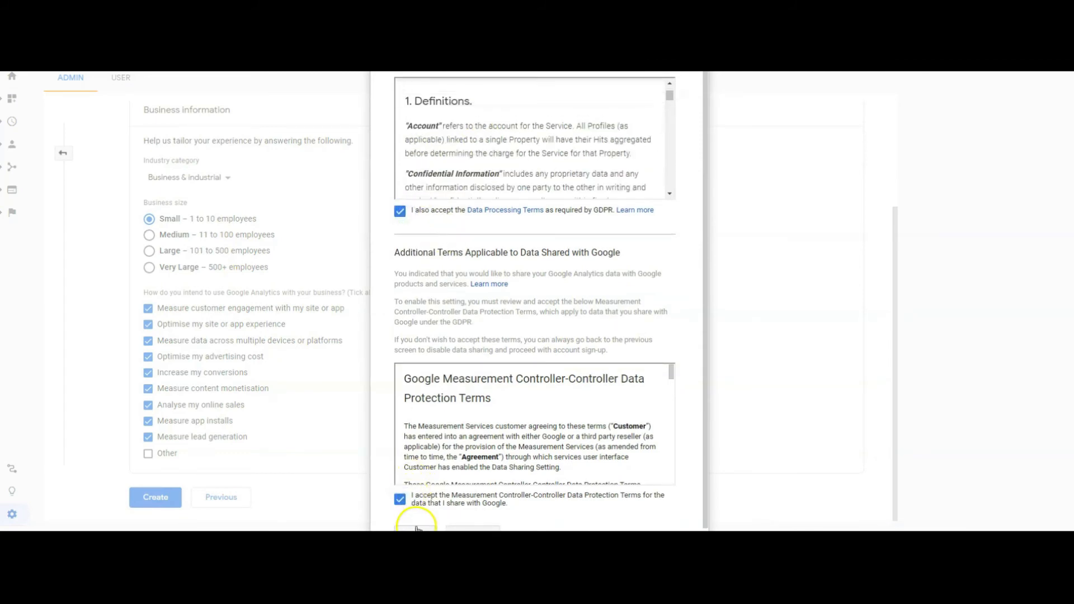
scroll("down", 3)
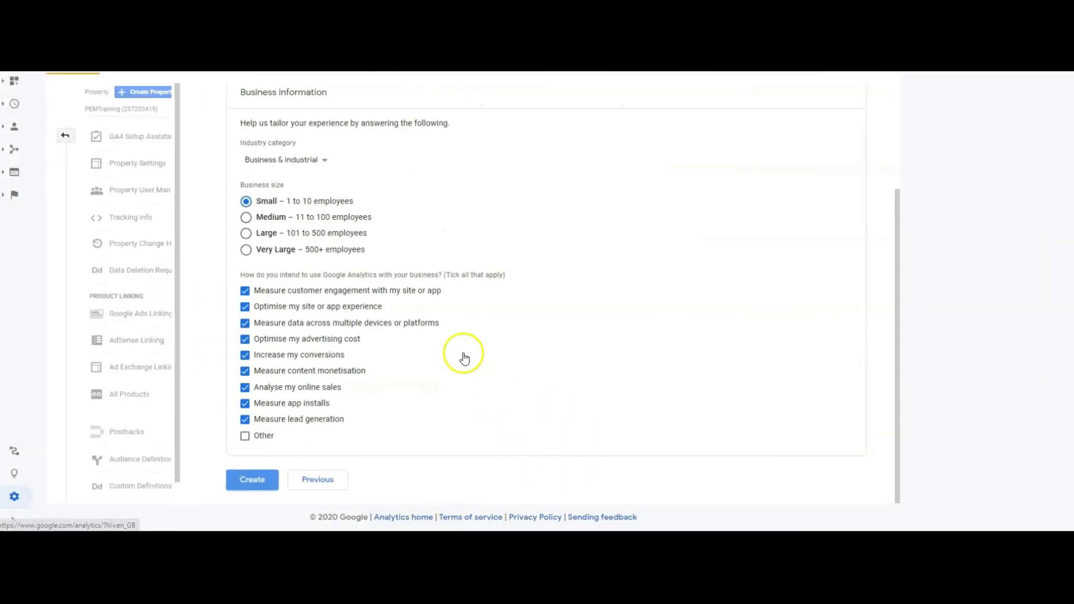
left_click(251, 479)
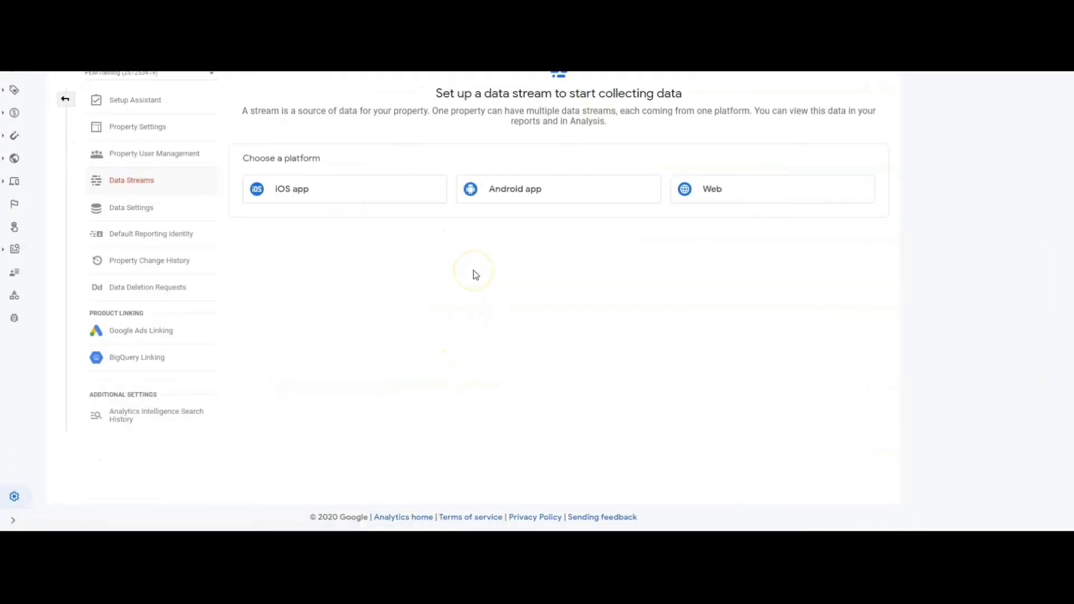
mouse_move(841, 191)
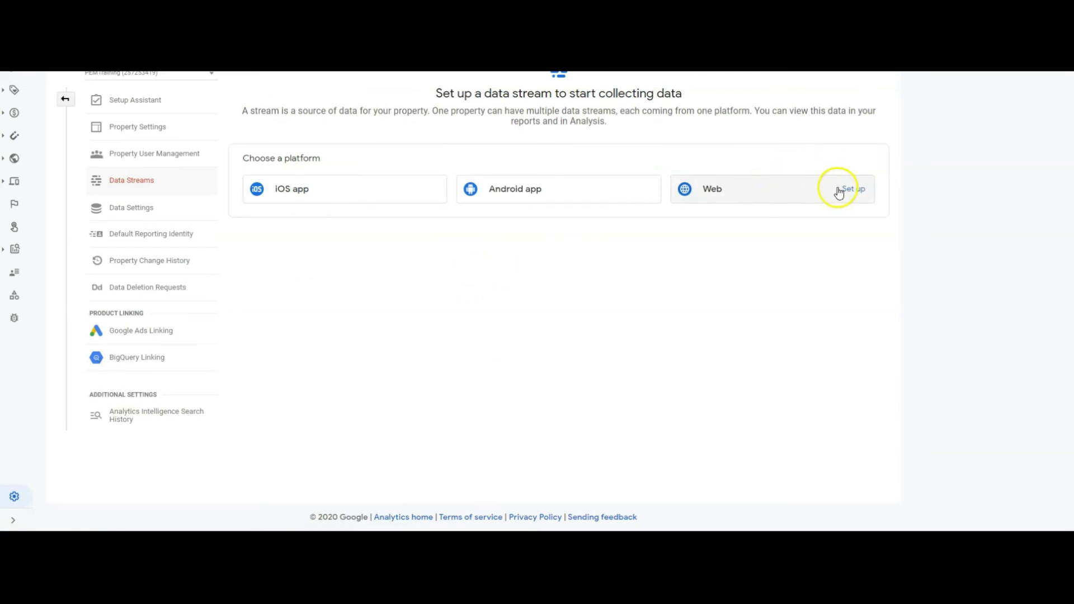
mouse_move(506, 193)
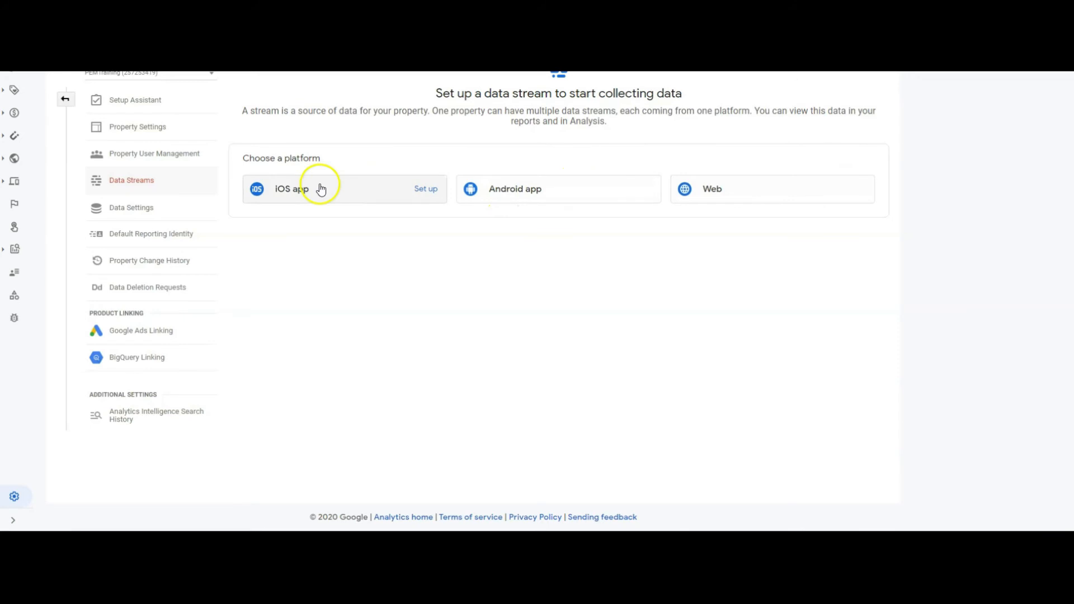
mouse_move(854, 188)
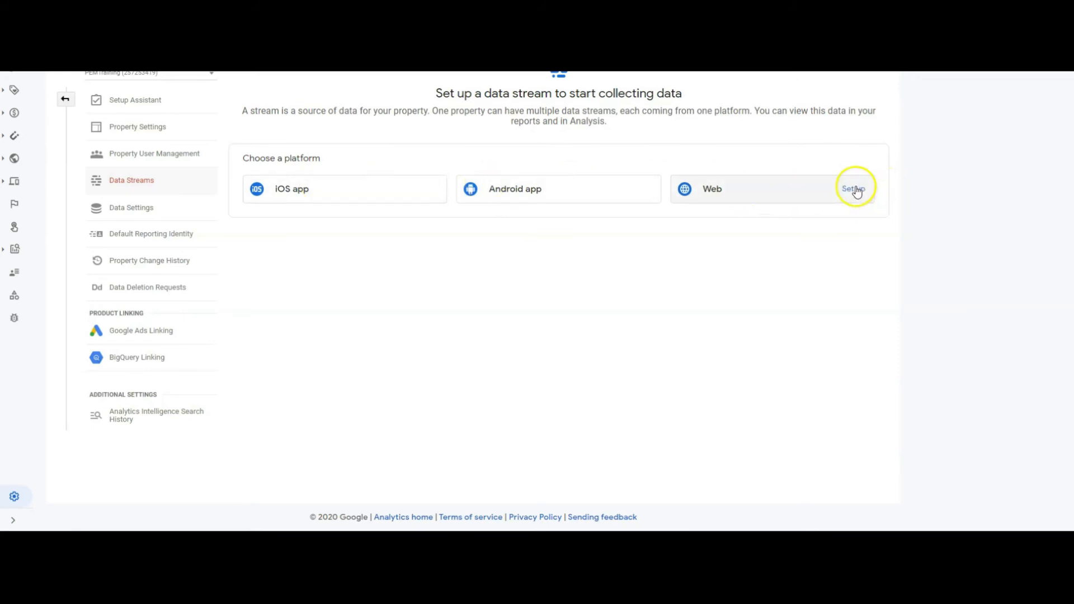
- Start a web data stream and paste pinkelephantmedia.co.uk/ as the website URL
left_click(854, 188)
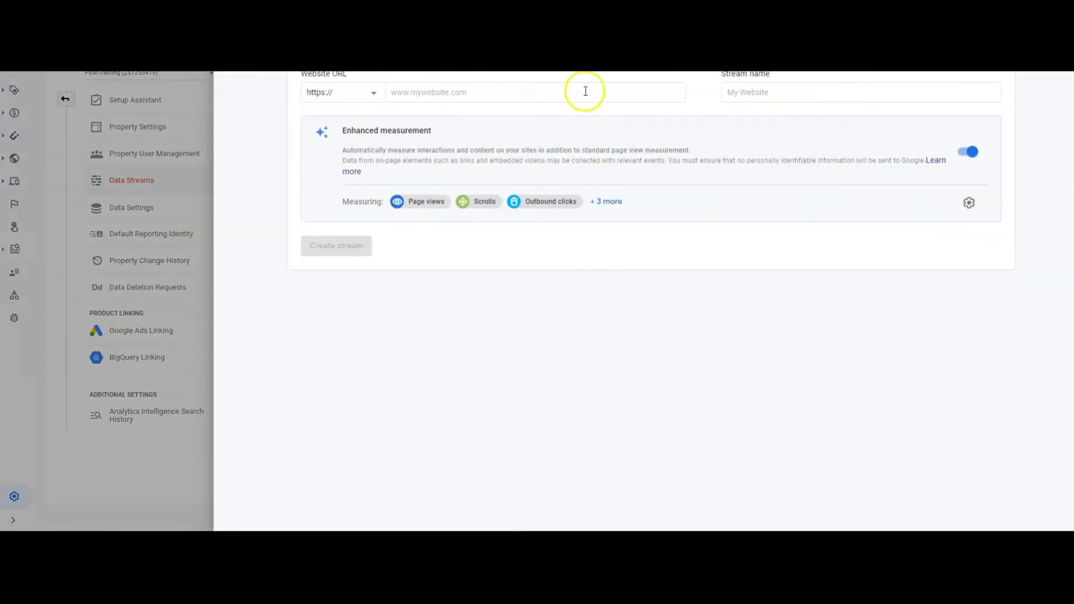
left_click(535, 92)
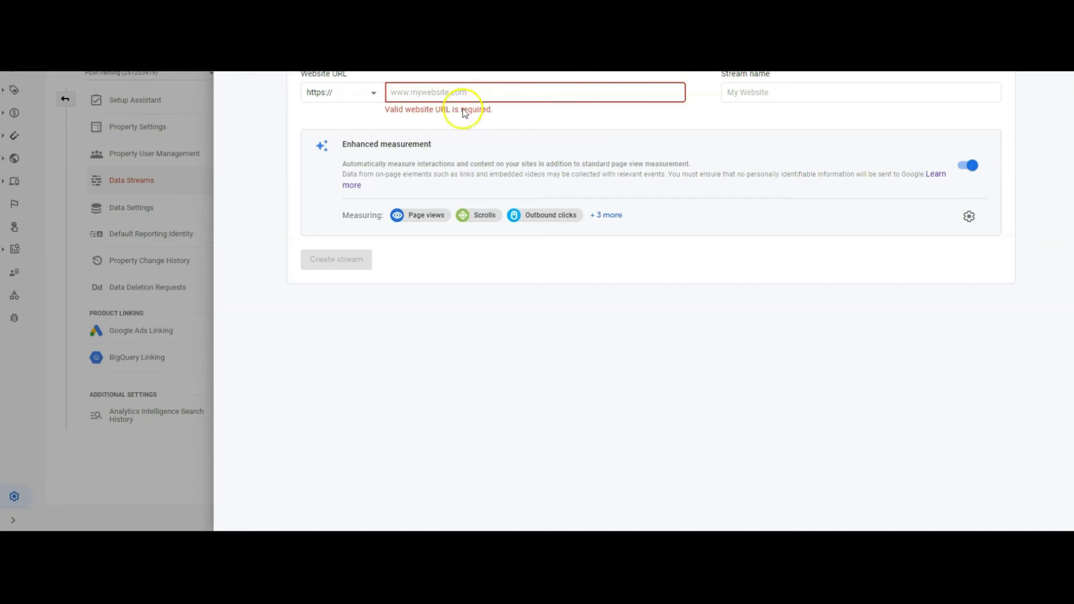
right_click(535, 92)
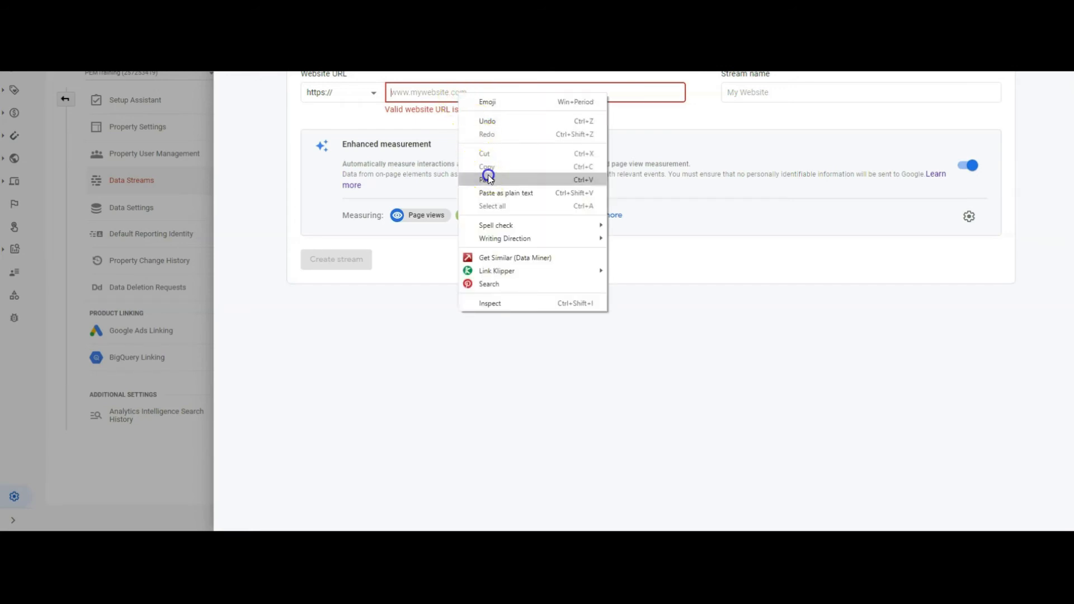
left_click(486, 179)
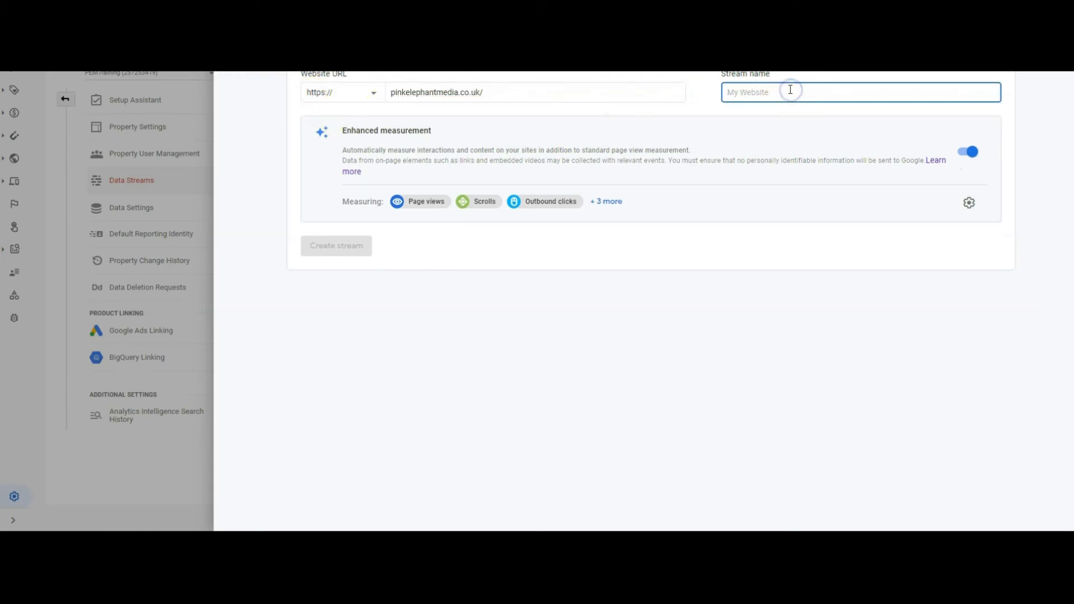
- Name the stream 'Pink Elephant Media Training Test' and create it
type("Pink Elephant Media Tra")
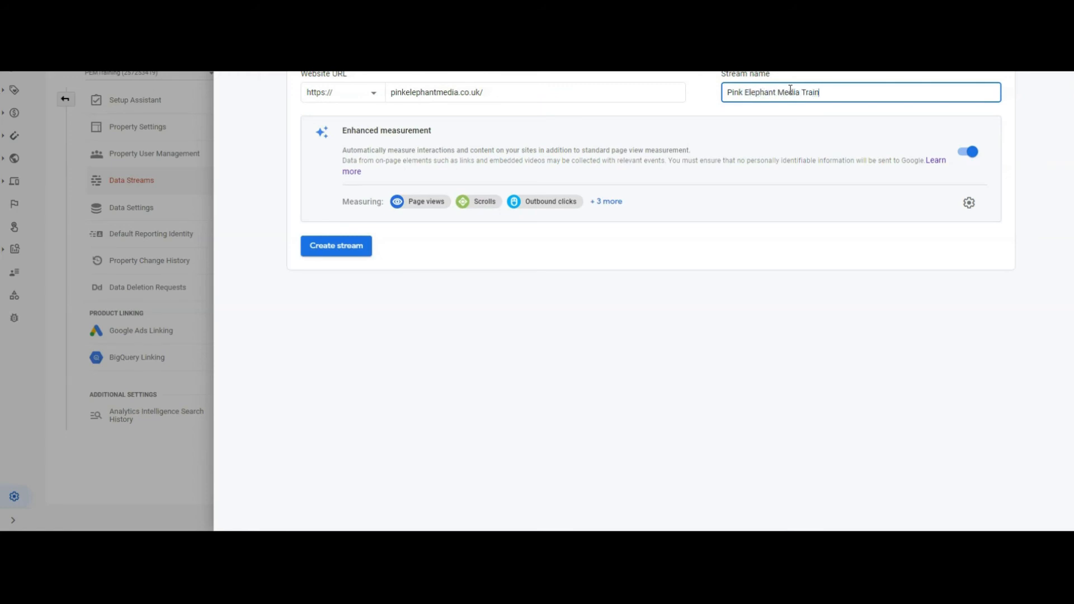
type("ing Test")
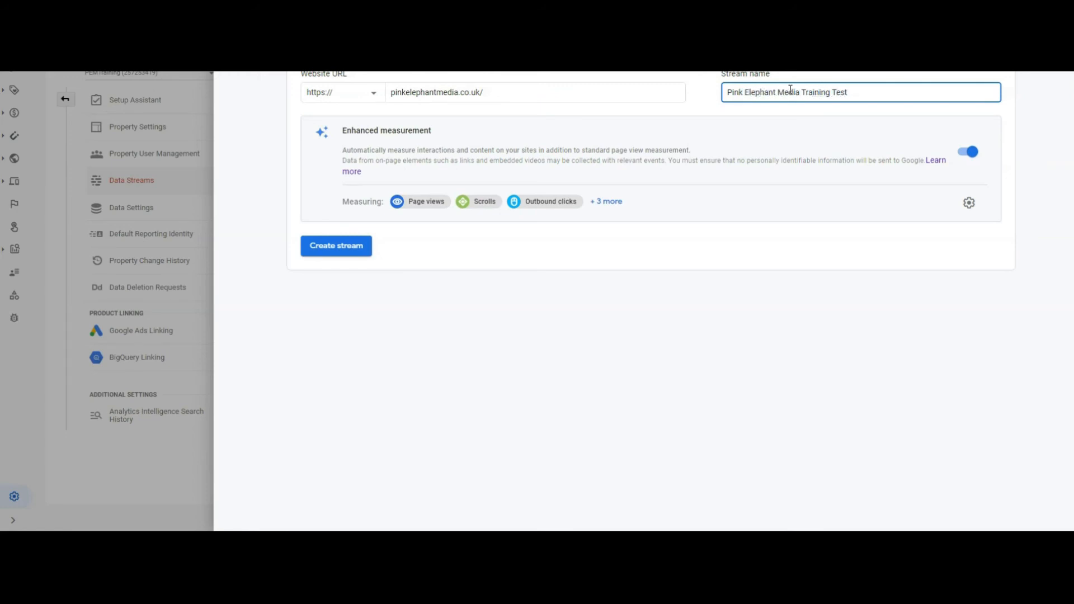
mouse_move(865, 200)
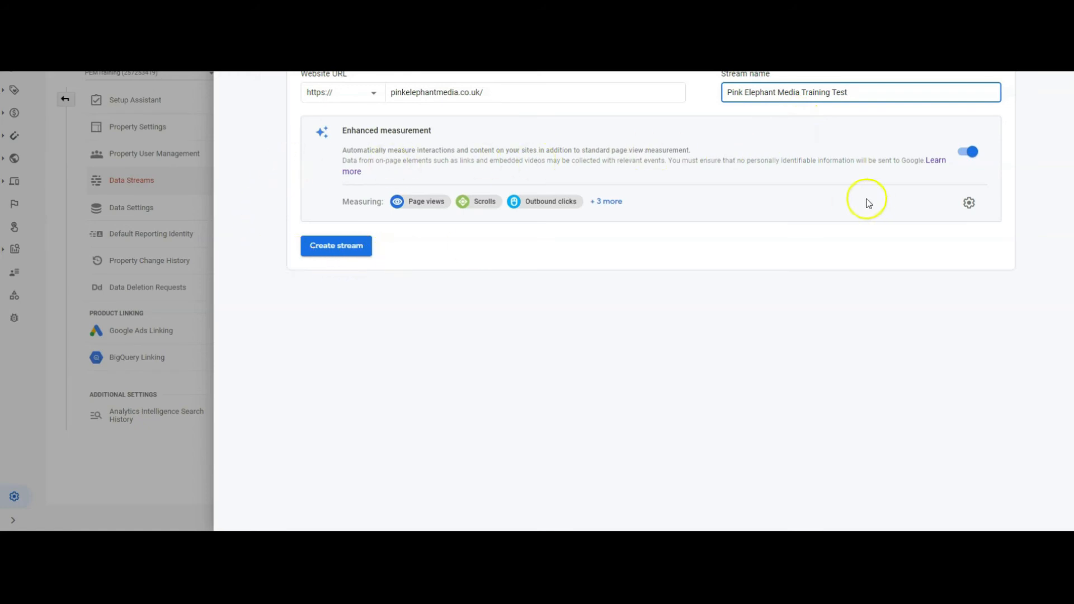
mouse_move(426, 200)
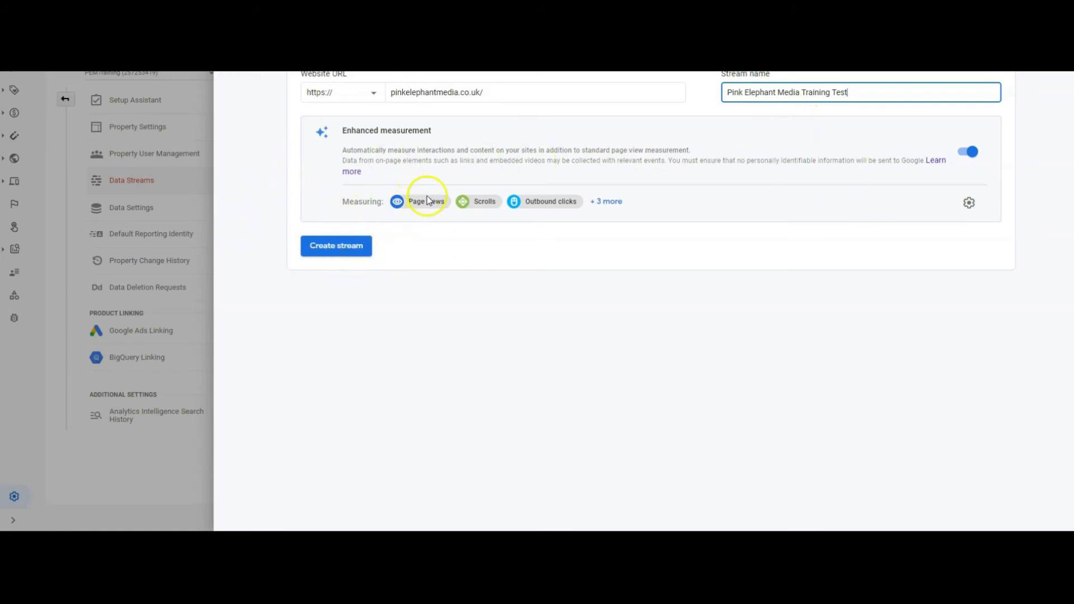
mouse_move(609, 200)
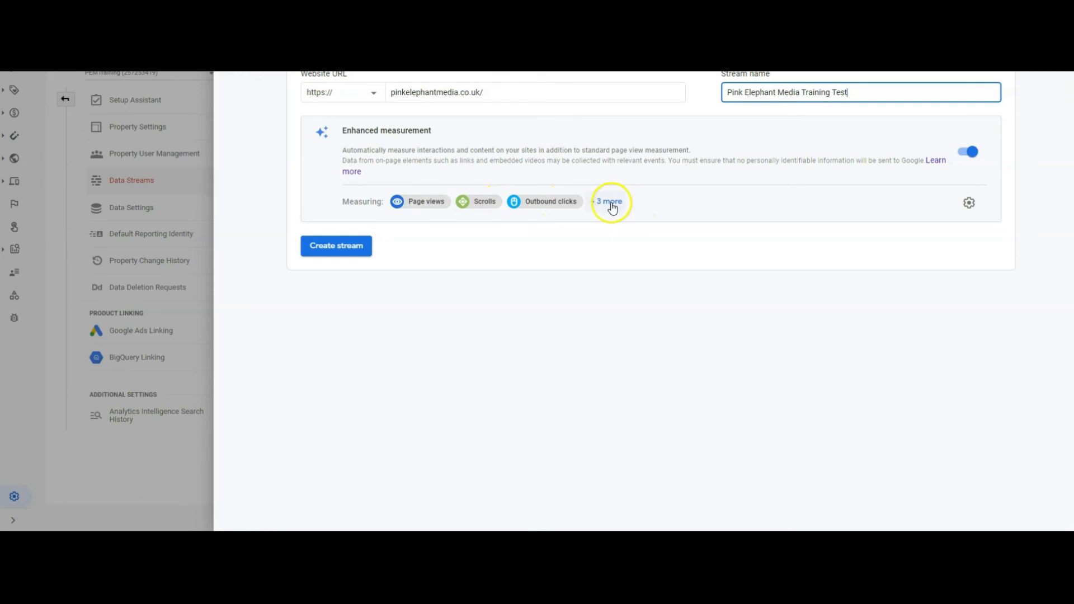
left_click(65, 98)
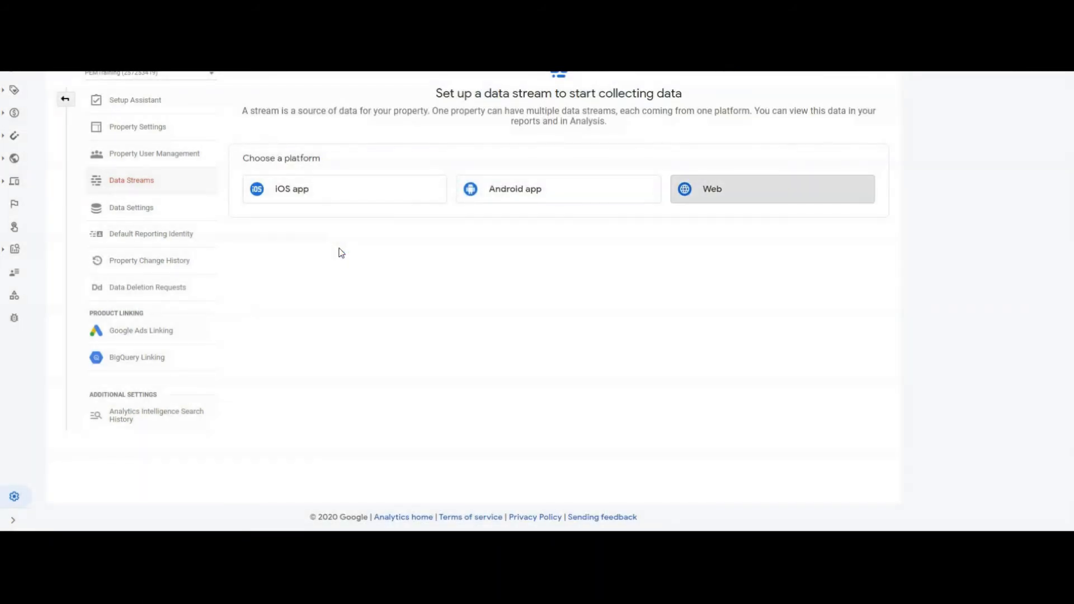
- Expand the Global Site Tag (gtag.js) section on the stream details to show its code snippet
left_click(770, 189)
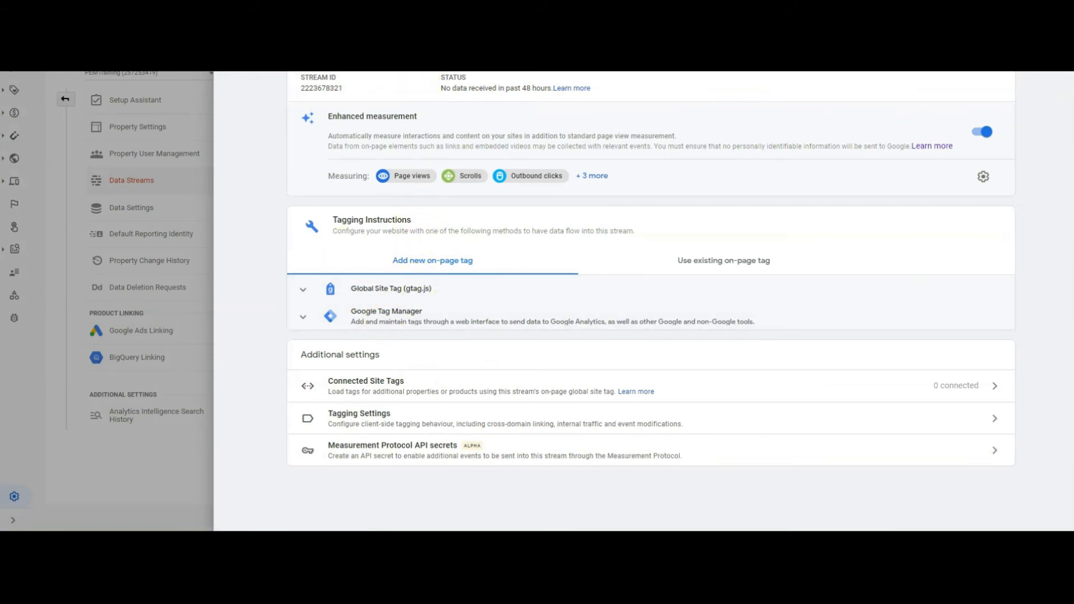
scroll("up", 3)
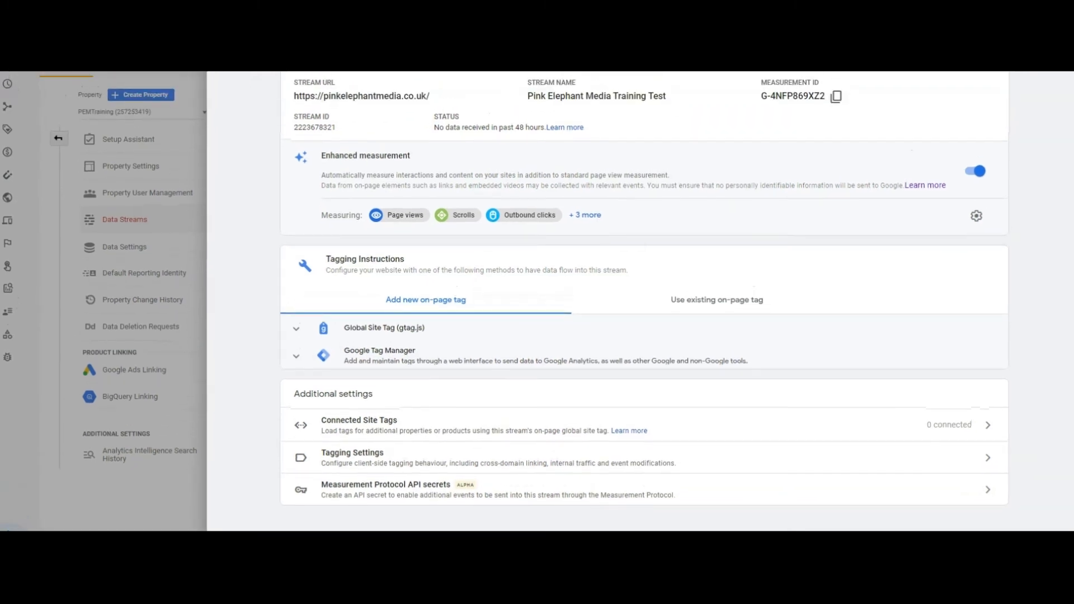
mouse_move(407, 416)
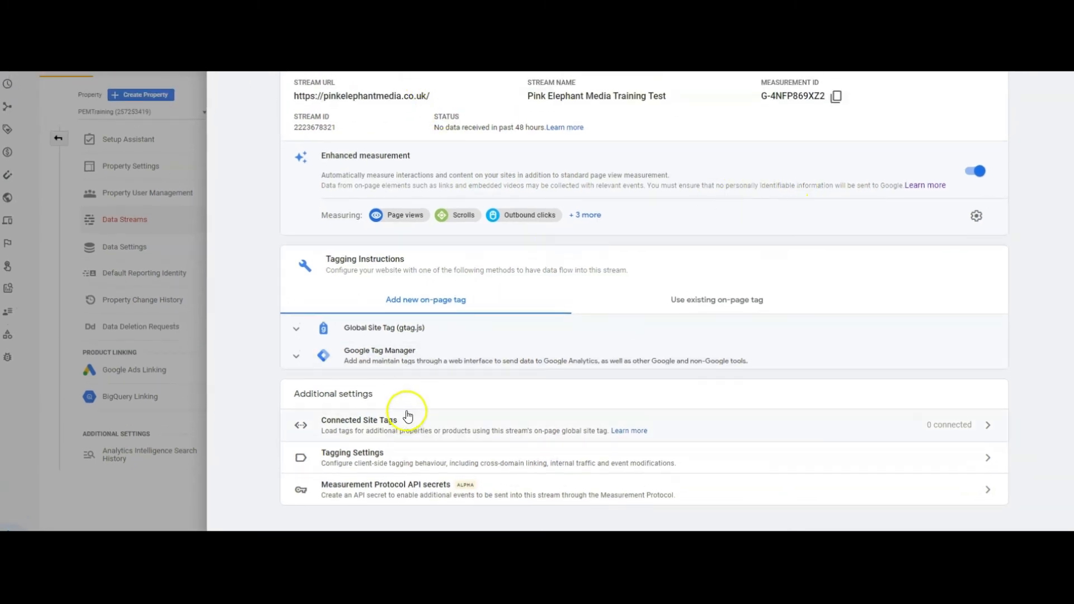
mouse_move(555, 148)
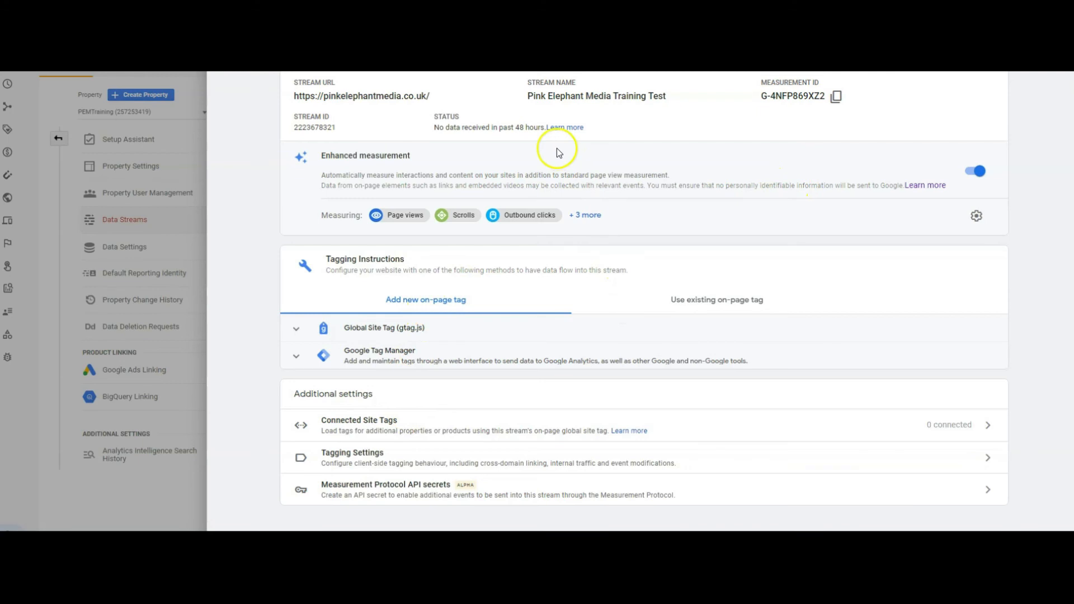
mouse_move(557, 149)
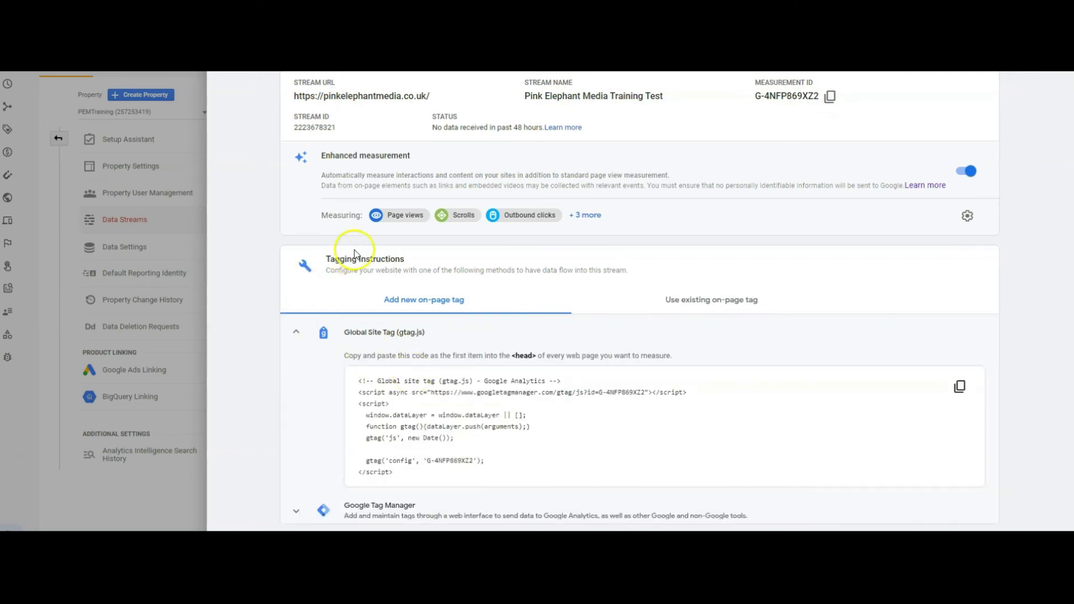
left_click(295, 332)
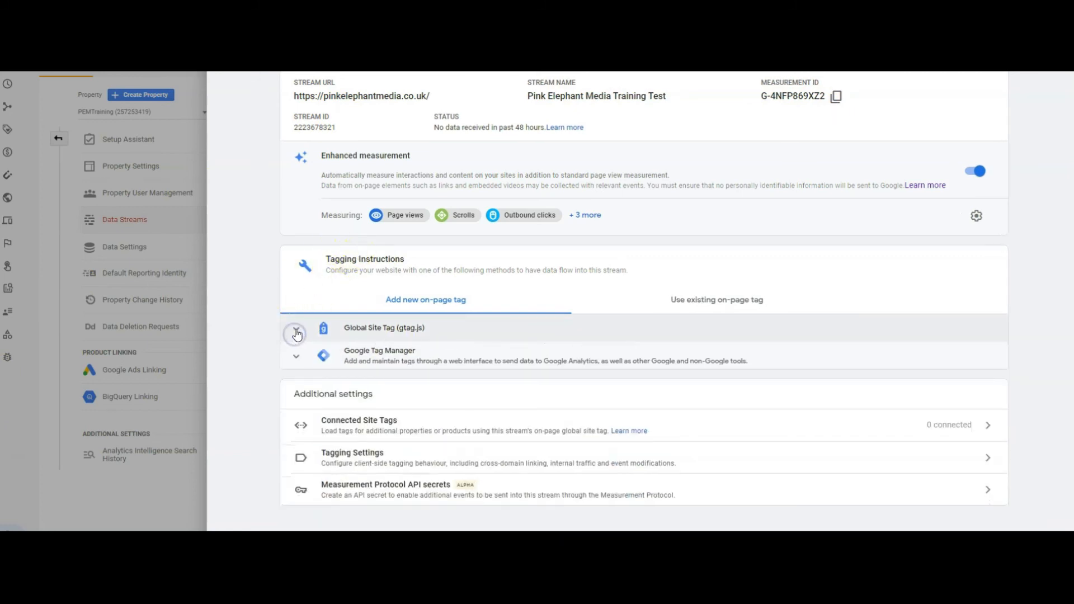
left_click(295, 332)
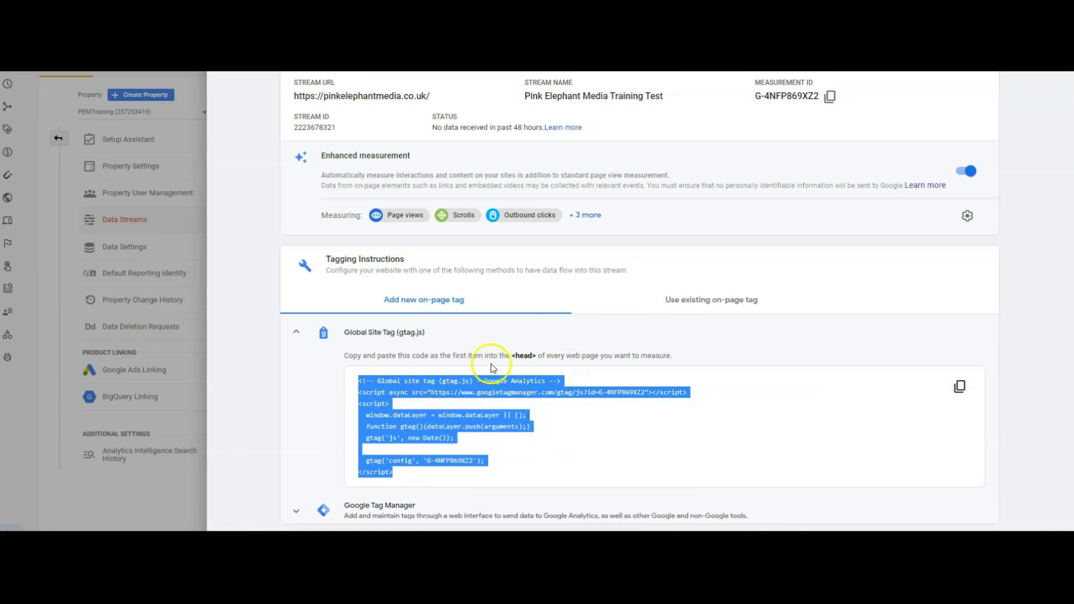
mouse_move(536, 356)
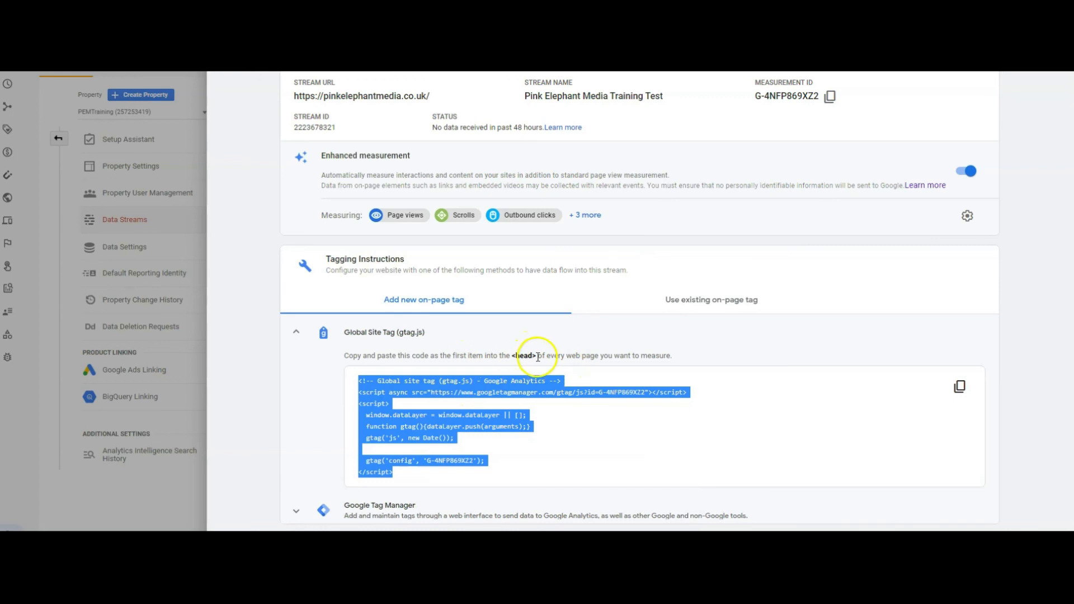
mouse_move(486, 357)
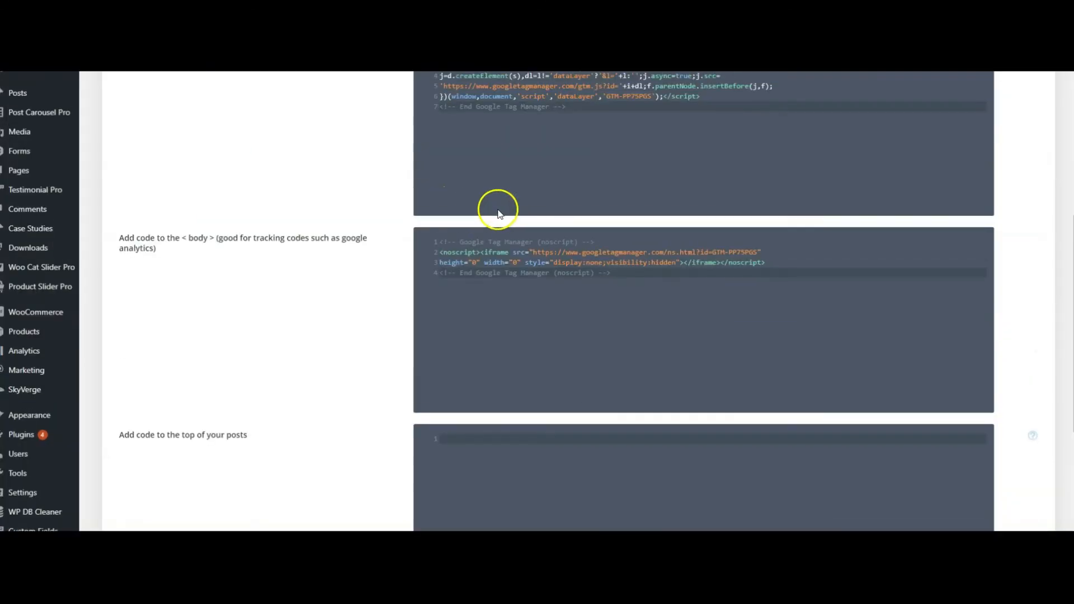
- Paste the gtag code above the Tag Manager snippet in the head box and save changes
scroll("up", 3)
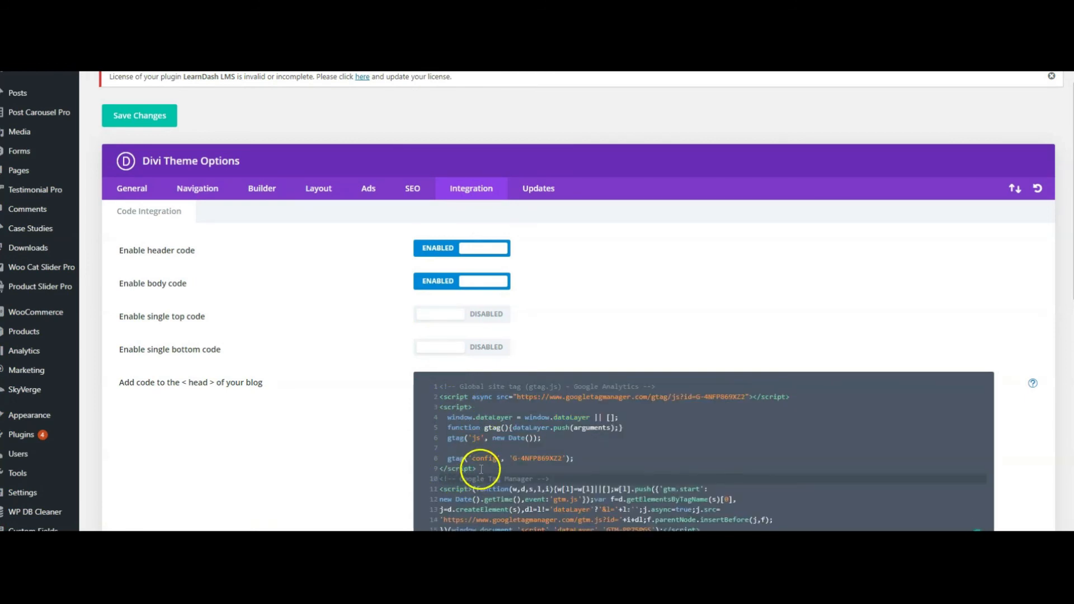
mouse_move(437, 400)
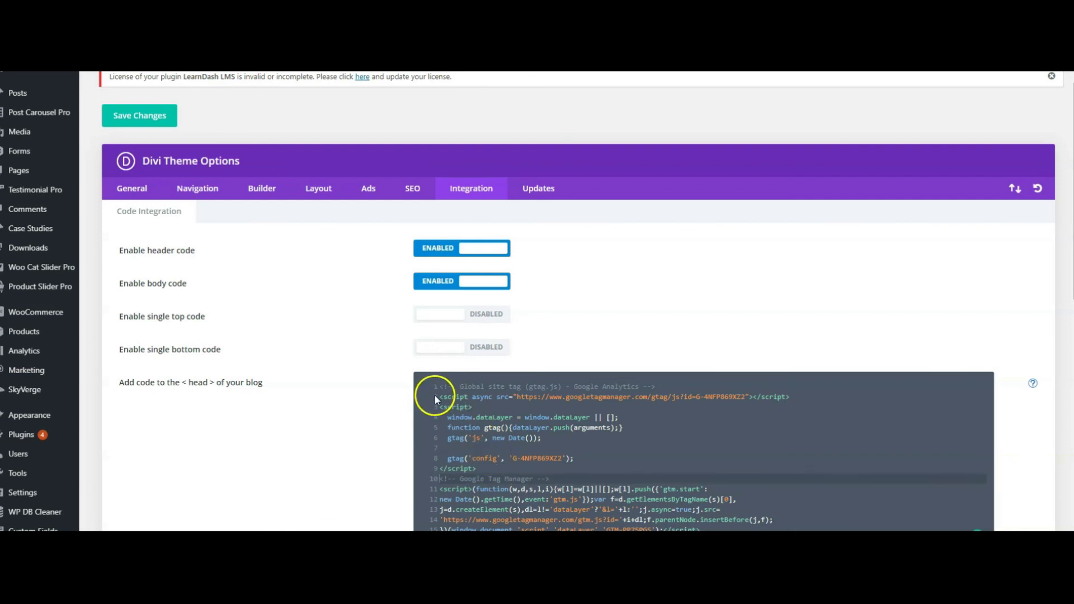
scroll("down", 3)
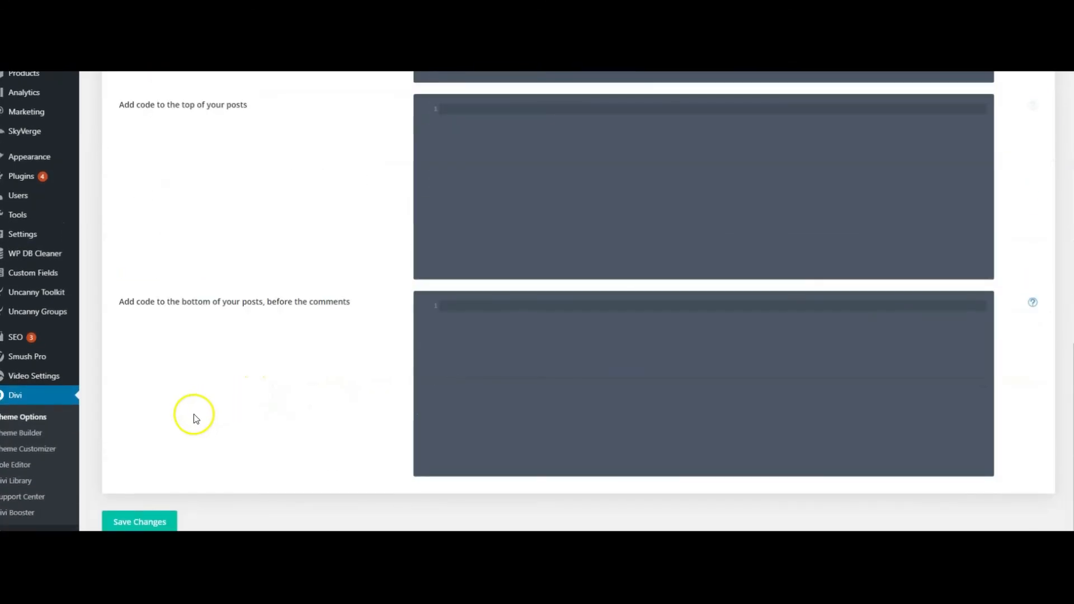
left_click(139, 521)
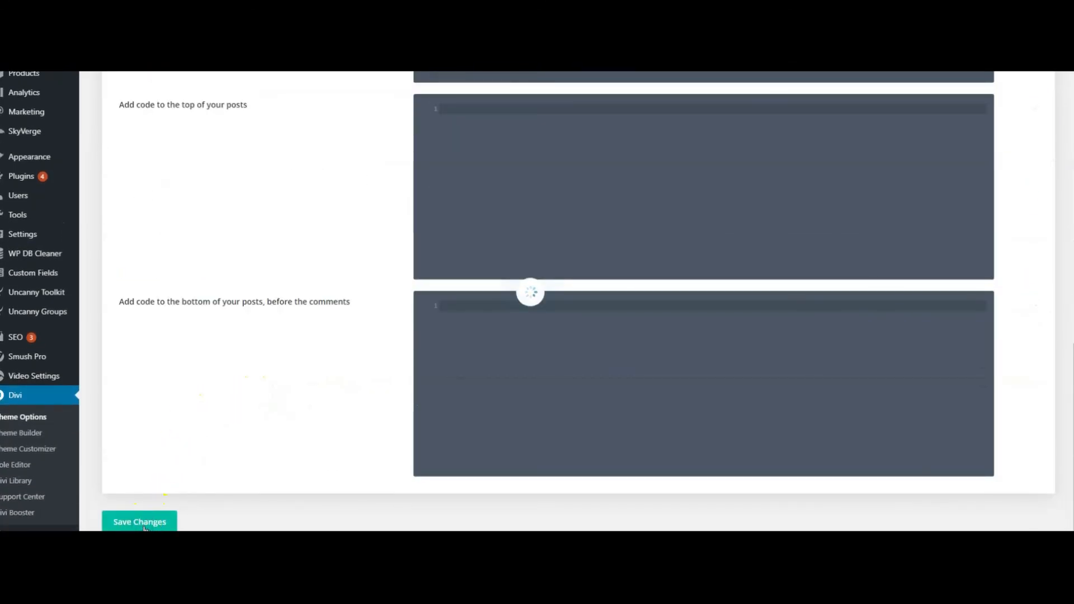
left_click(138, 521)
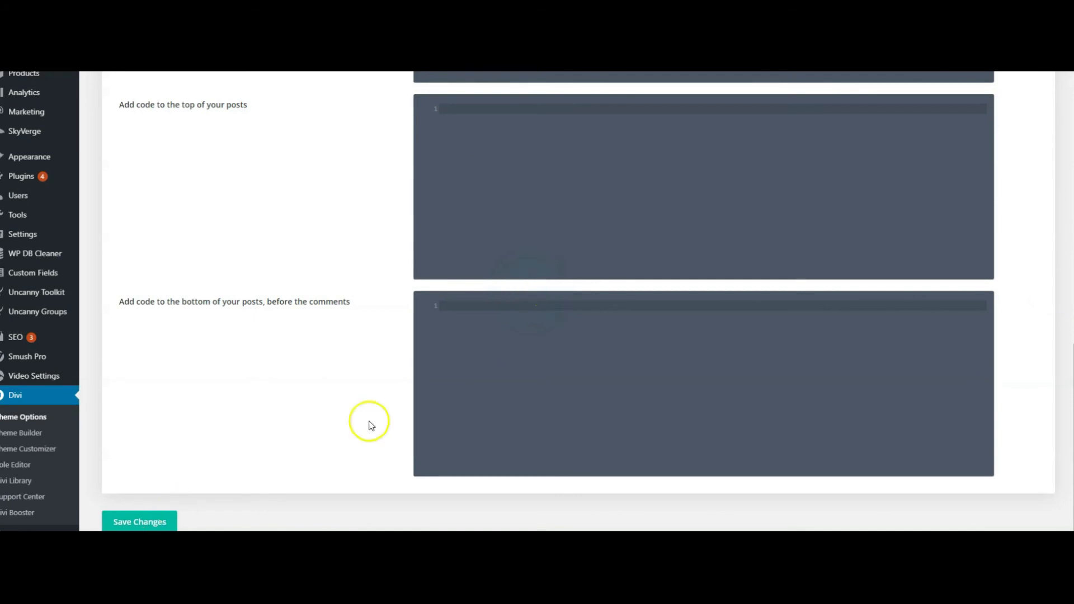
scroll("up", 3)
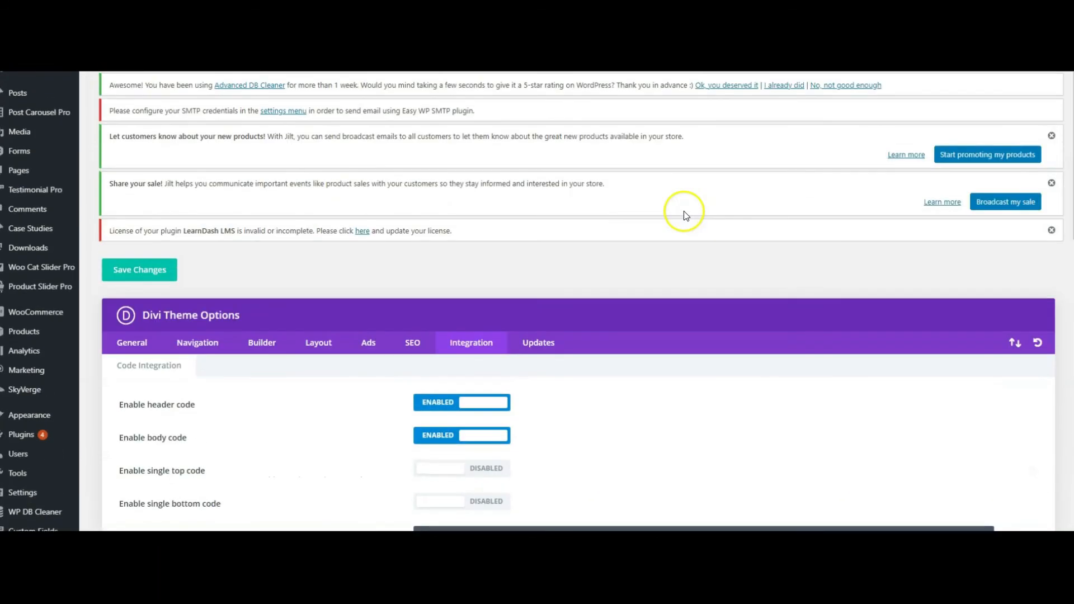
mouse_move(683, 212)
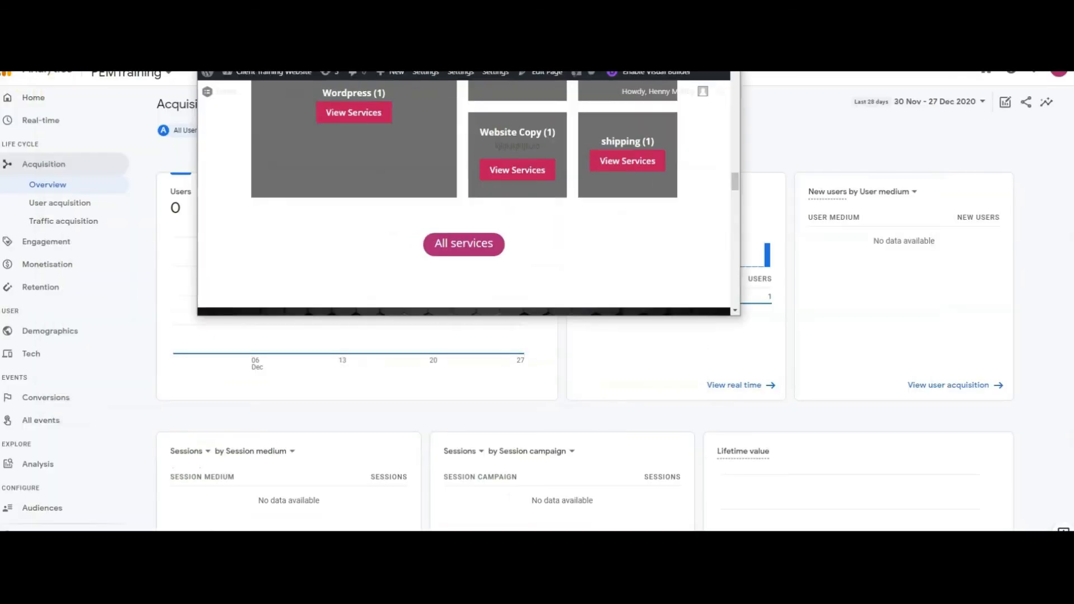
- Bring up the incognito window on pinkelephantmedia.co.uk and scroll through the clients page
left_click(463, 243)
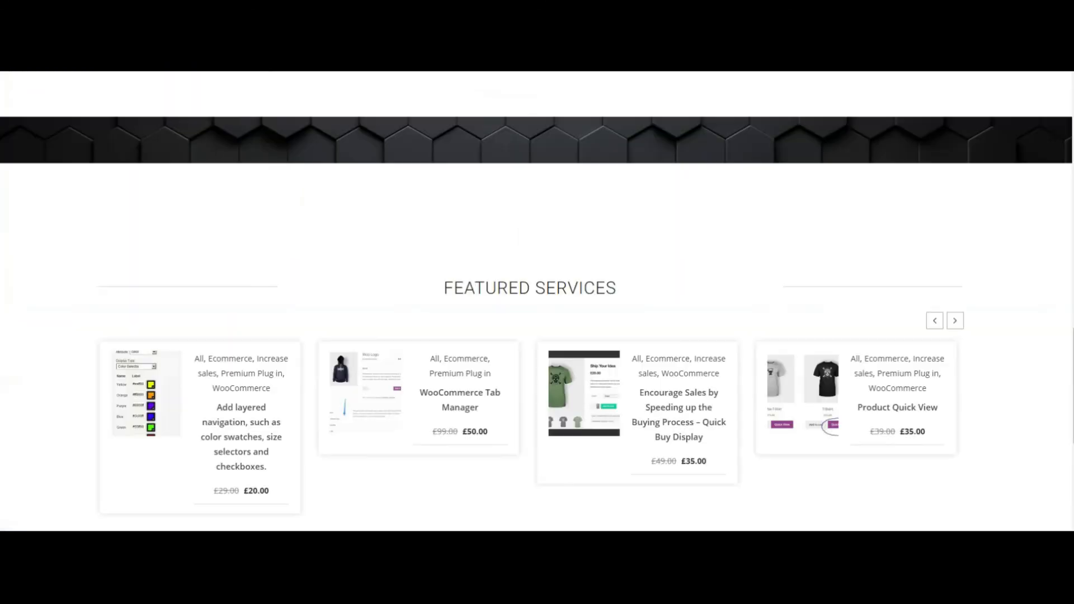
scroll("down", 3)
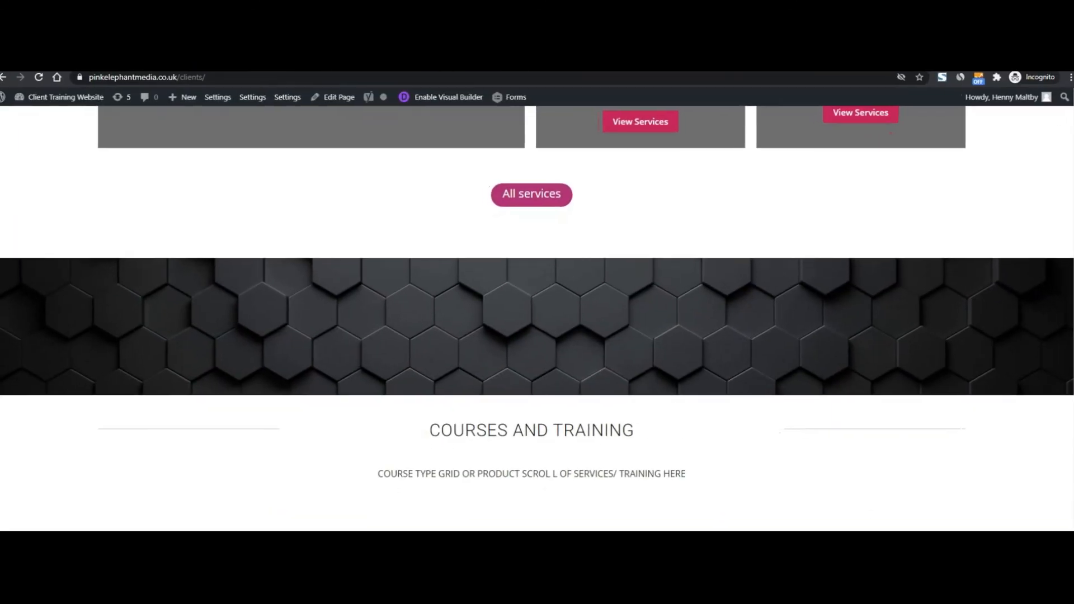
mouse_move(551, 190)
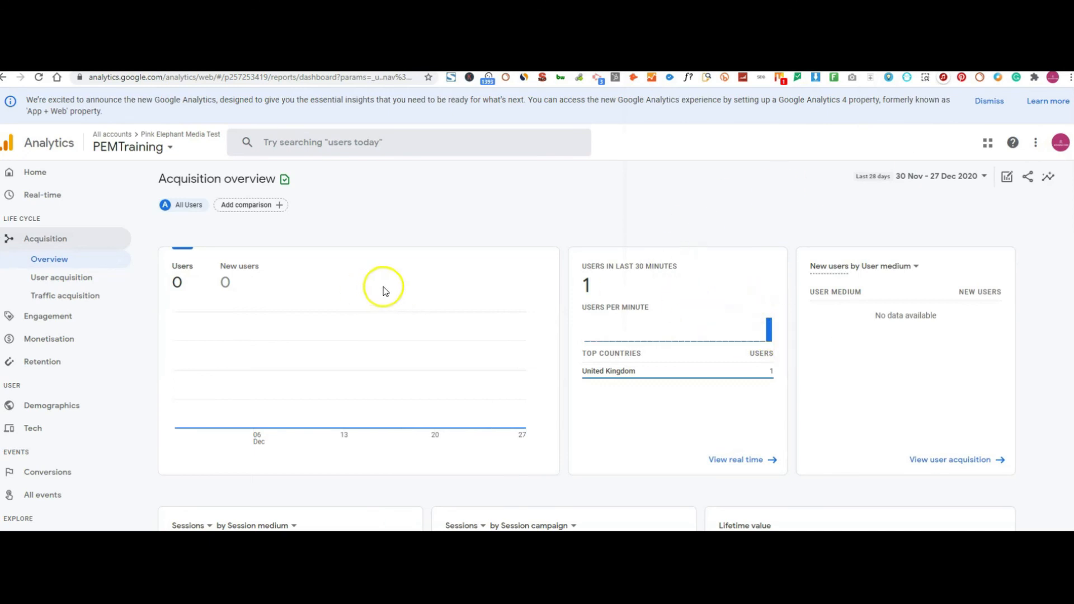
mouse_move(709, 322)
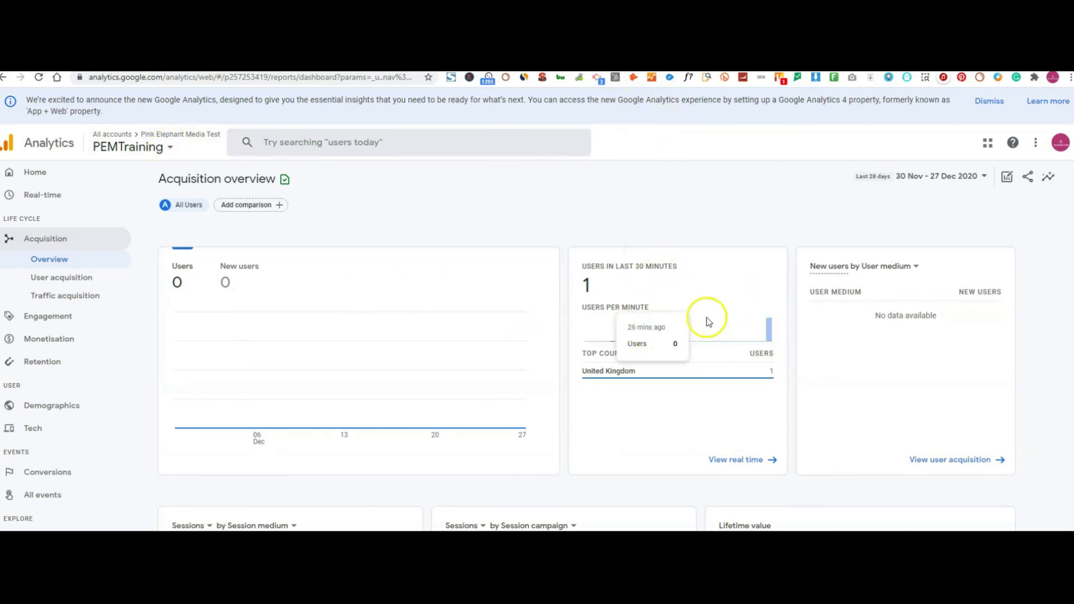
- Go to the property's Home overview showing 1 user from the United Kingdom in the last 30 minutes
scroll("down", 3)
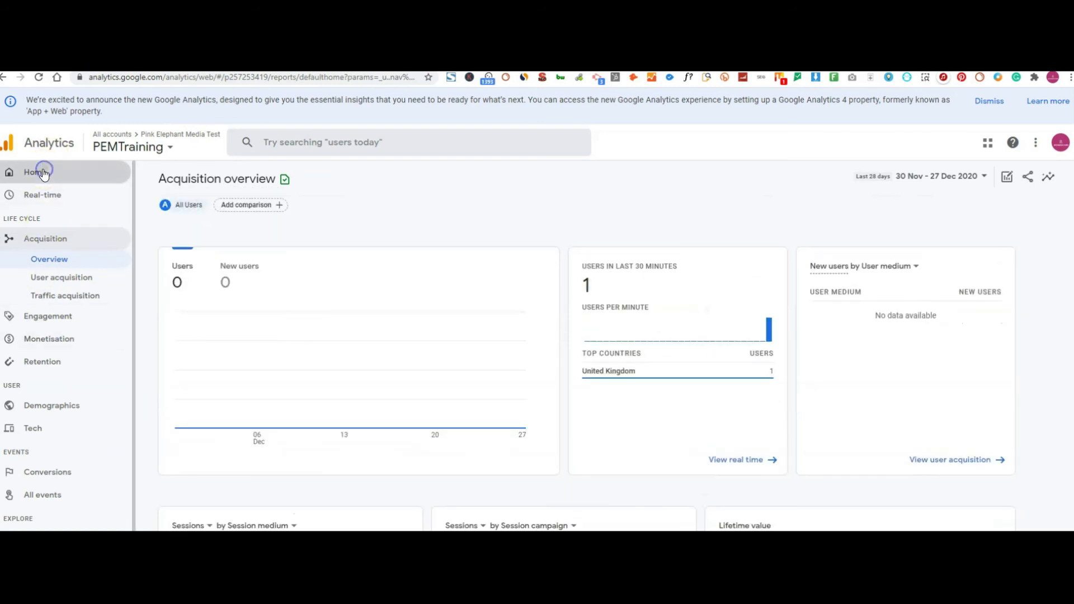
left_click(35, 172)
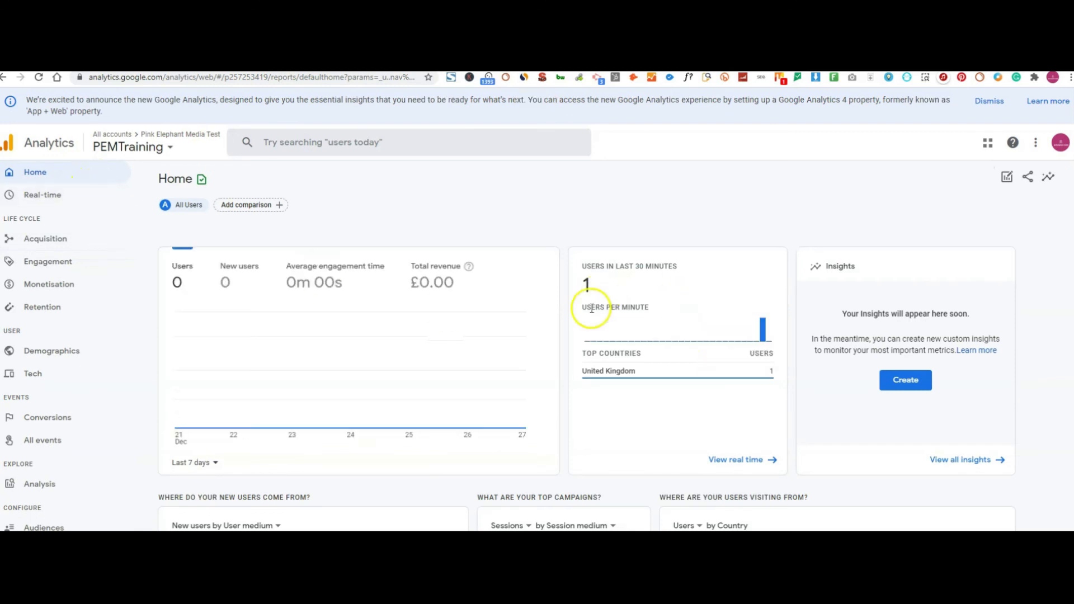
mouse_move(631, 297)
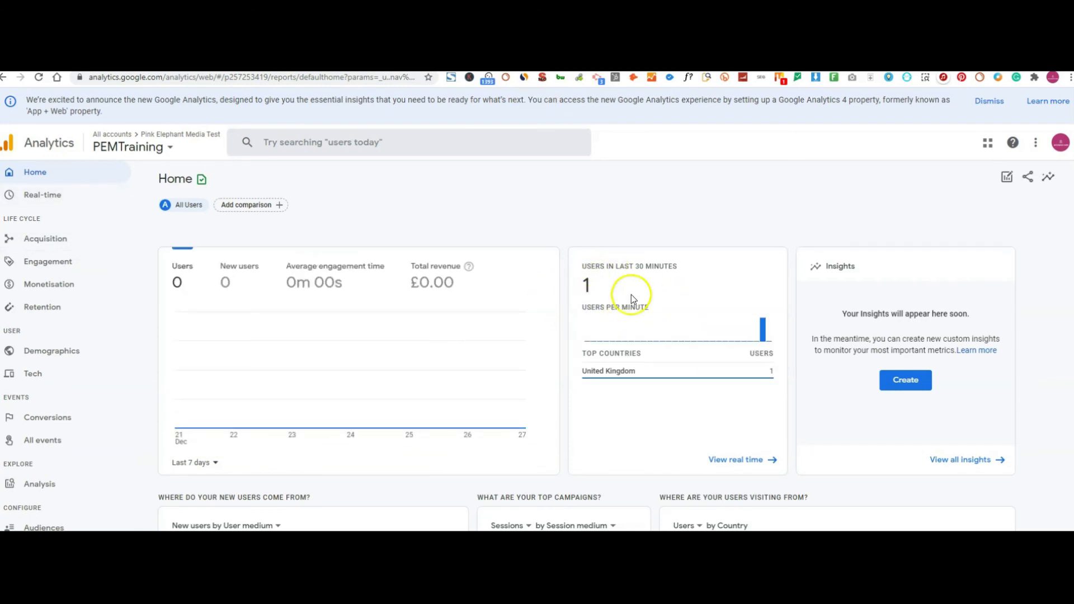
mouse_move(635, 276)
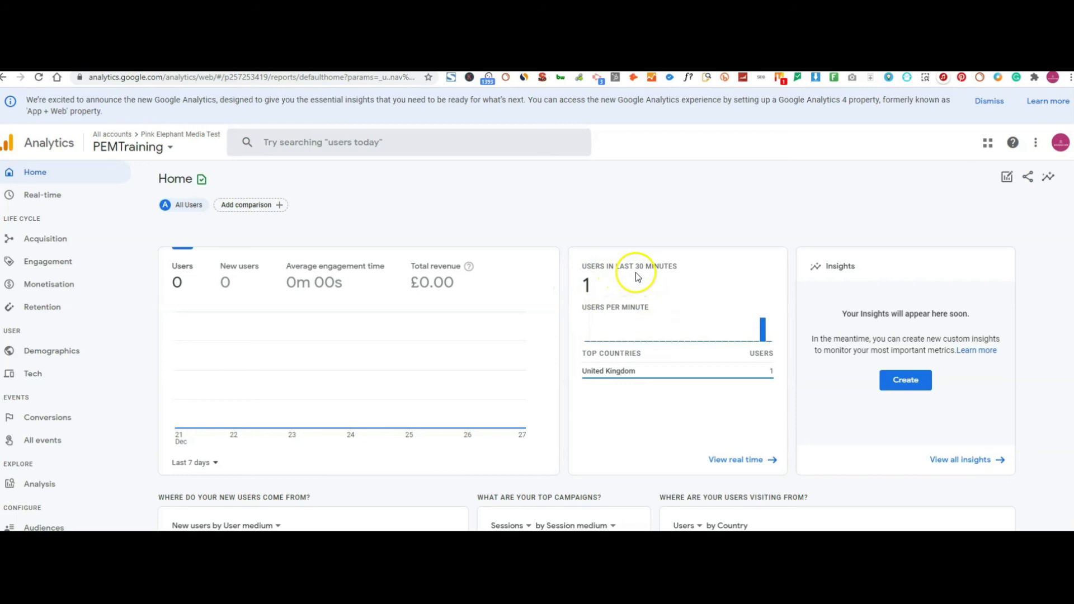
mouse_move(783, 307)
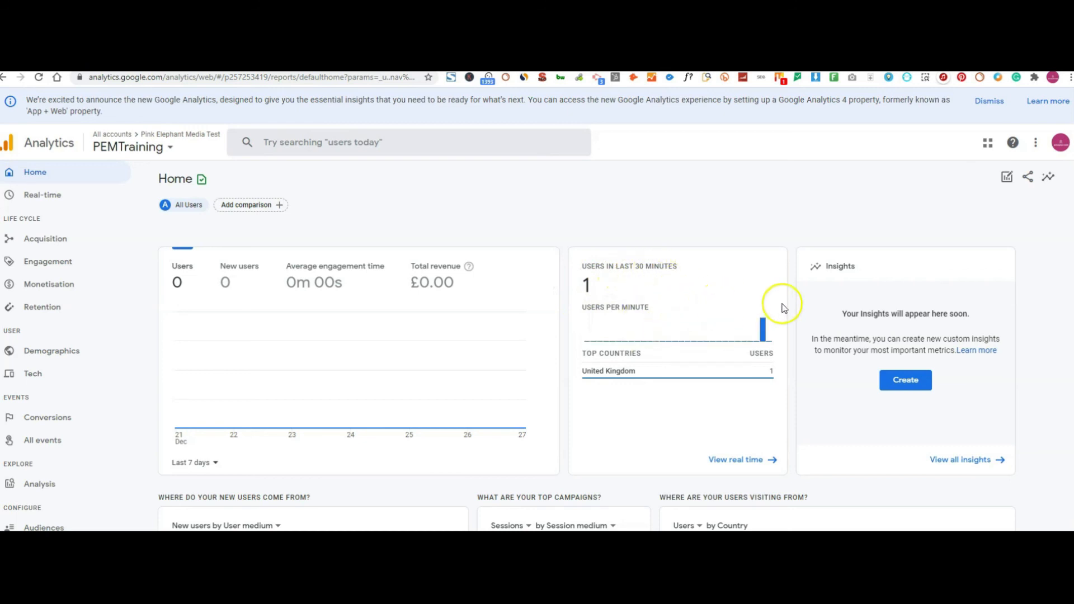
mouse_move(286, 293)
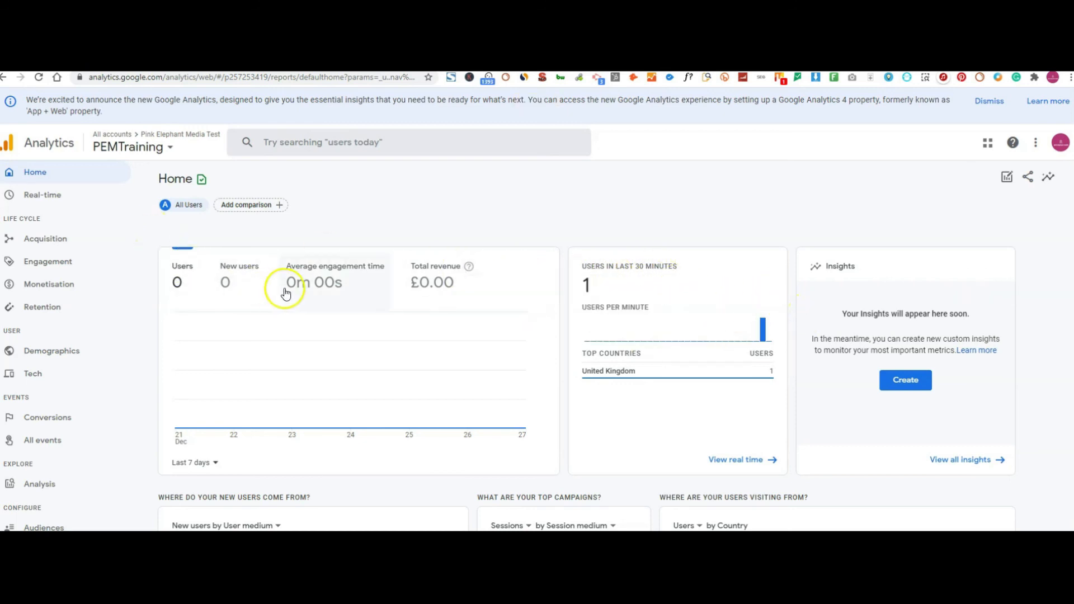
scroll("down", 3)
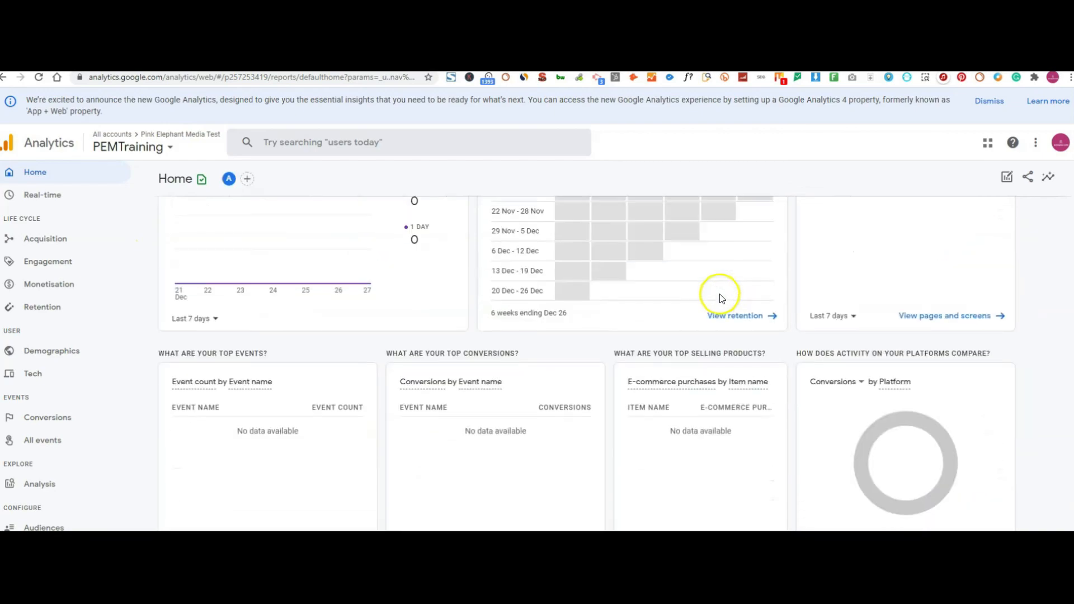